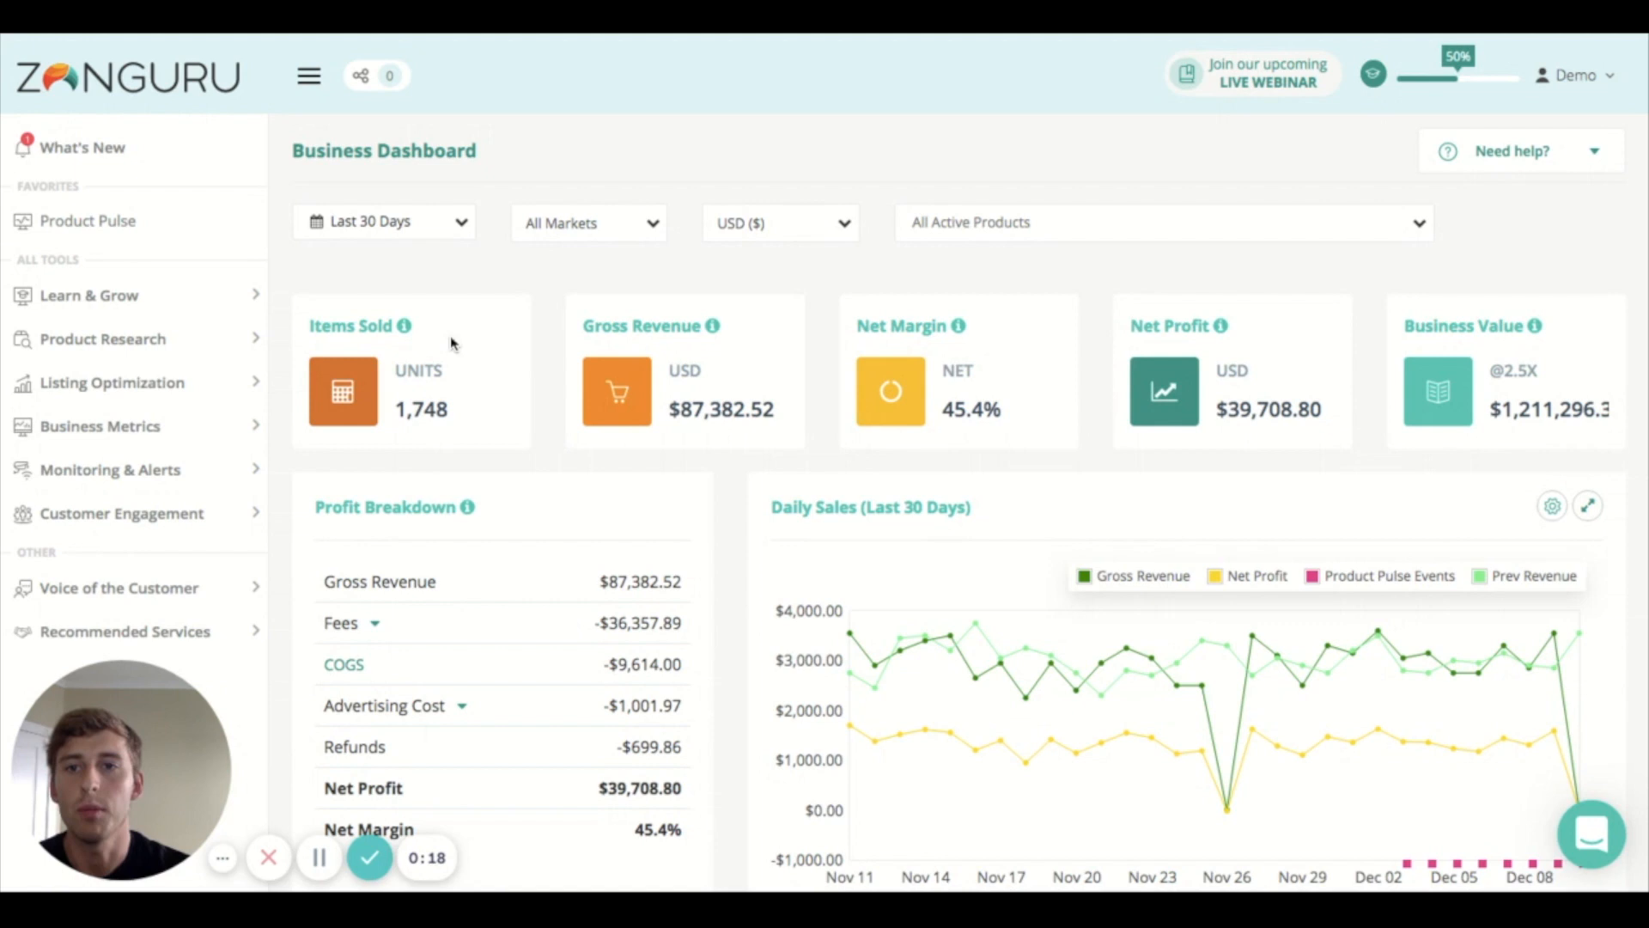
- Filter the dashboard to Today, showing 71 items sold, $3,549.29 revenue and $1,588.82 net profit
scroll(down, 3)
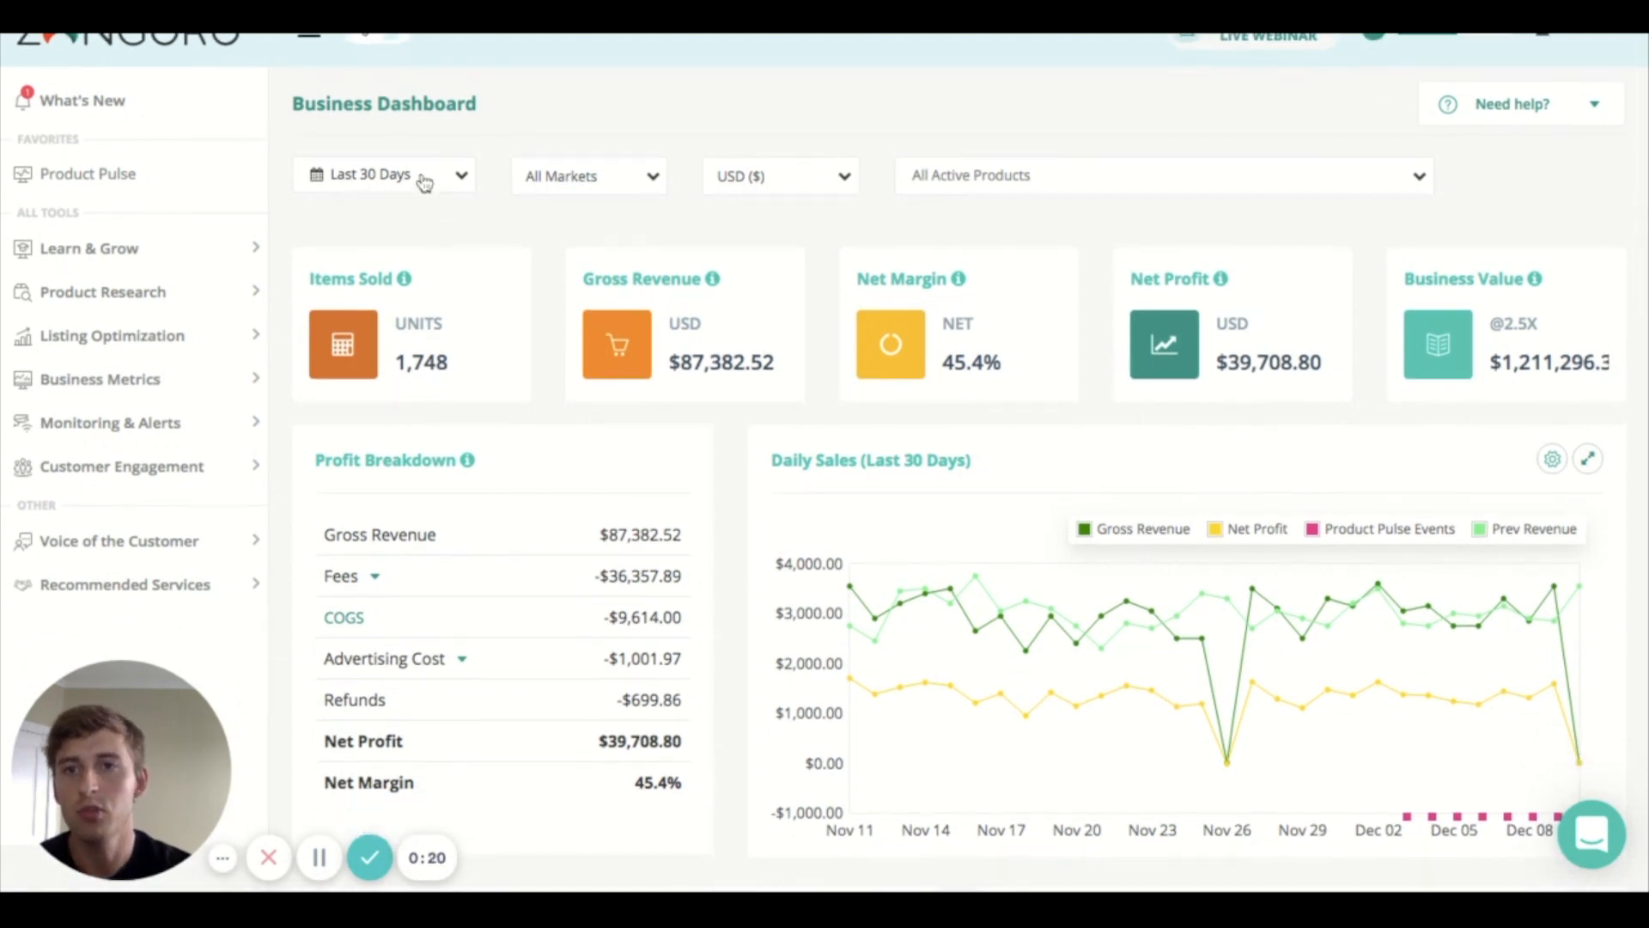
click(418, 175)
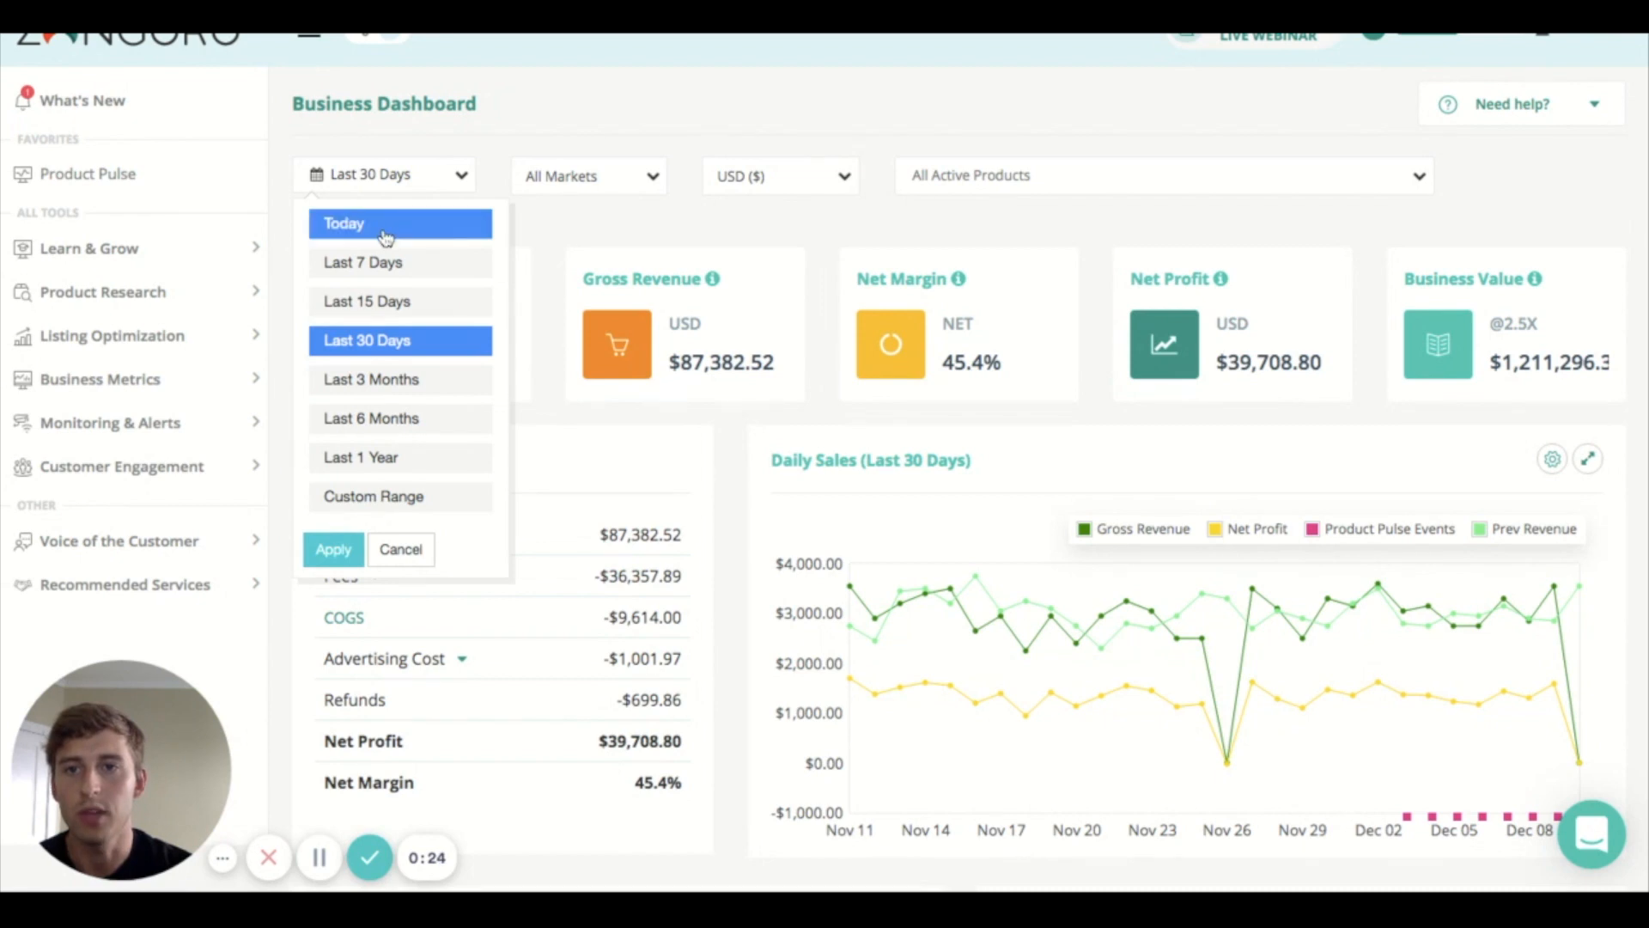
click(380, 224)
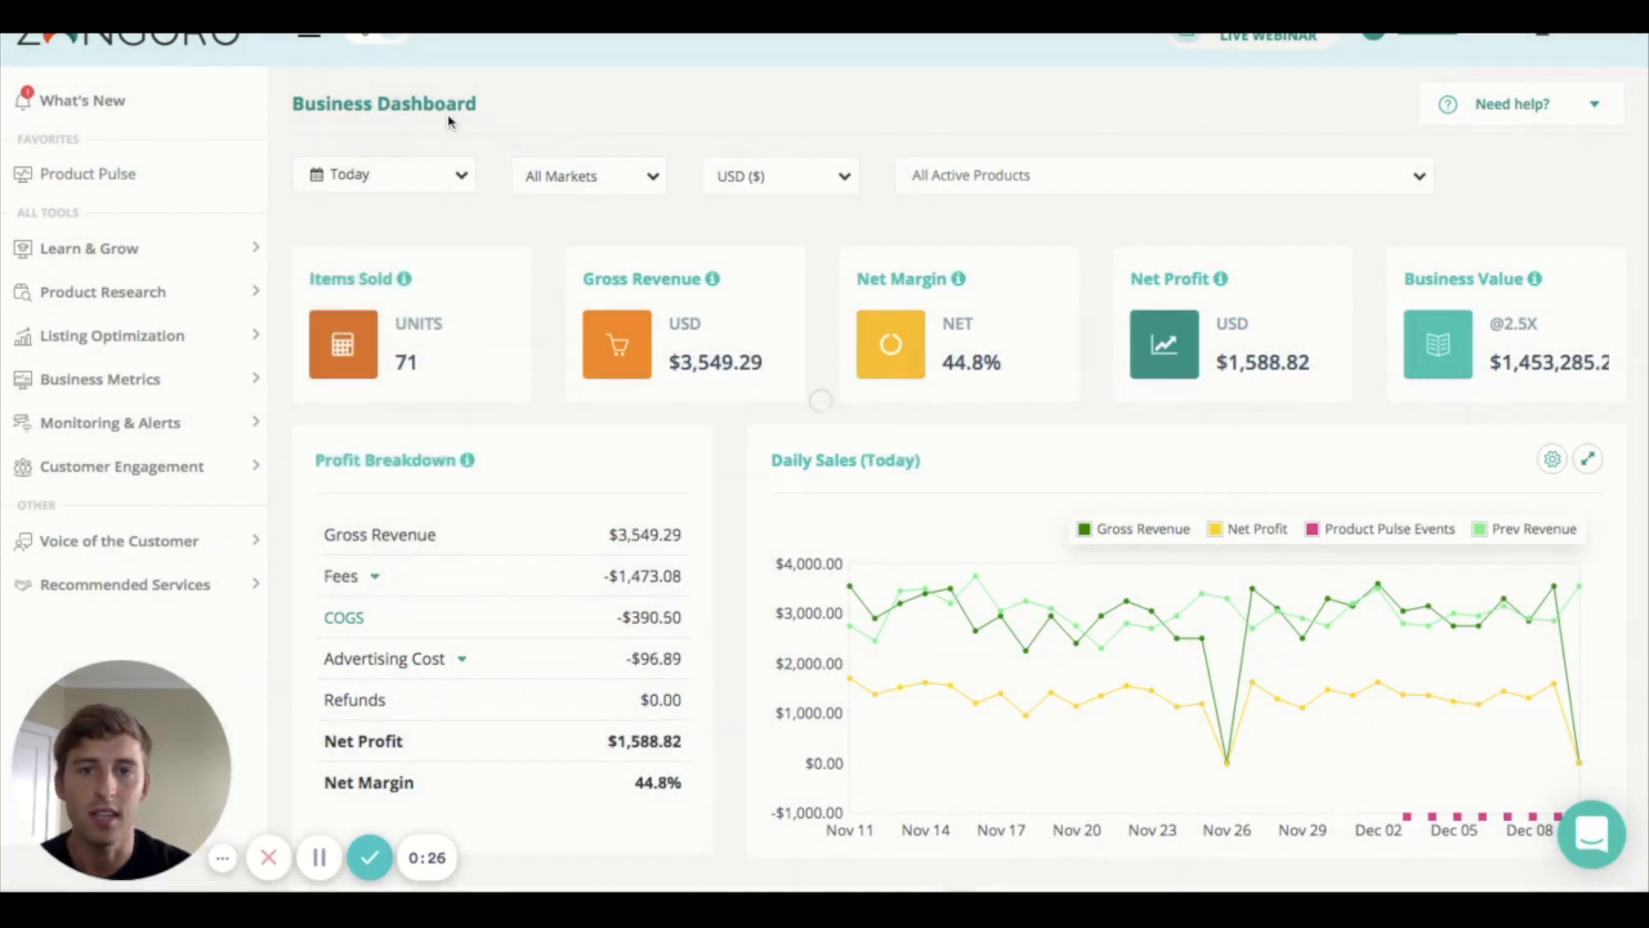
click(384, 175)
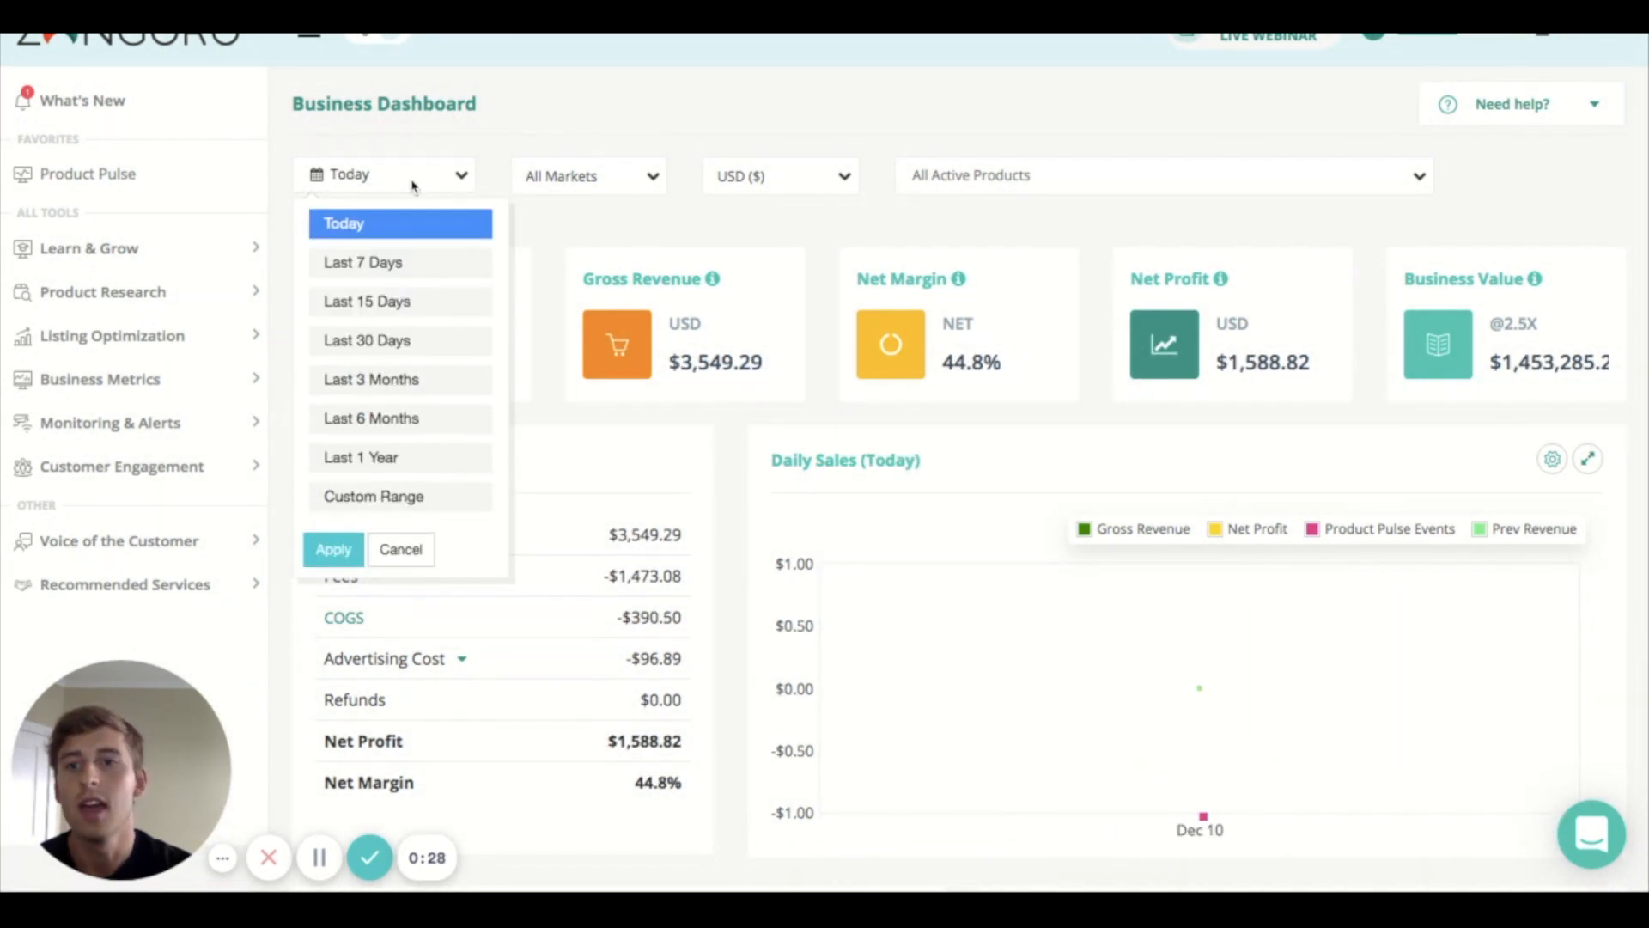
mouse_move(365, 505)
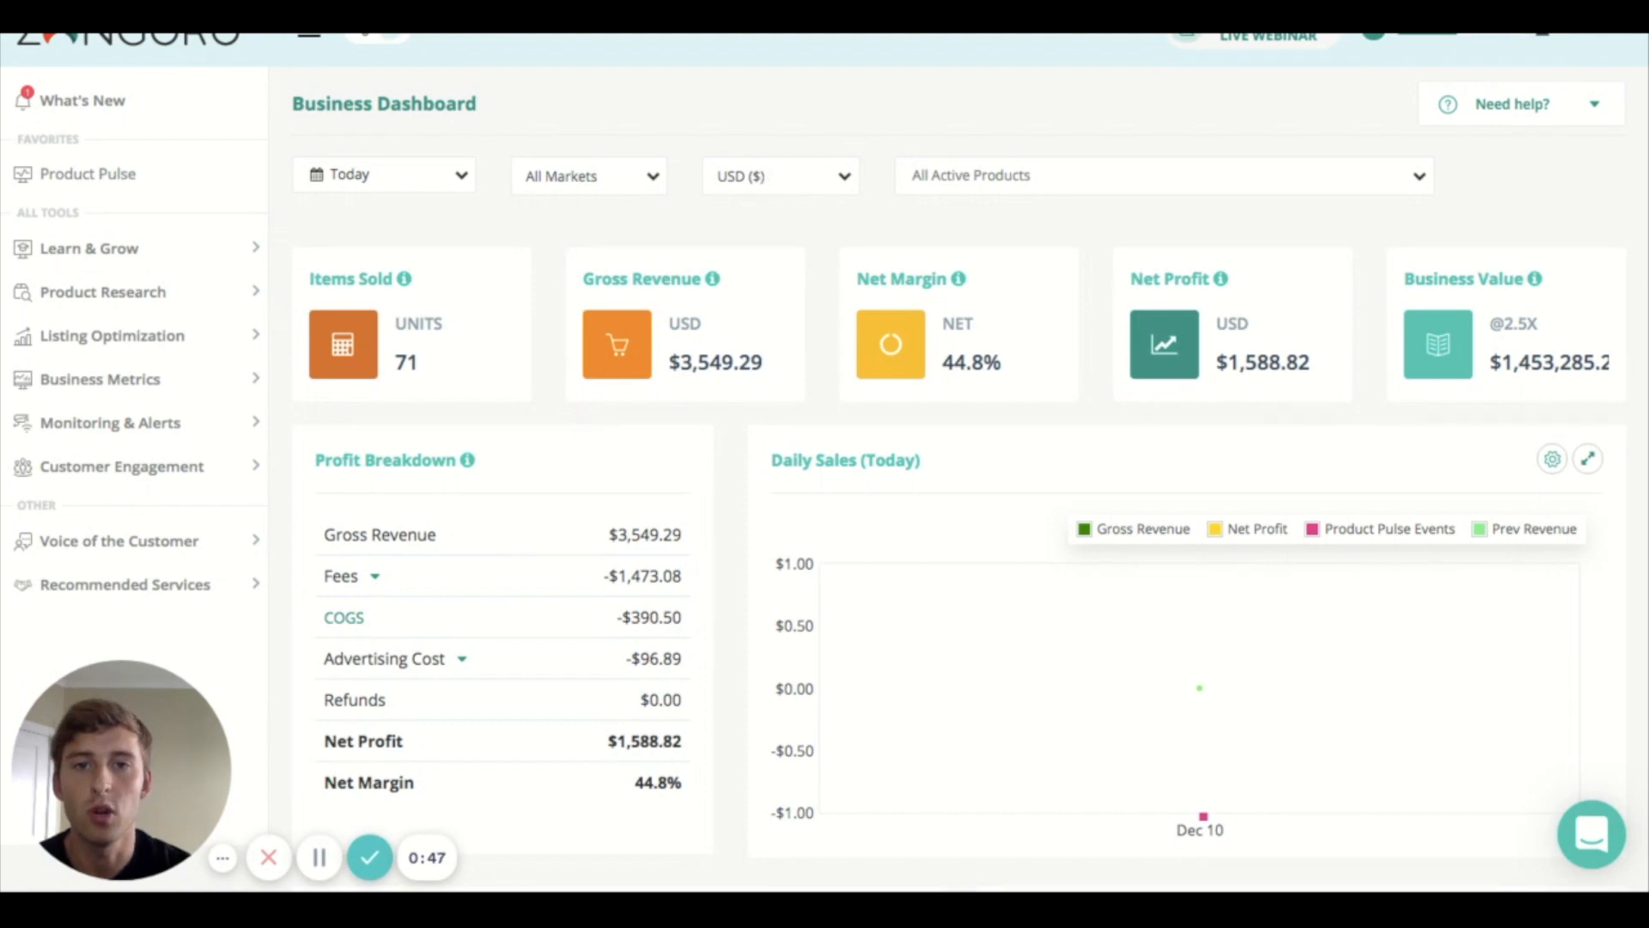
- Try AUD then USD, filter to product B01LP0UX9G and clear it, then restore Last 30 Days
click(780, 175)
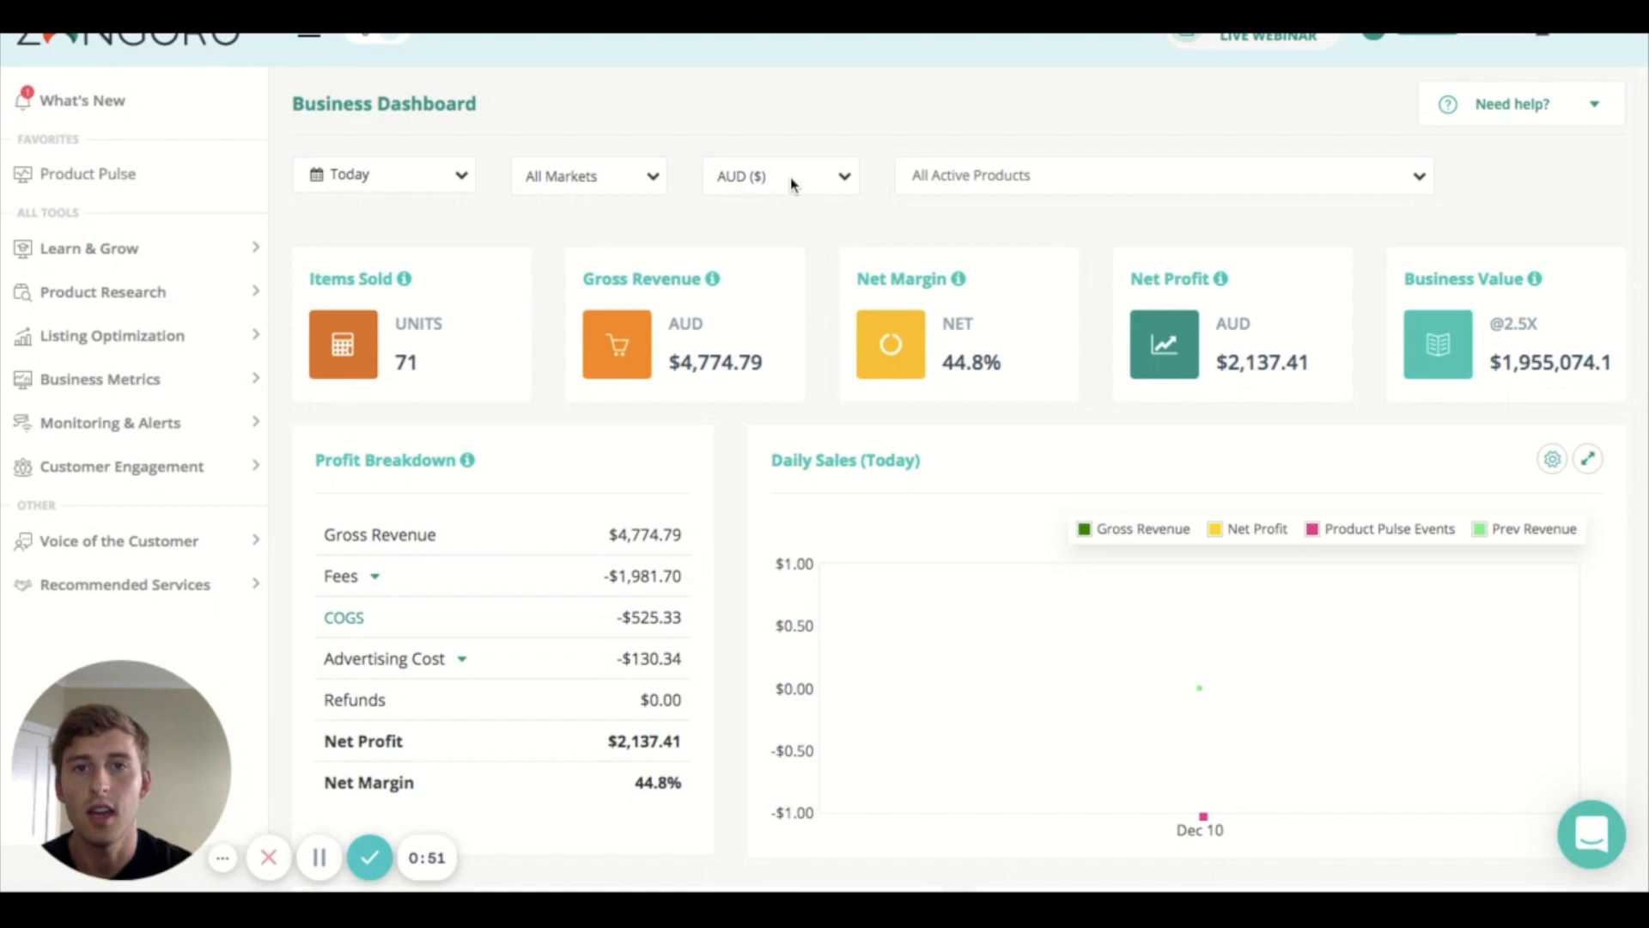
click(779, 175)
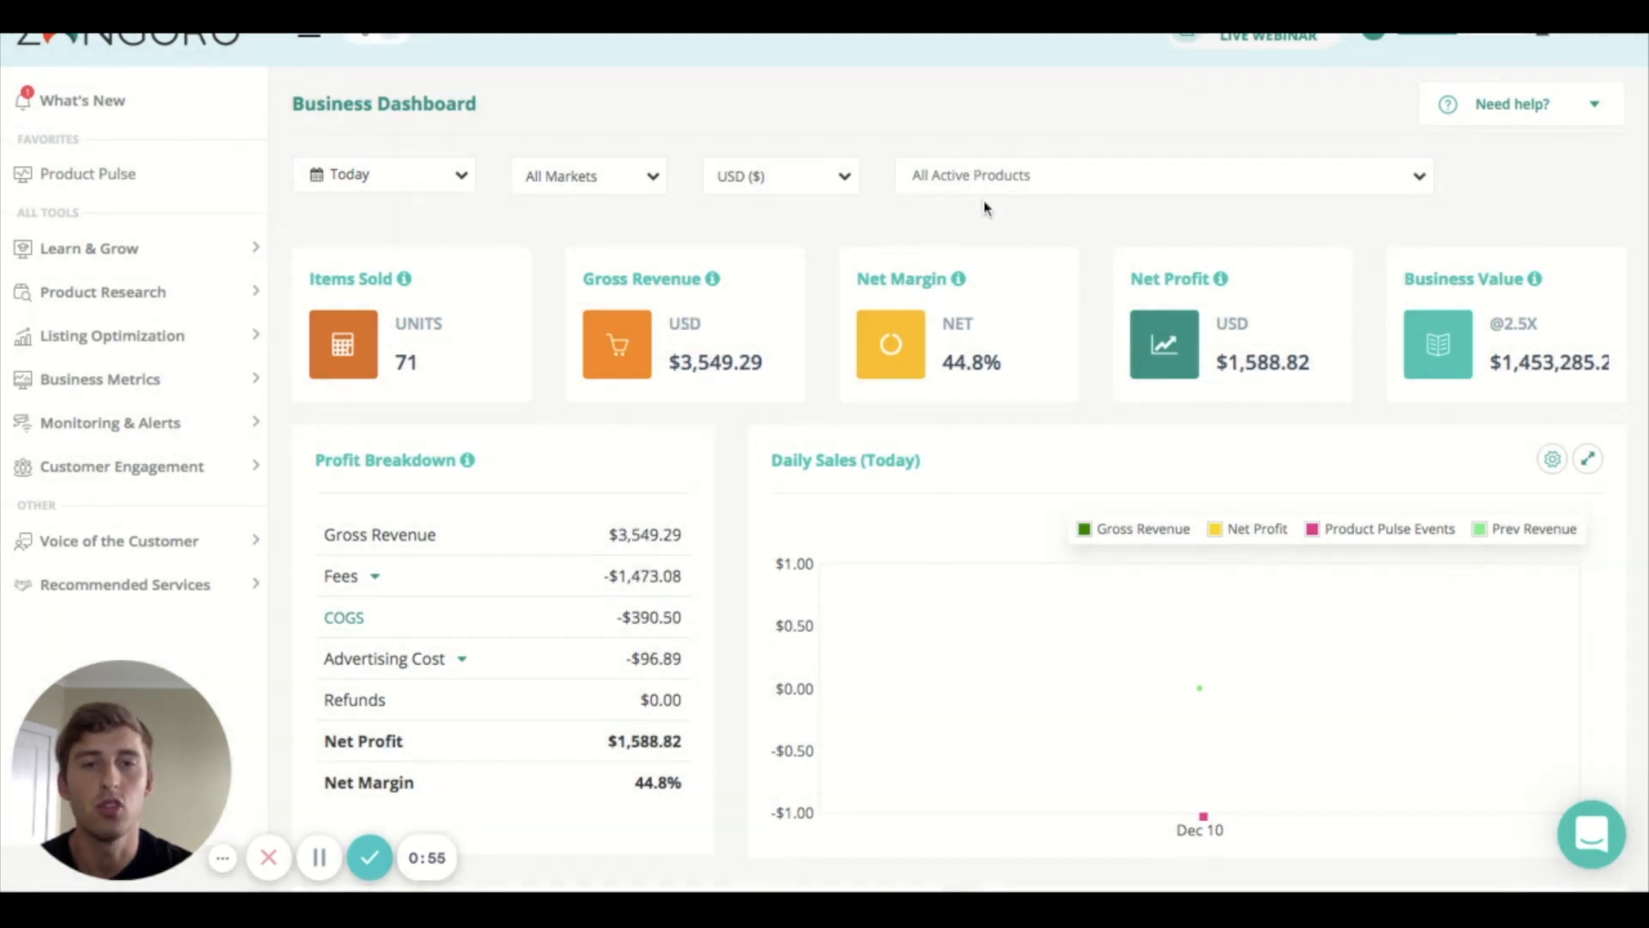
click(1165, 175)
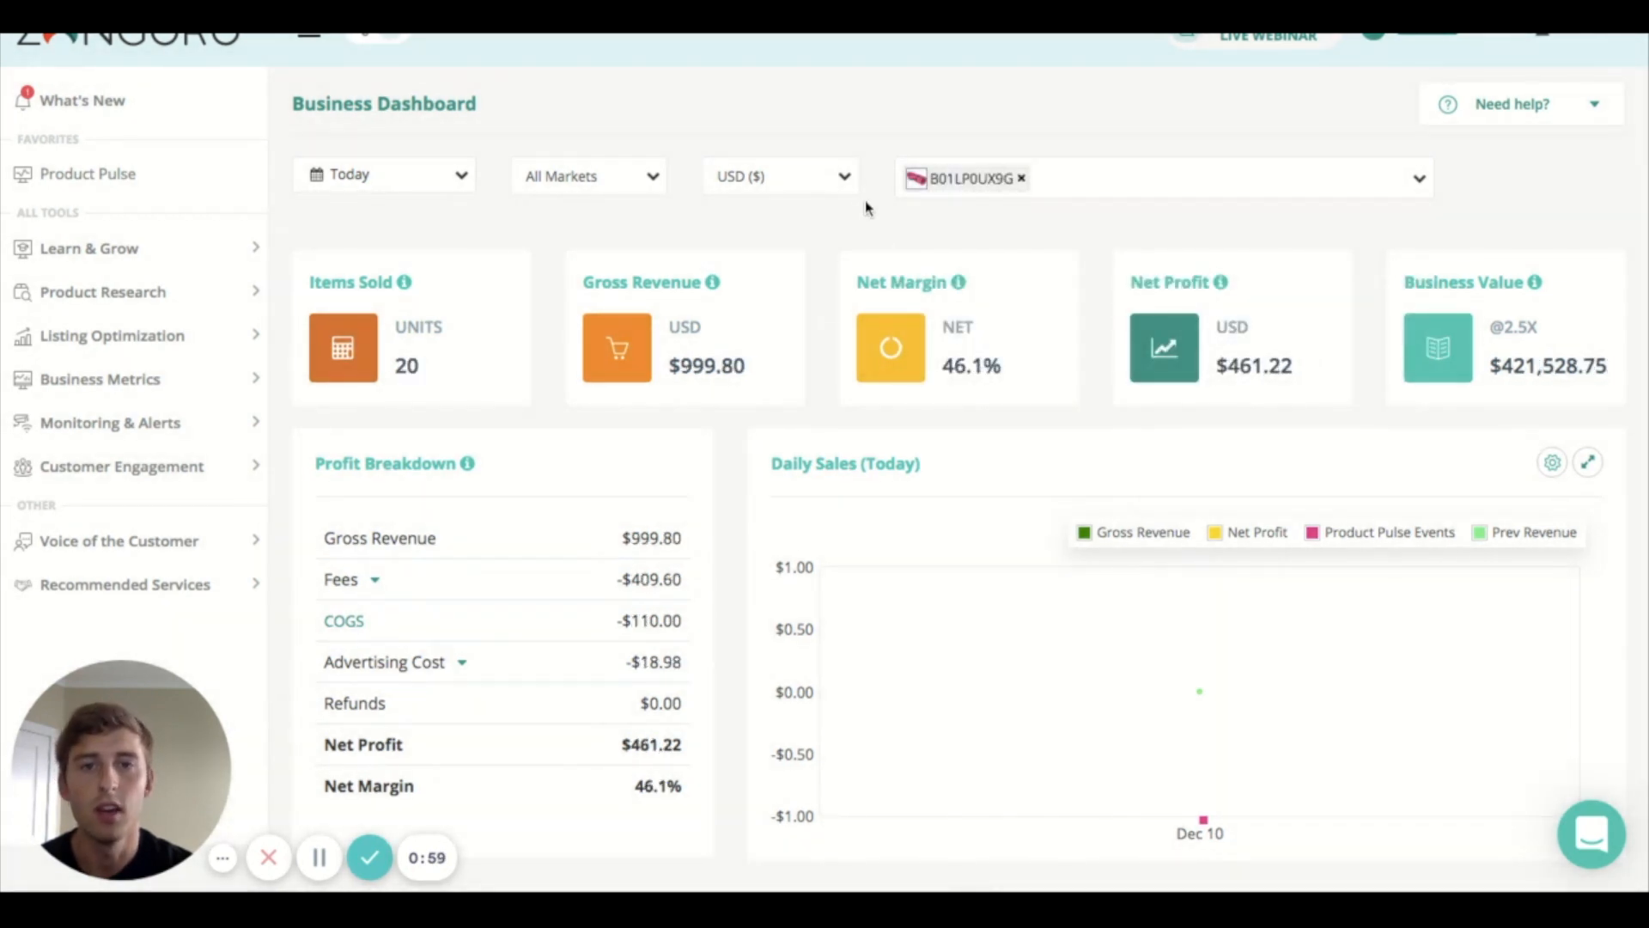
click(1020, 177)
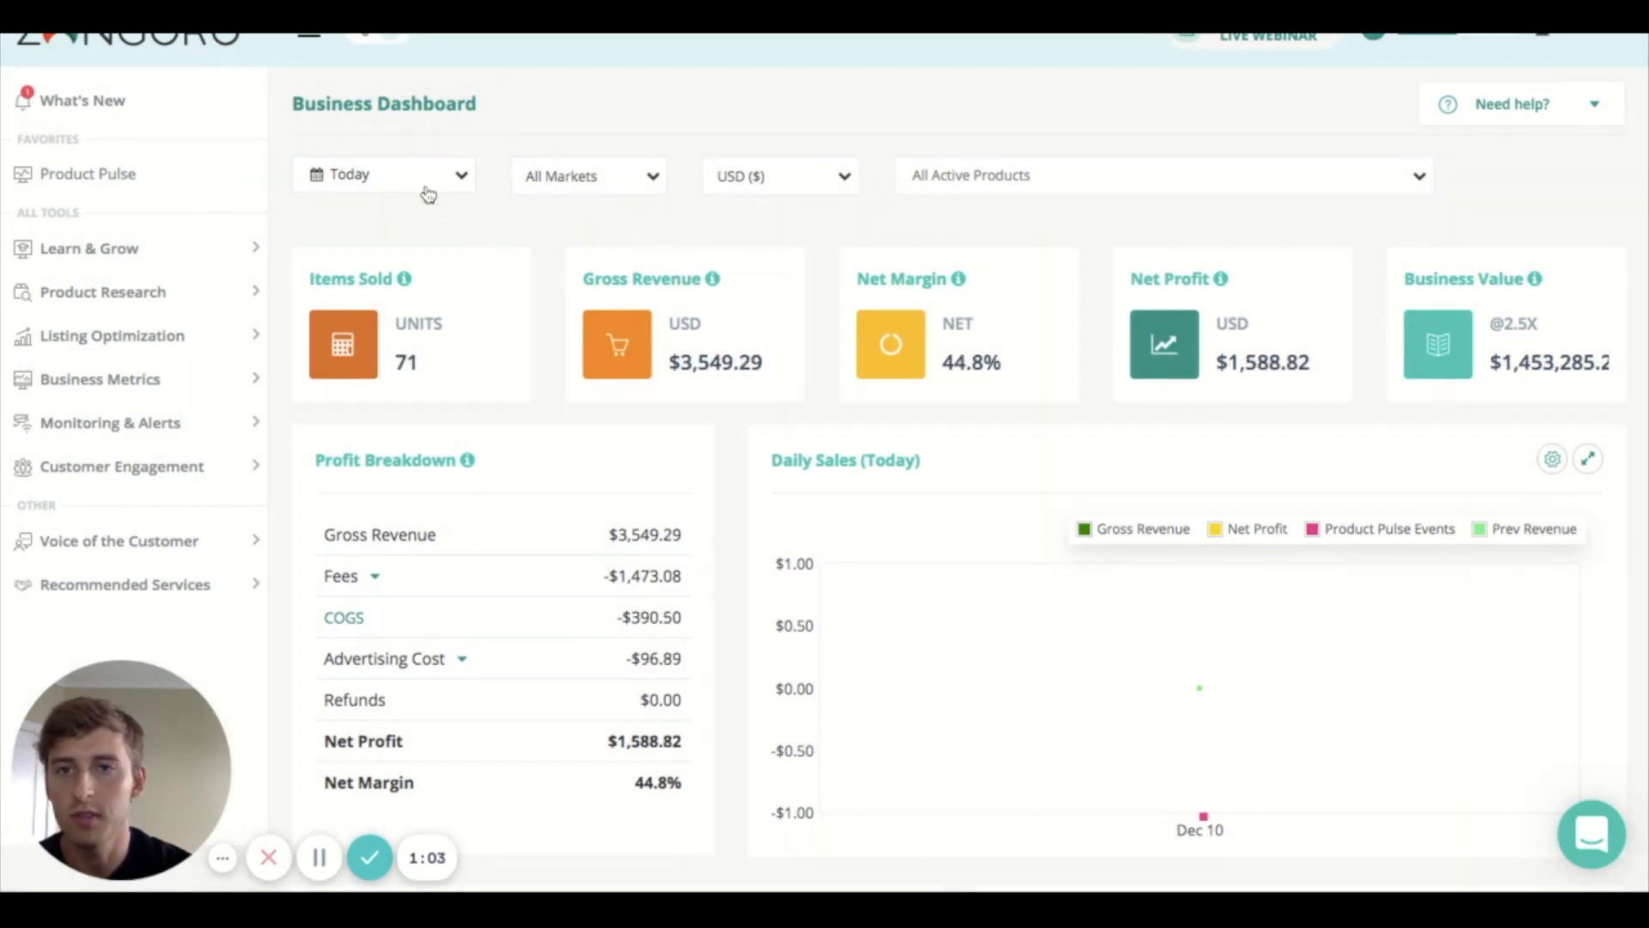
click(384, 175)
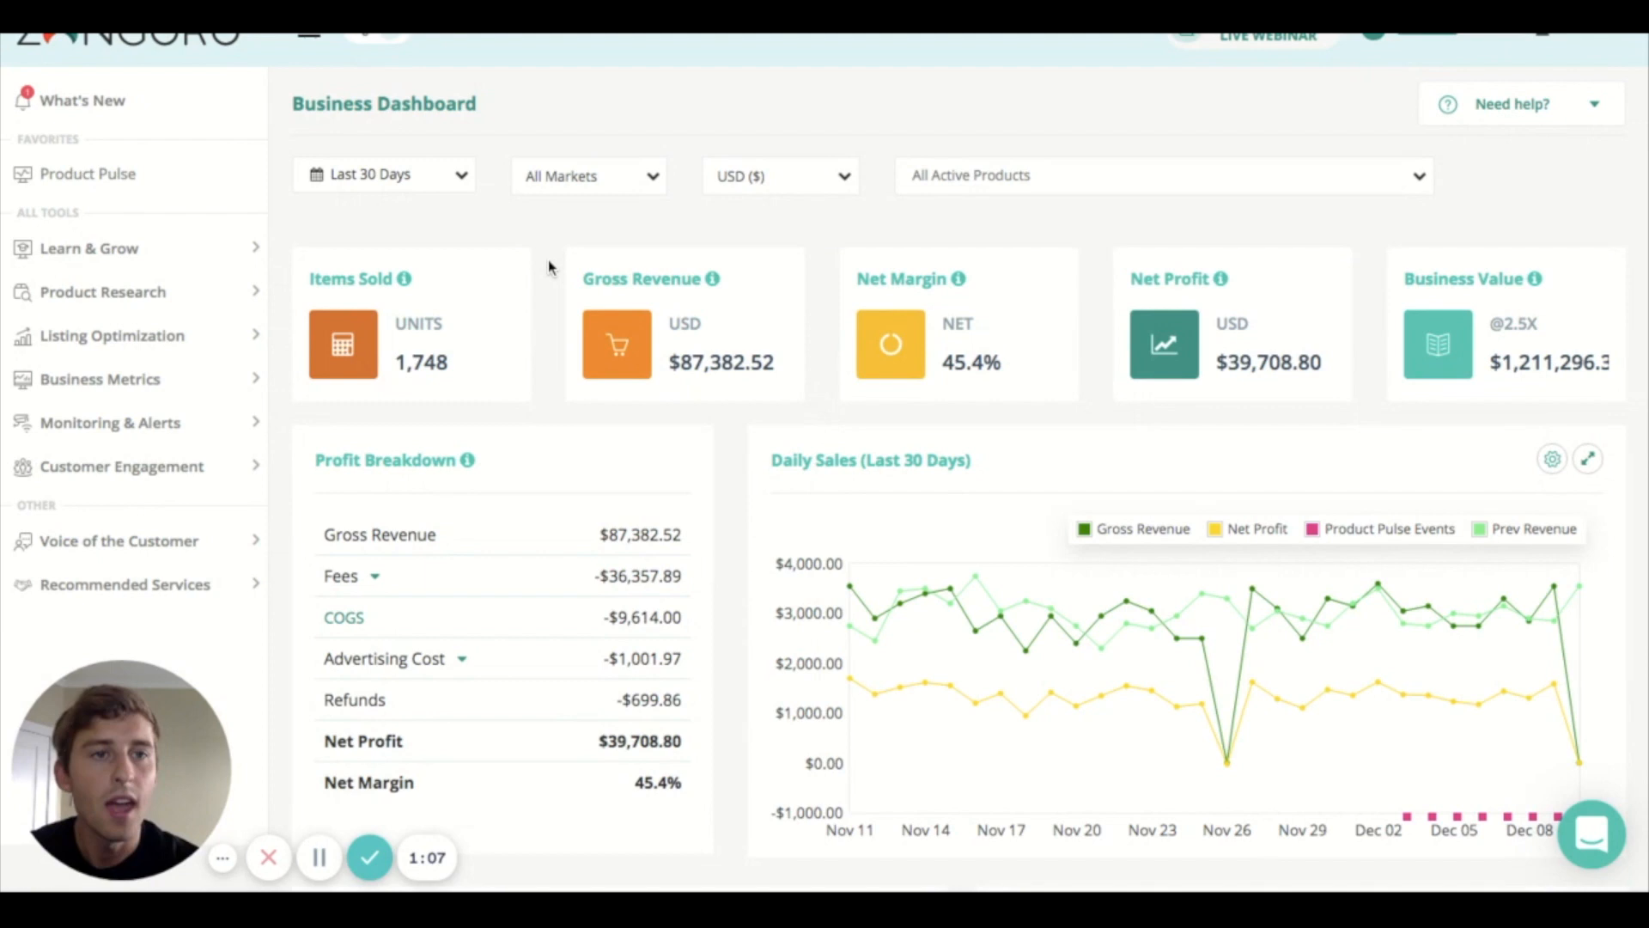
scroll(down, 3)
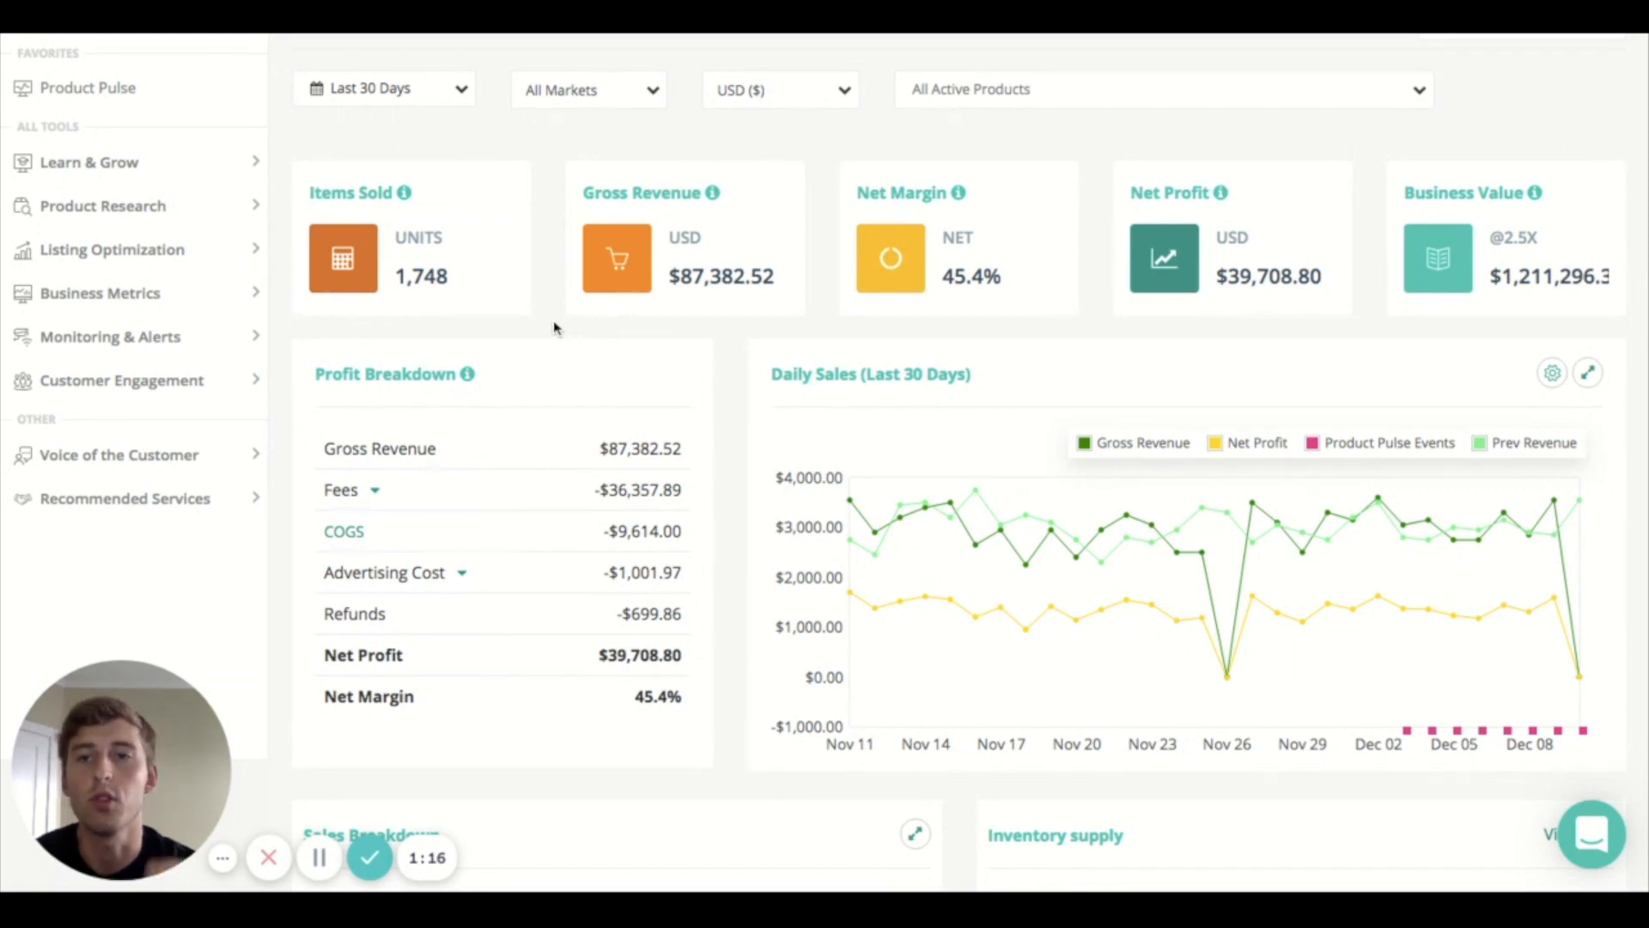
mouse_move(529, 380)
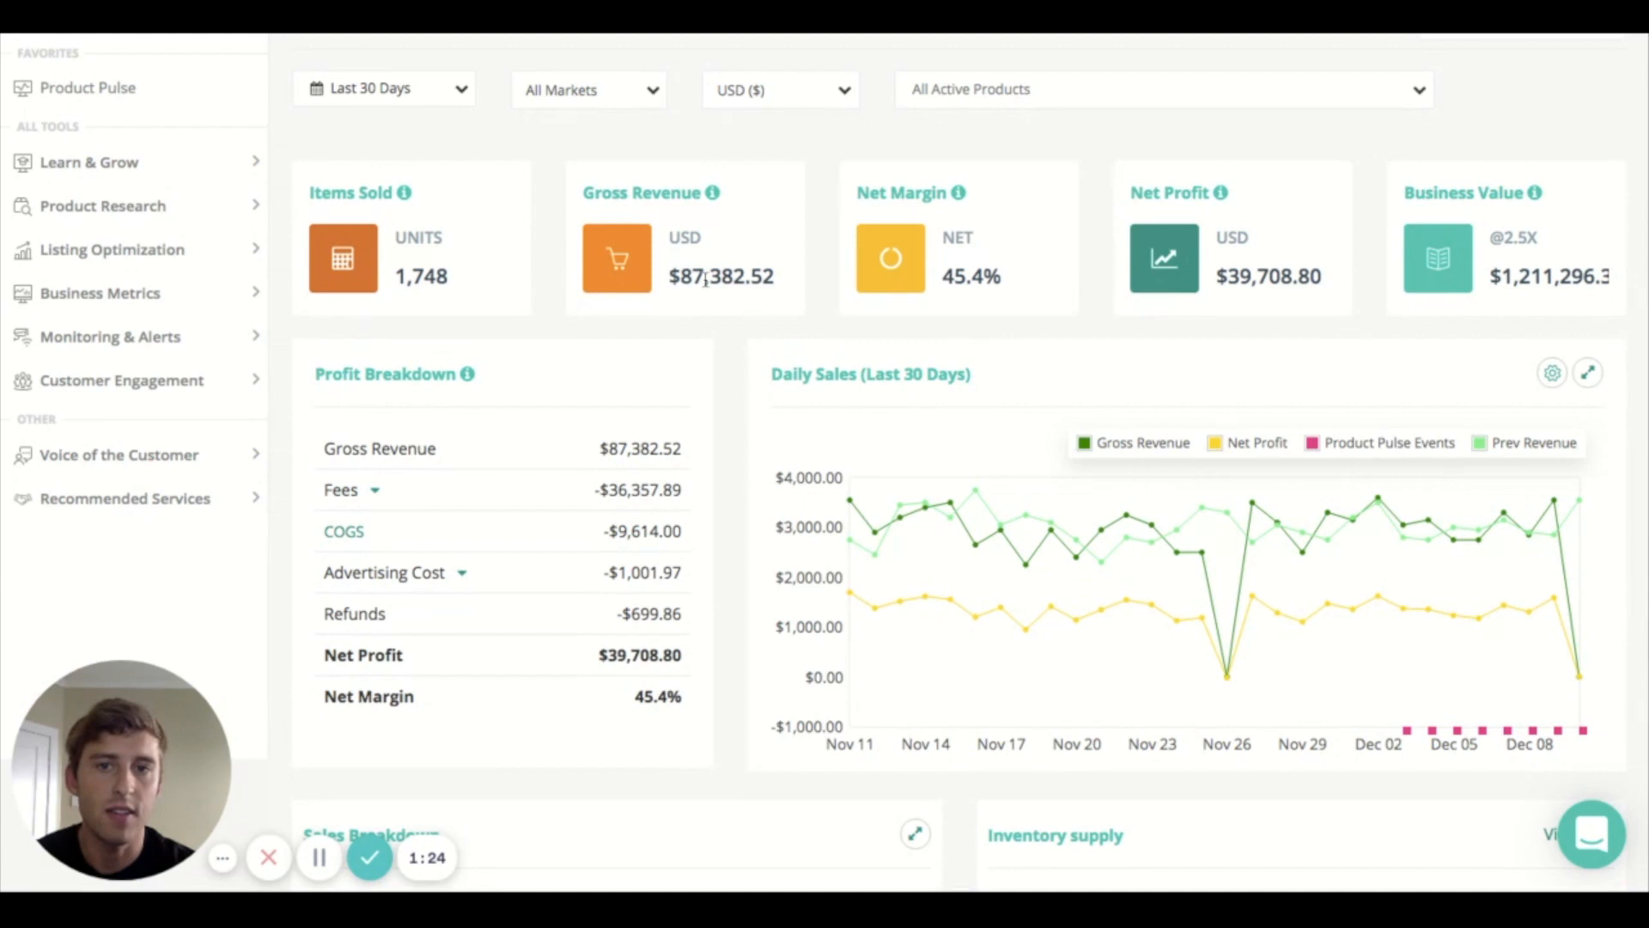
mouse_move(931, 155)
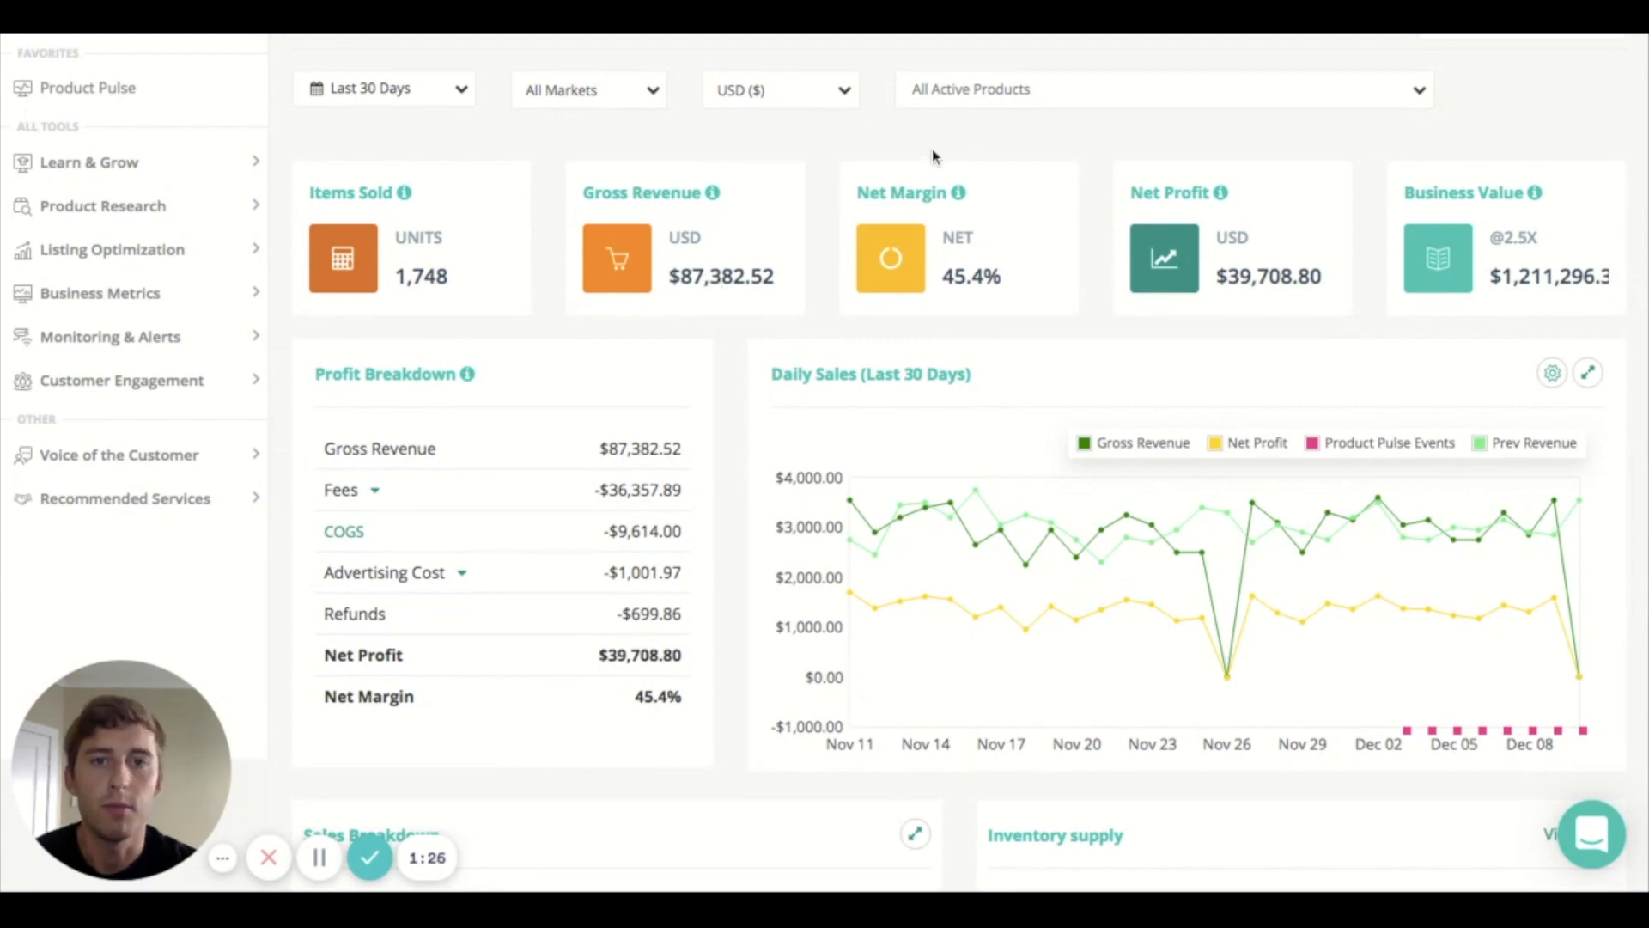
mouse_move(1003, 311)
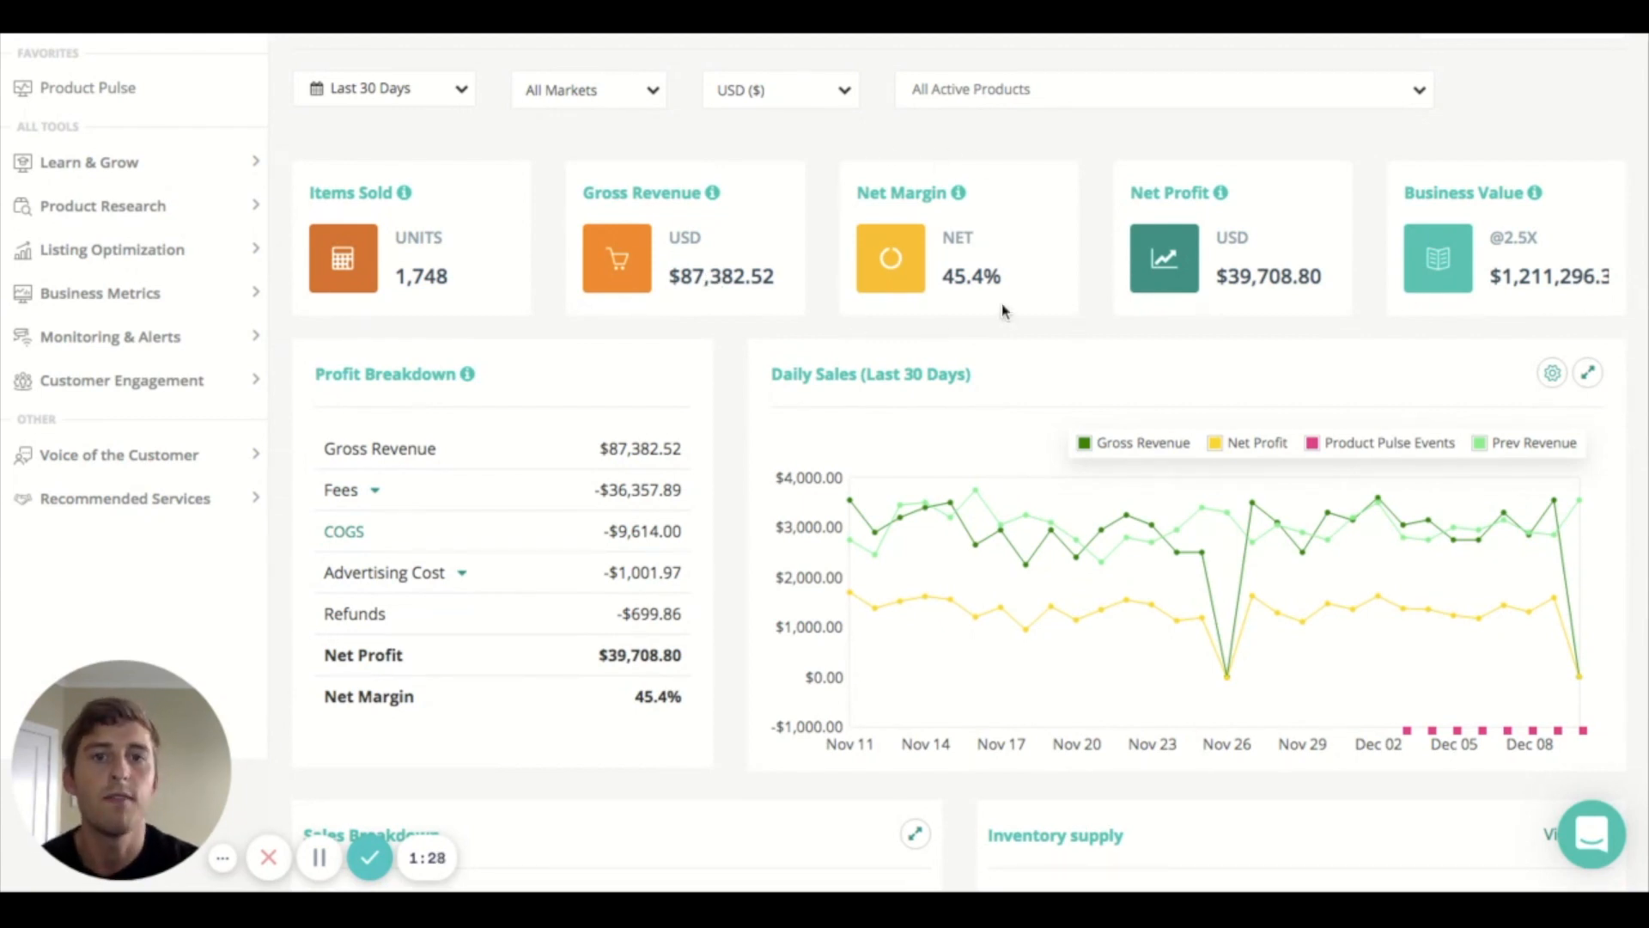
mouse_move(1288, 169)
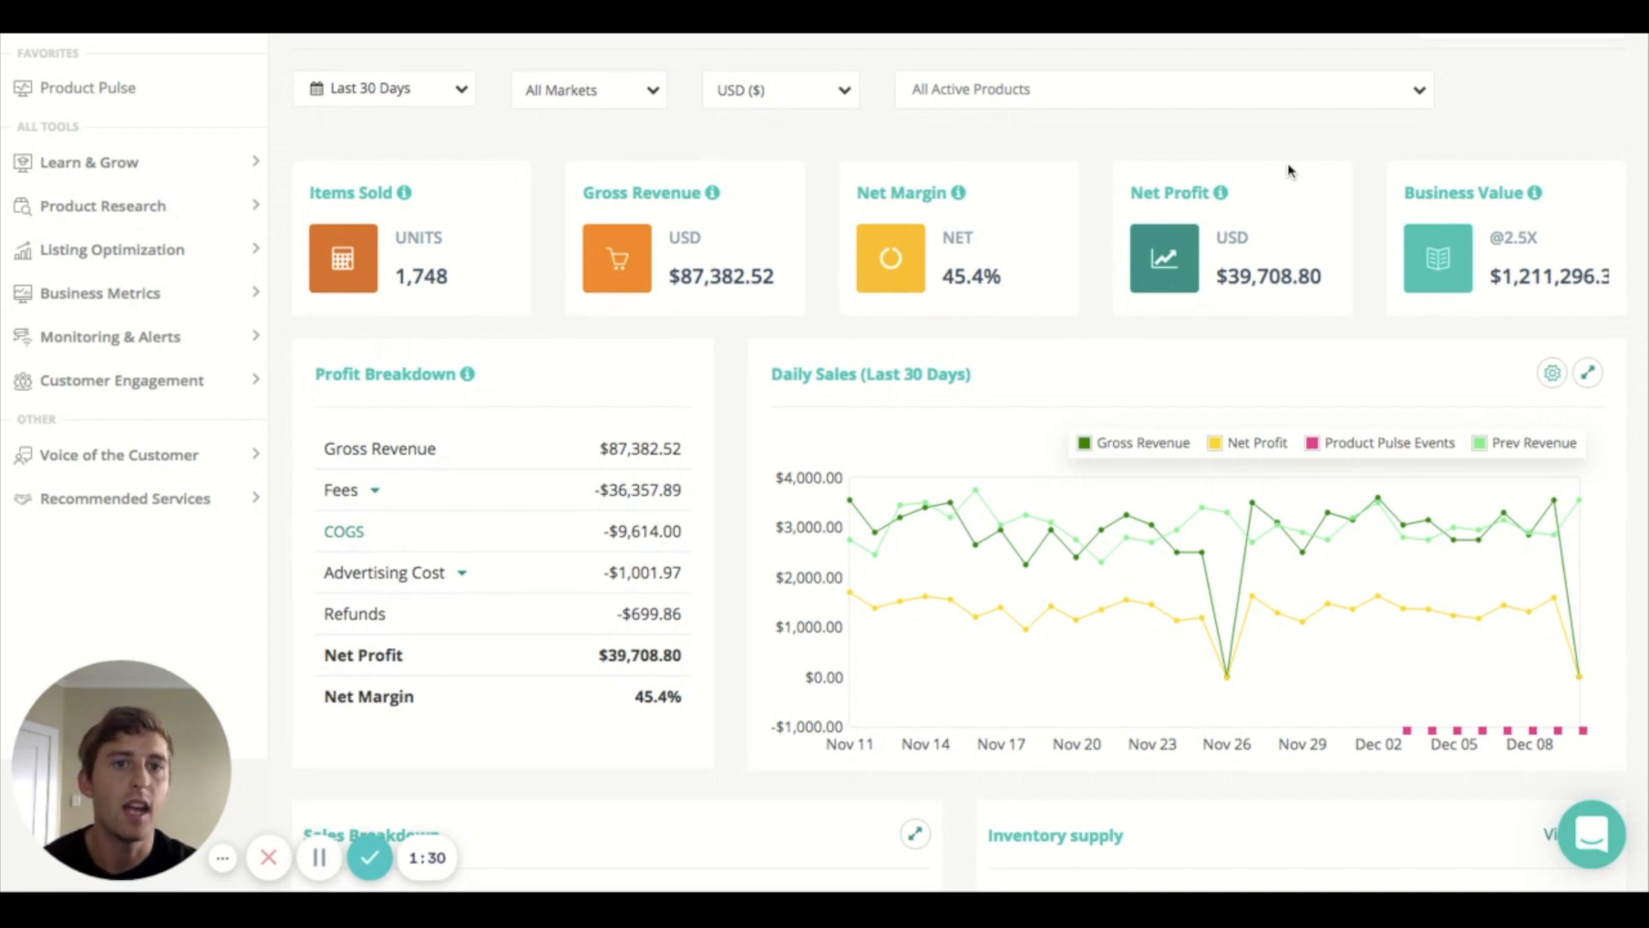
mouse_move(1324, 170)
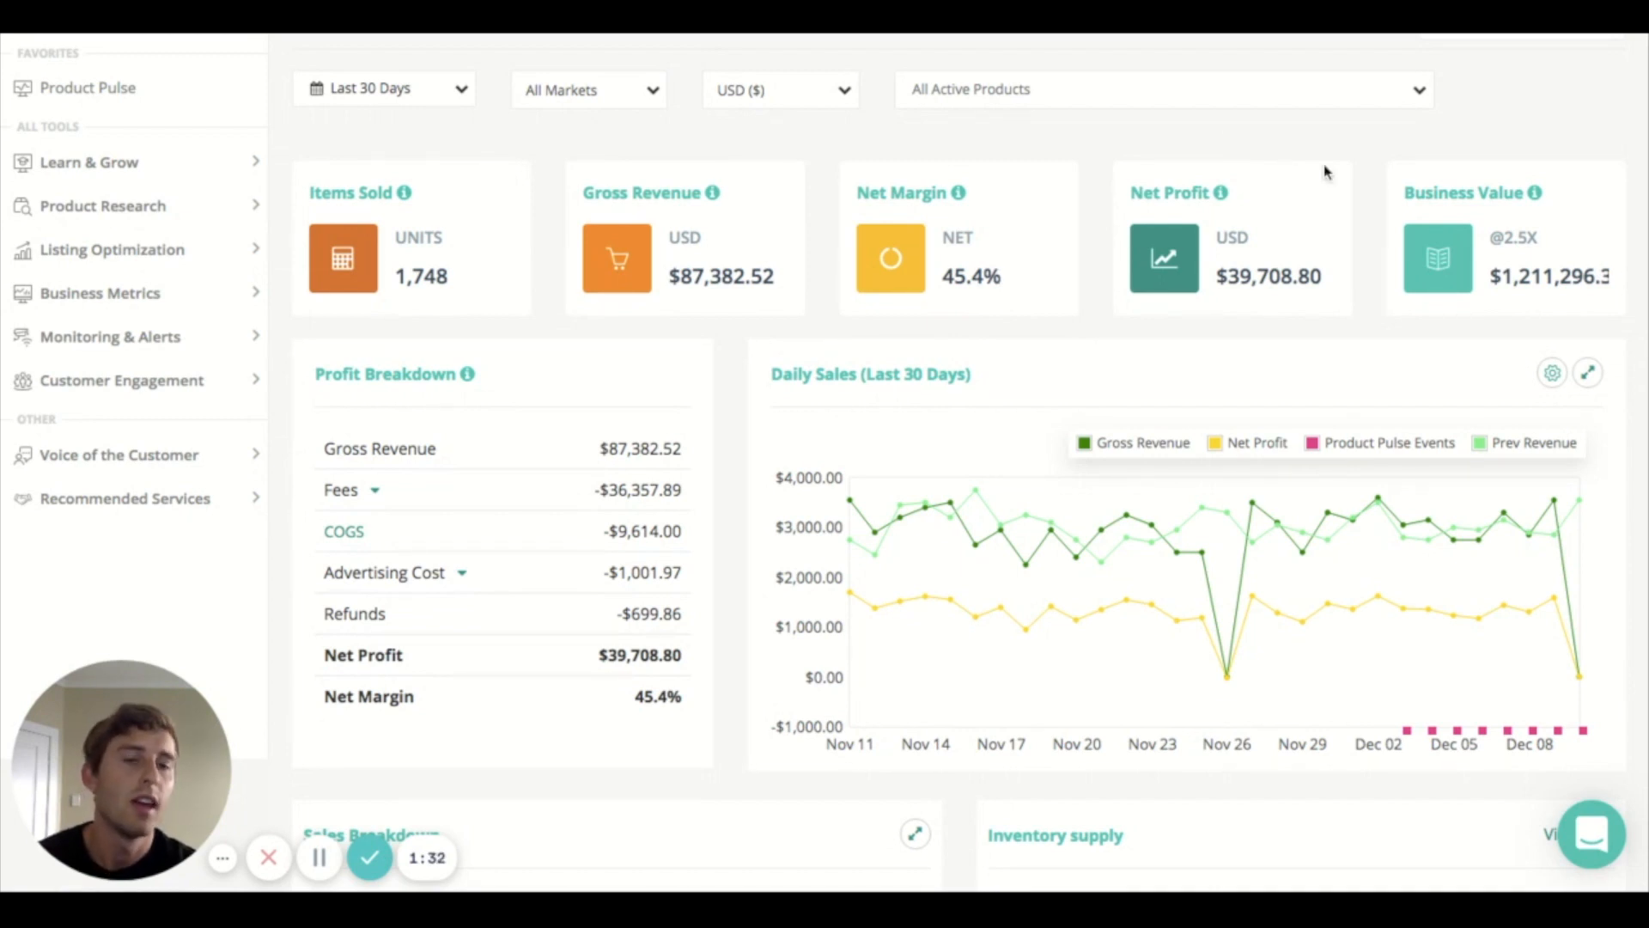
mouse_move(1570, 309)
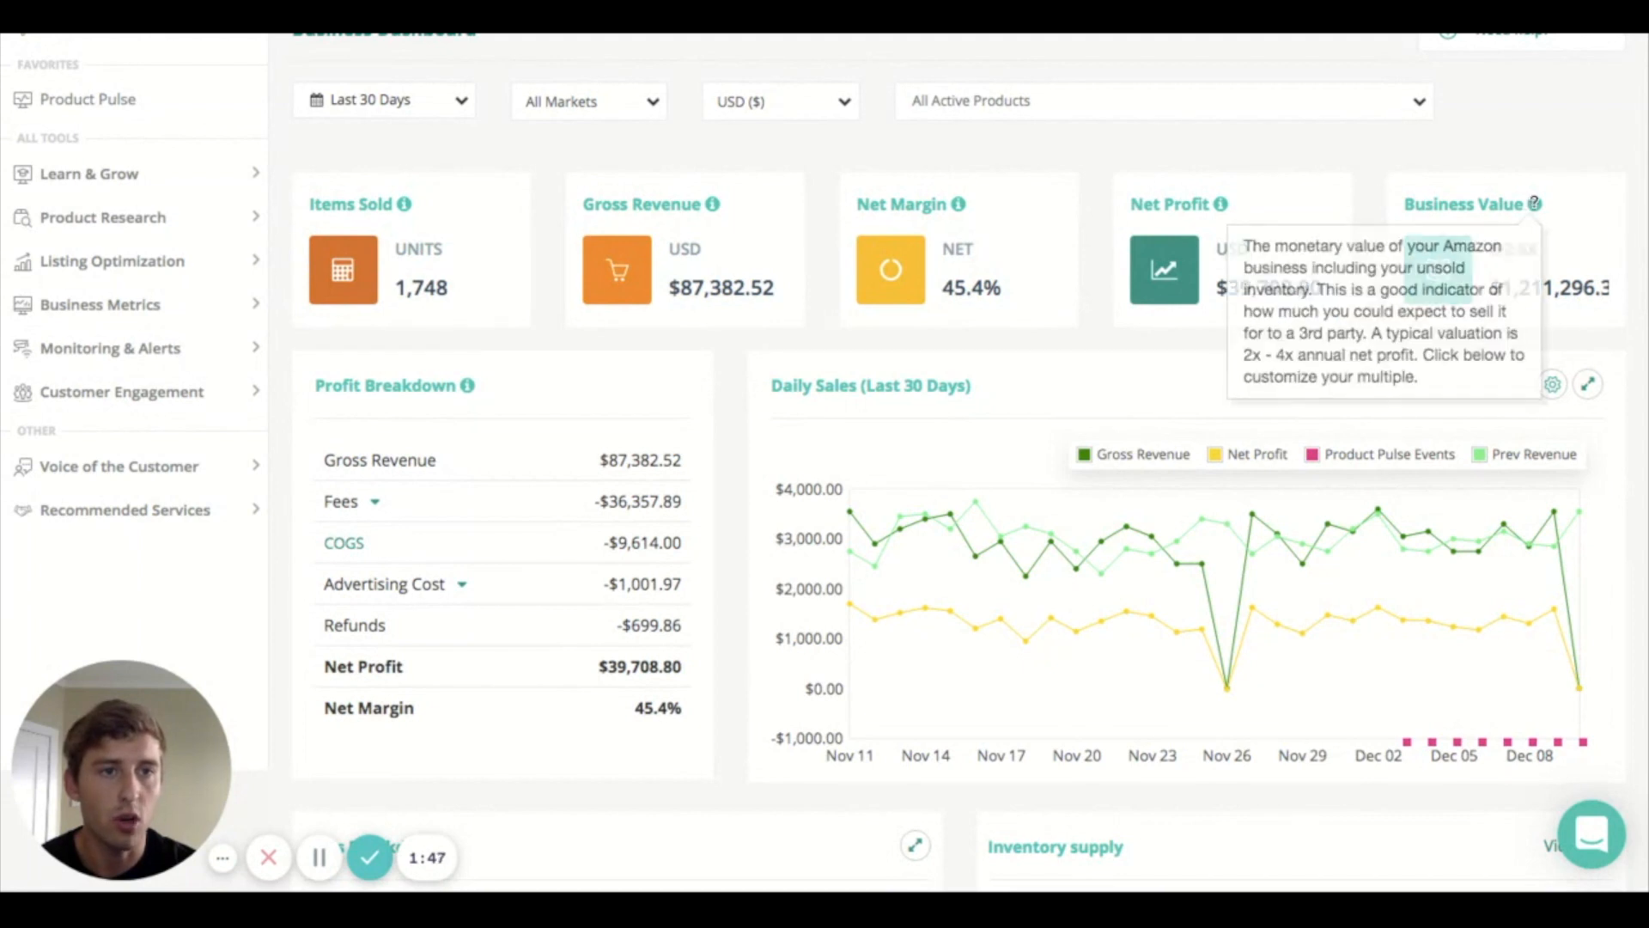
mouse_move(1226, 204)
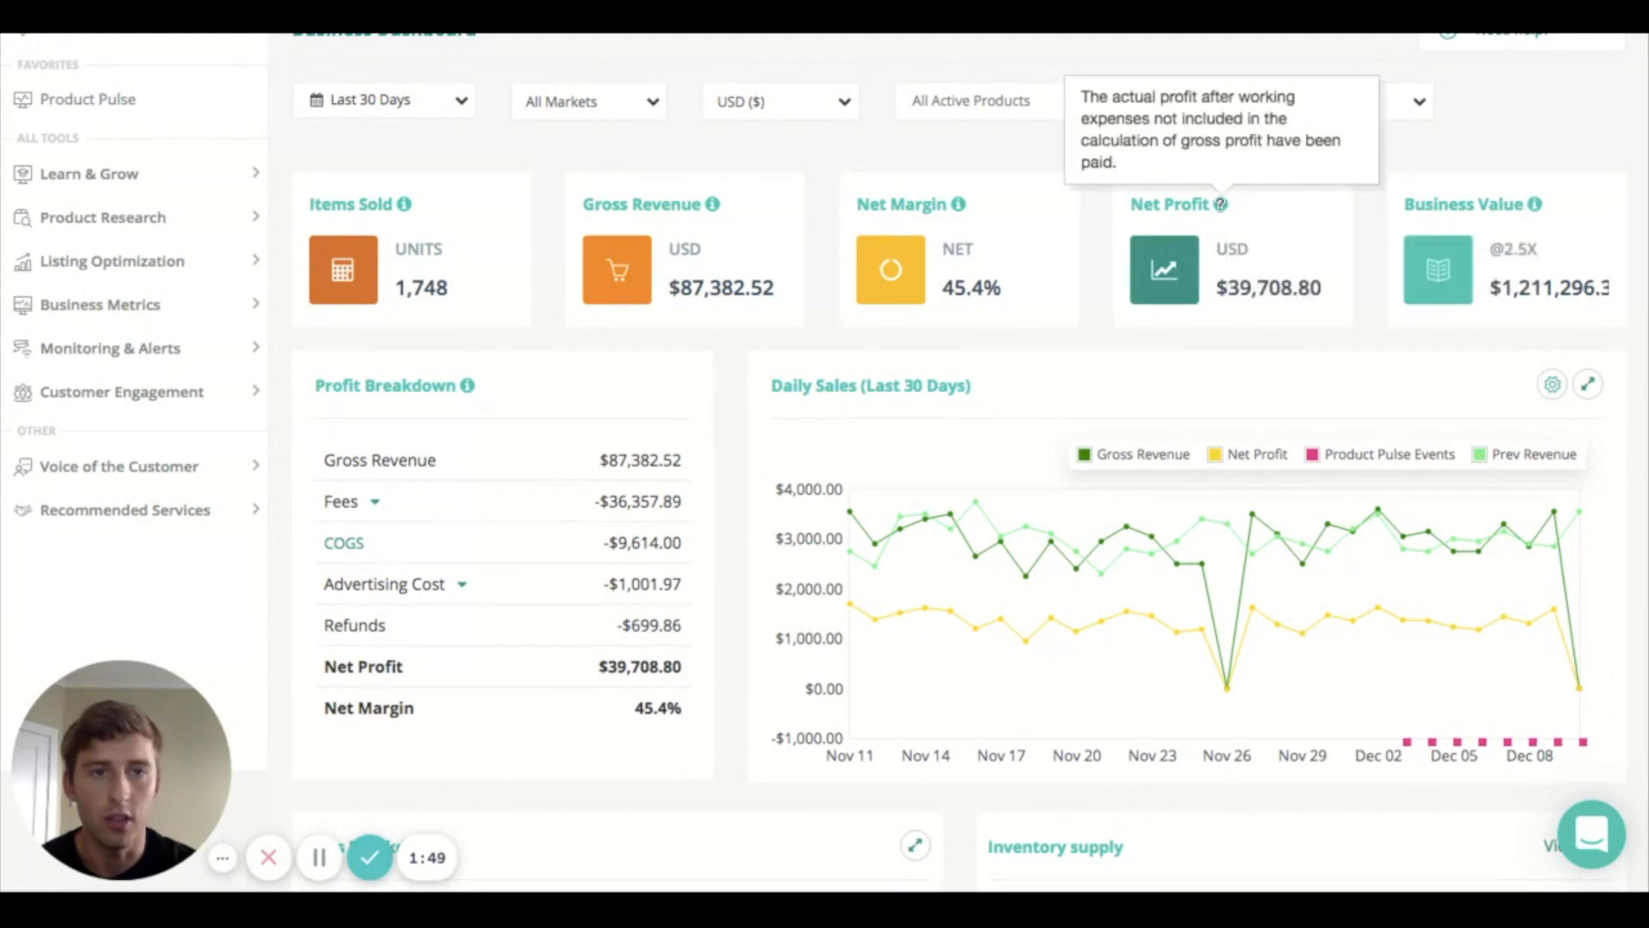
scroll(down, 3)
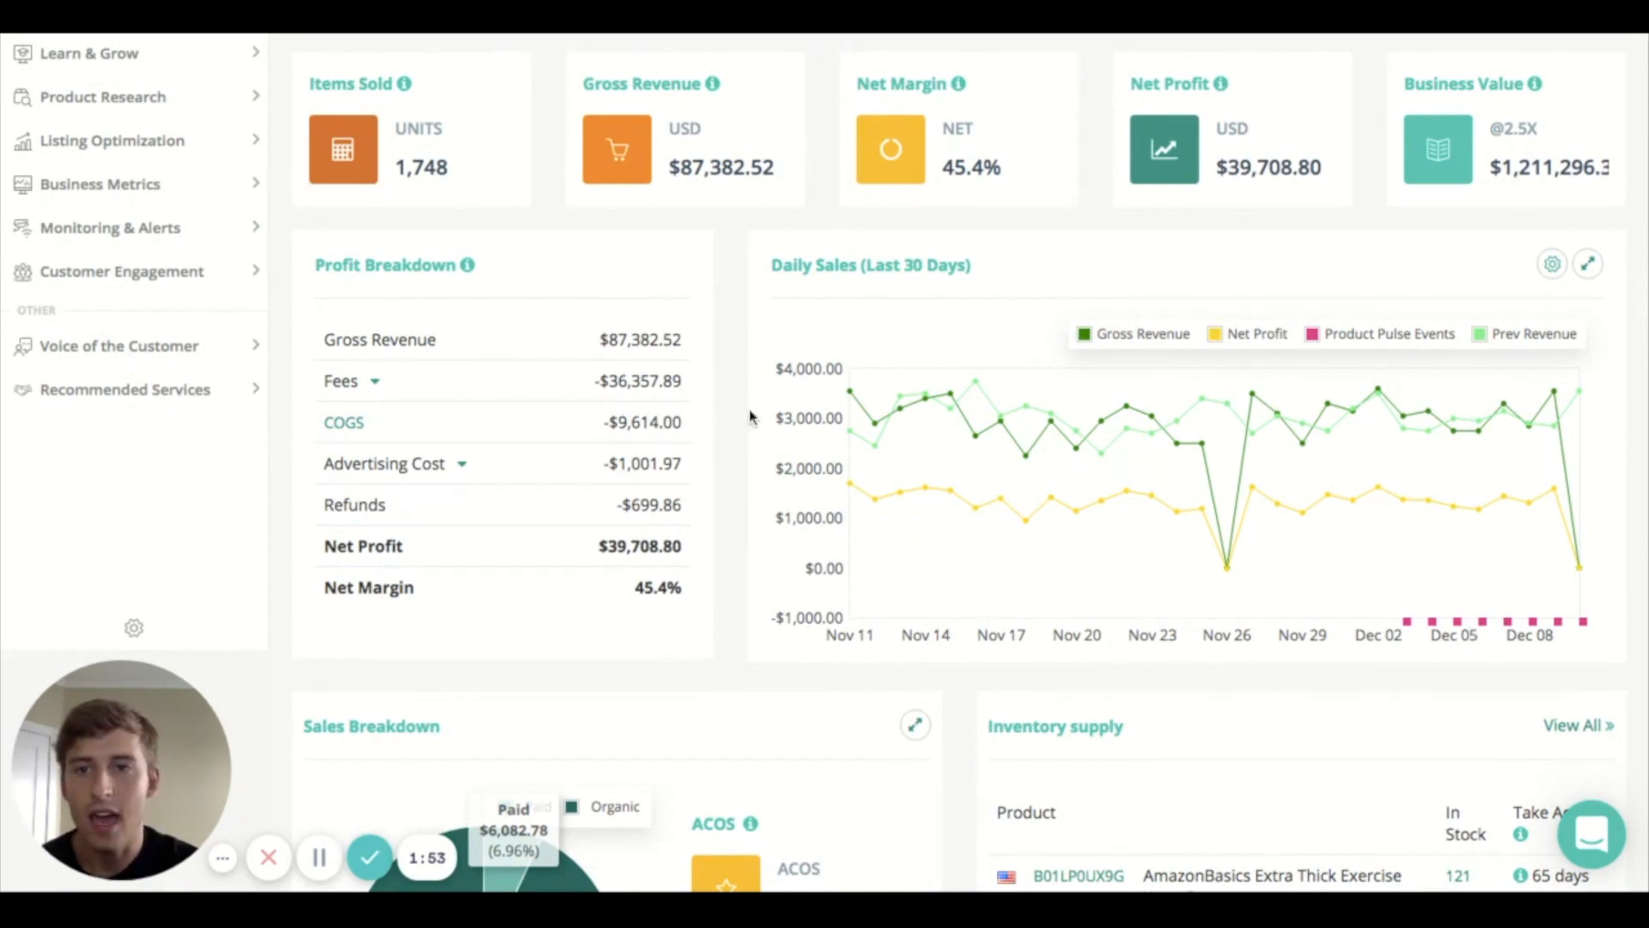
scroll(down, 3)
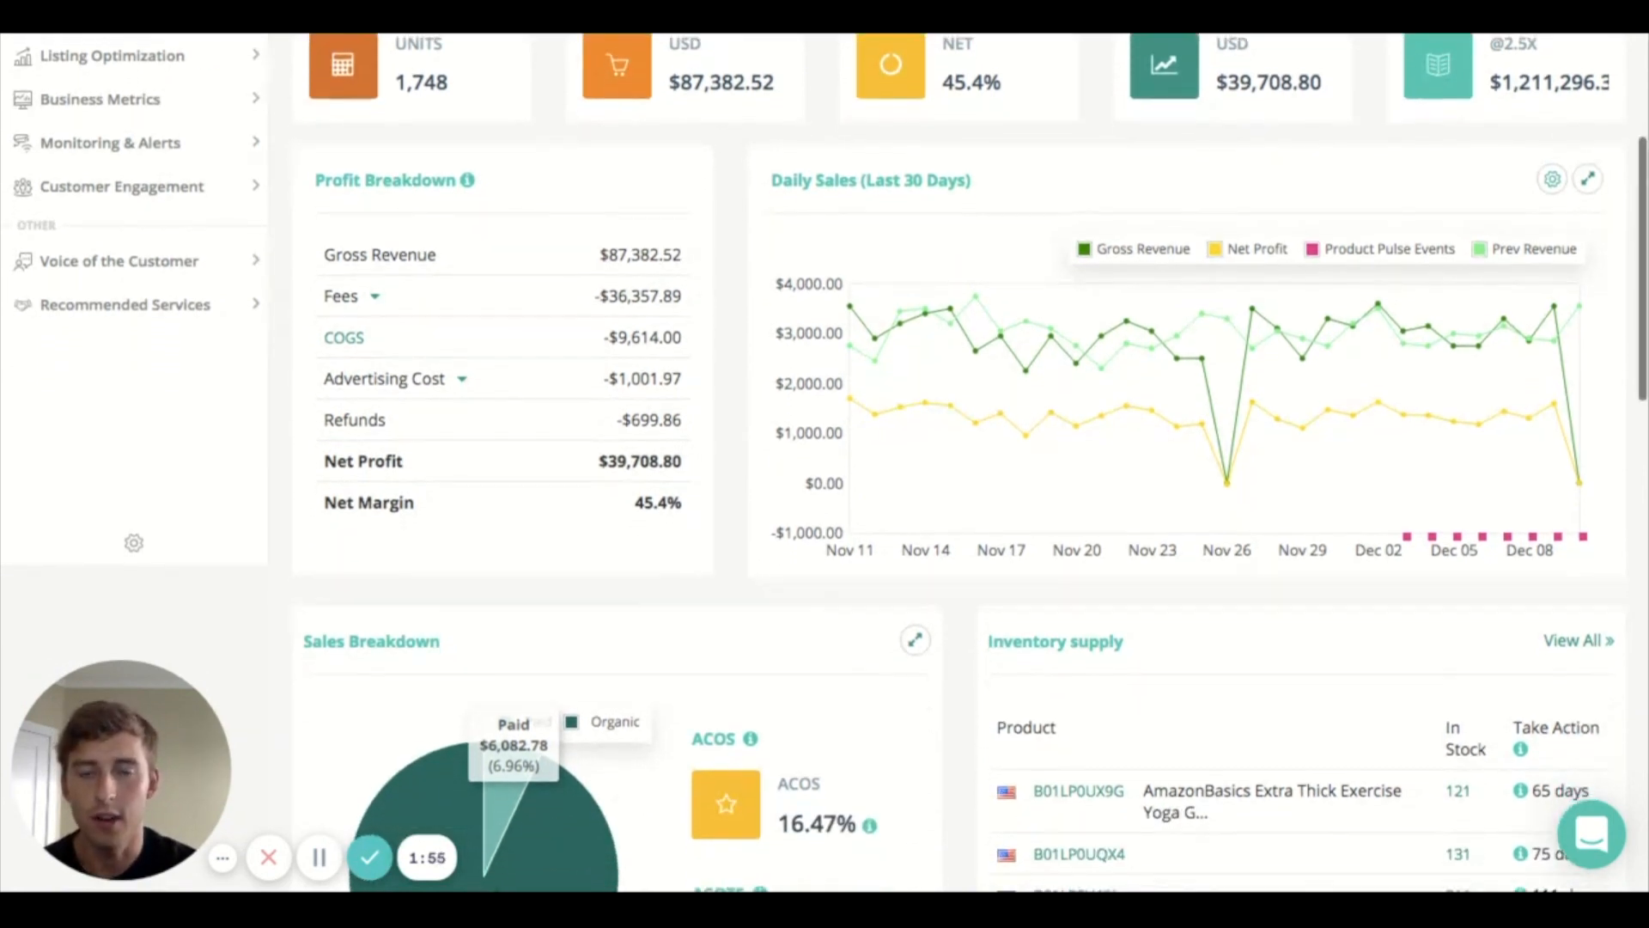
scroll(down, 3)
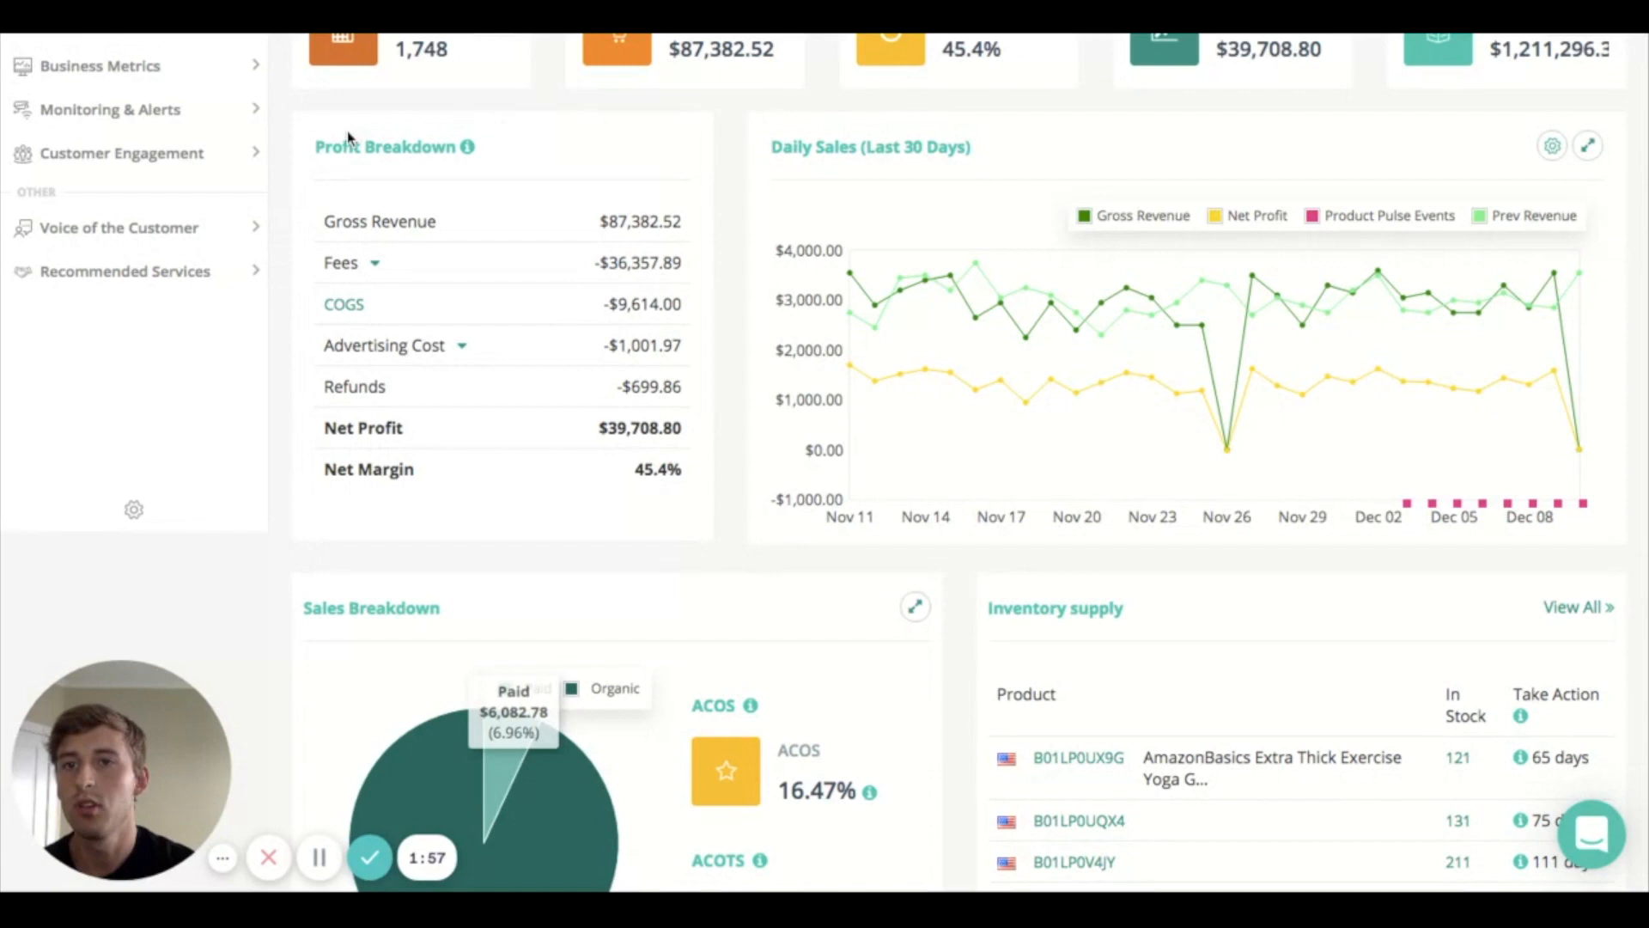
mouse_move(281, 529)
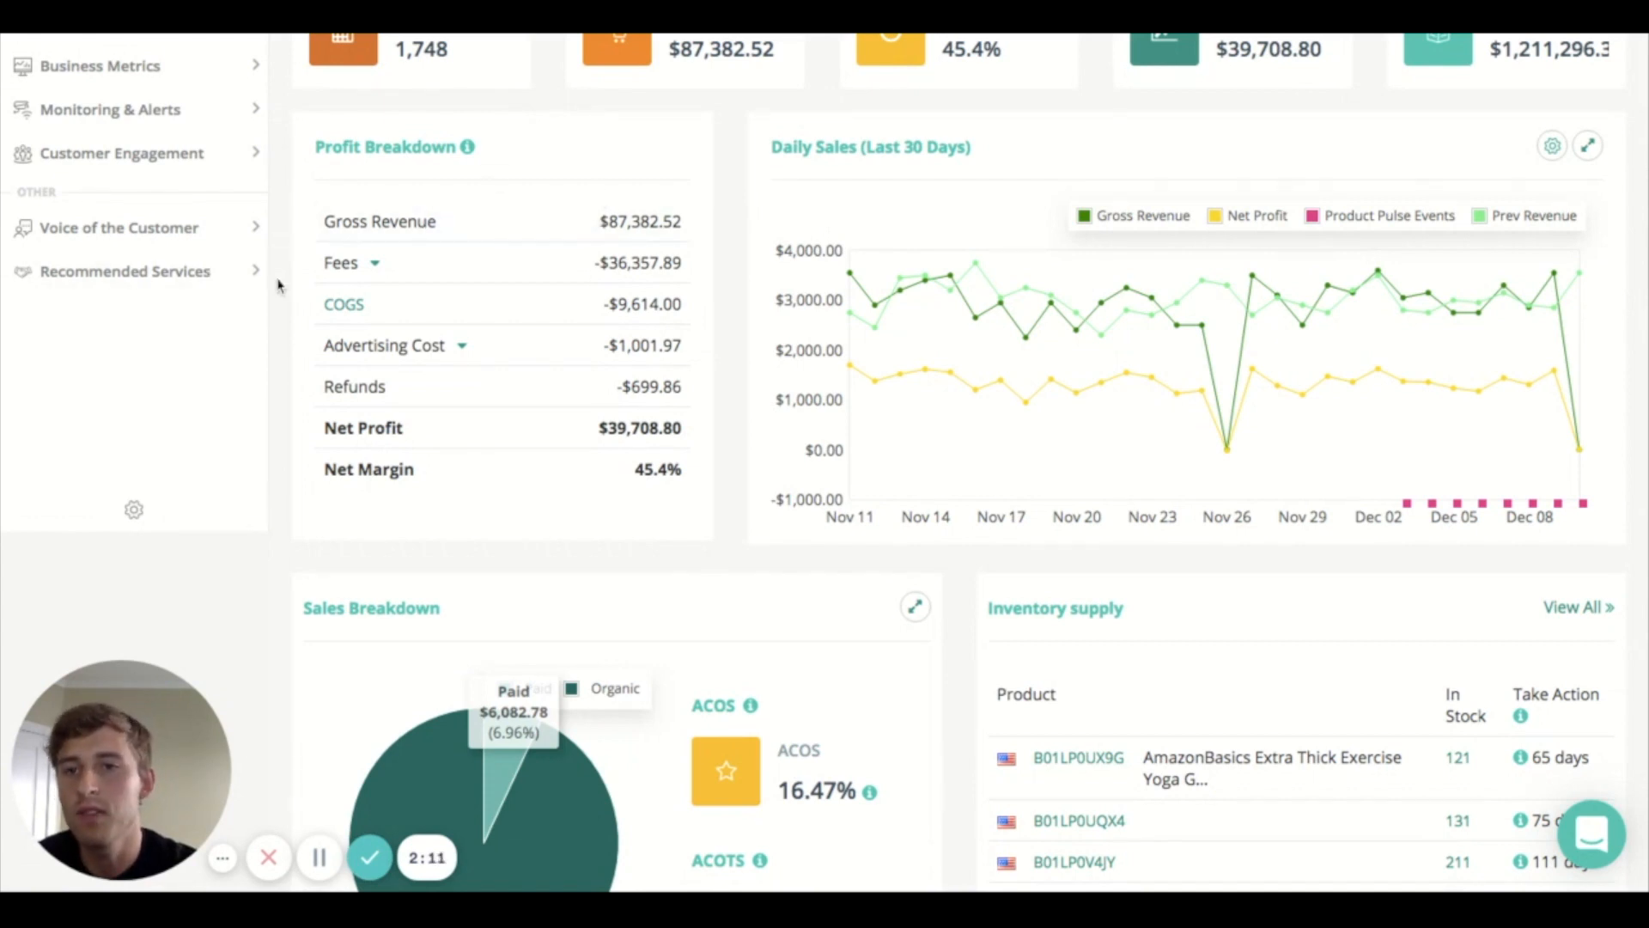
mouse_move(622, 140)
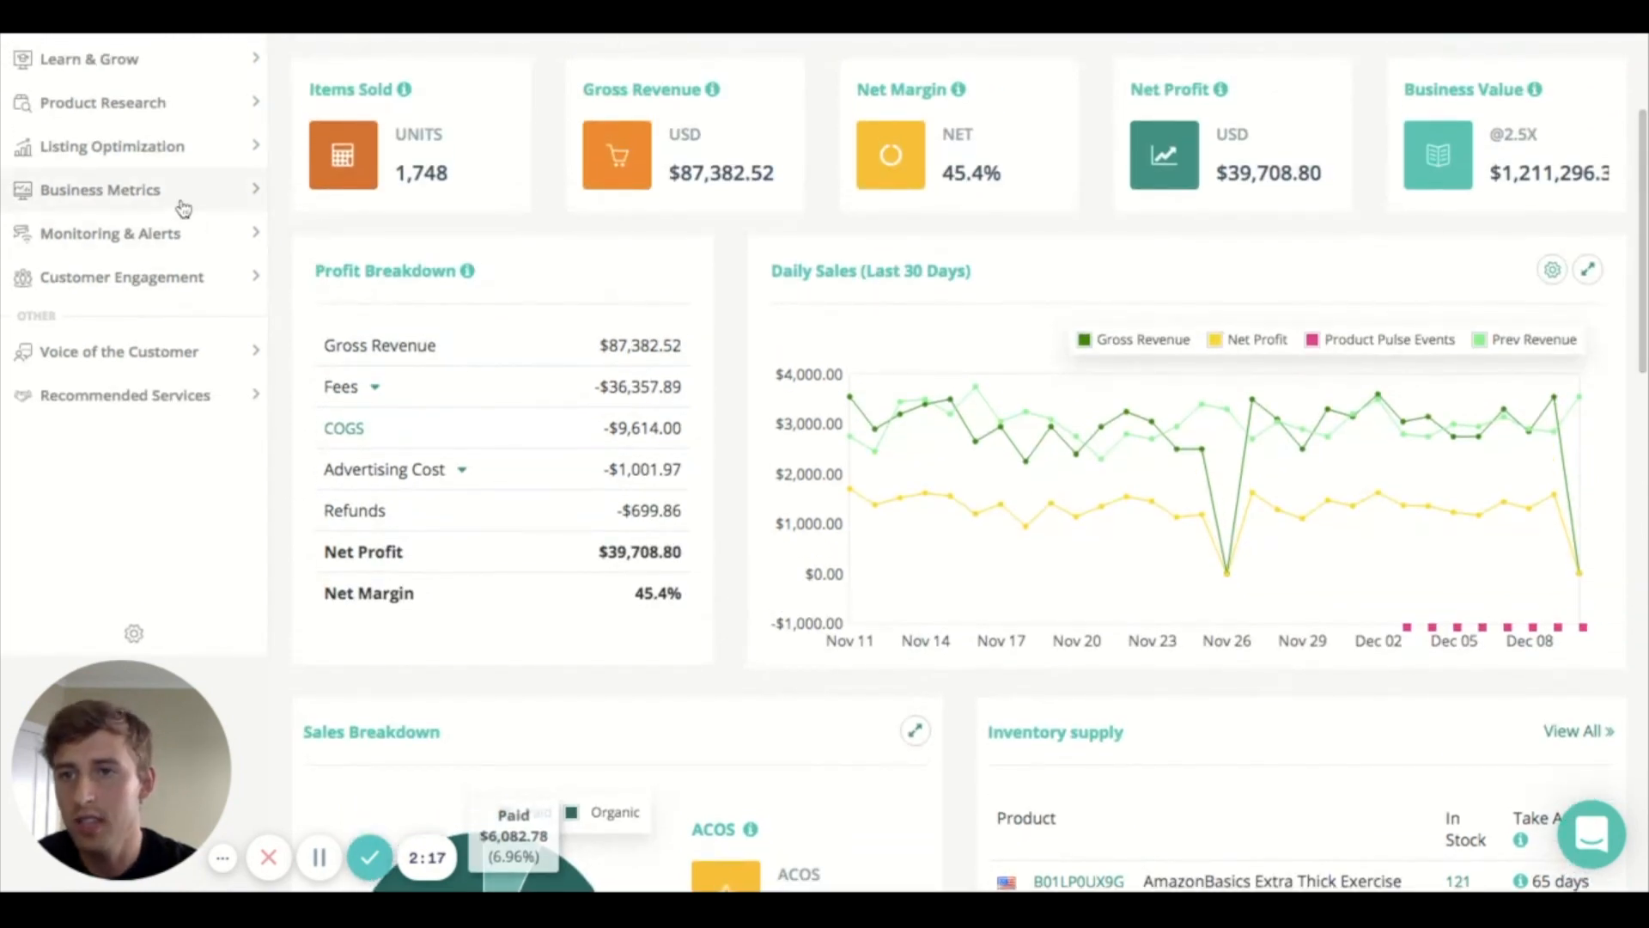
click(99, 189)
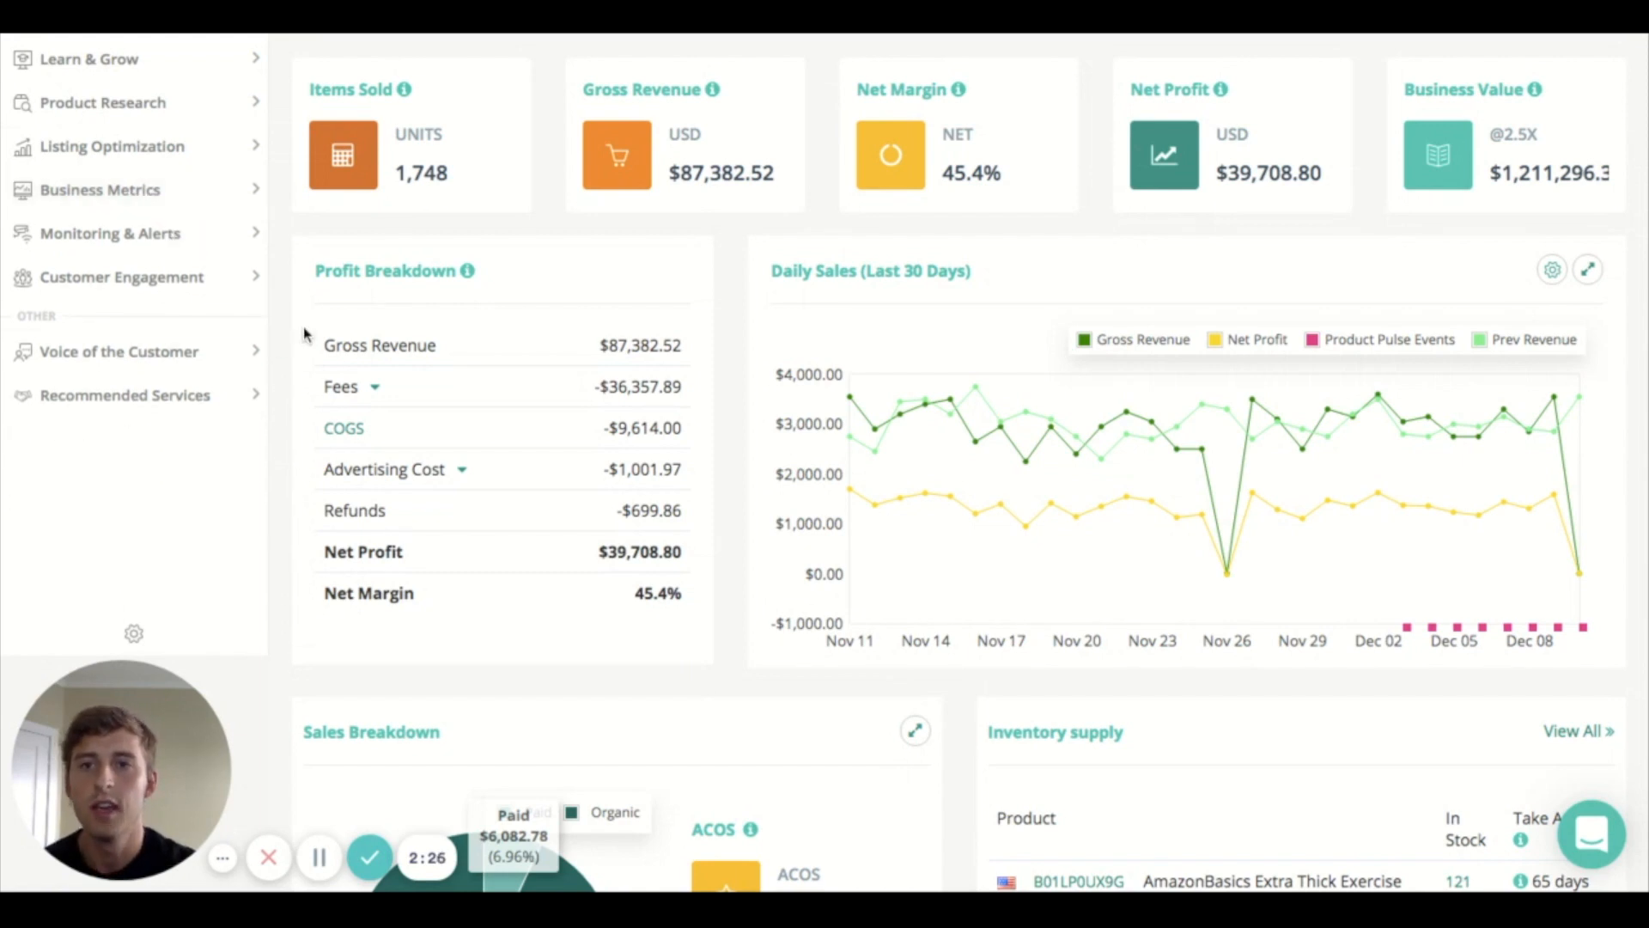
scroll(down, 3)
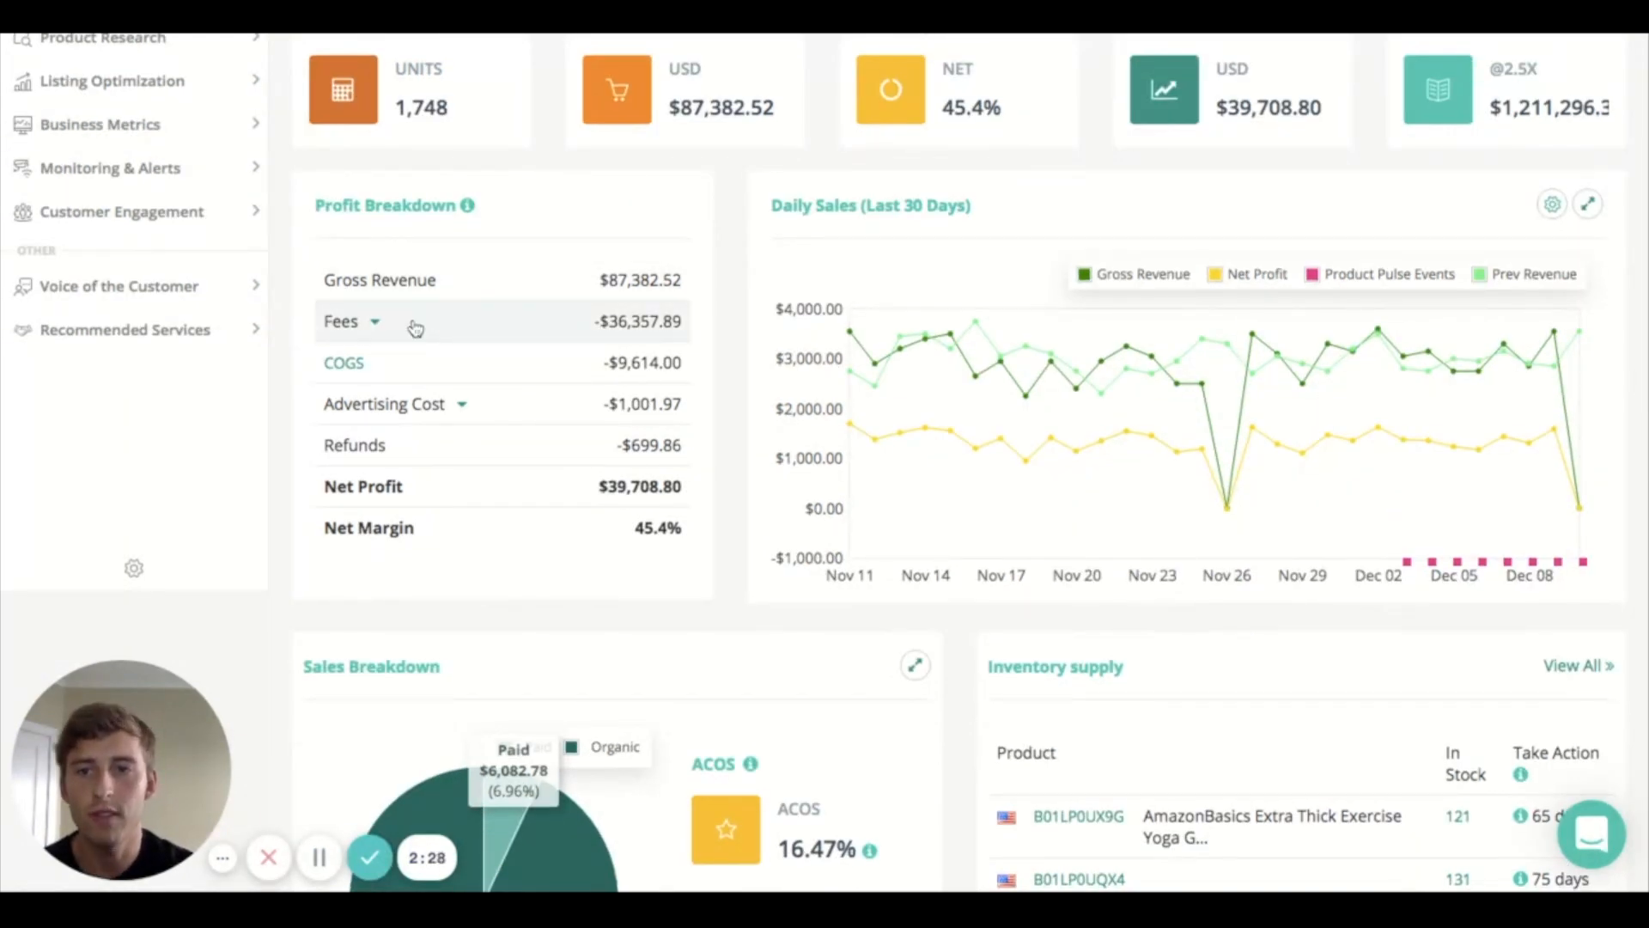
click(340, 321)
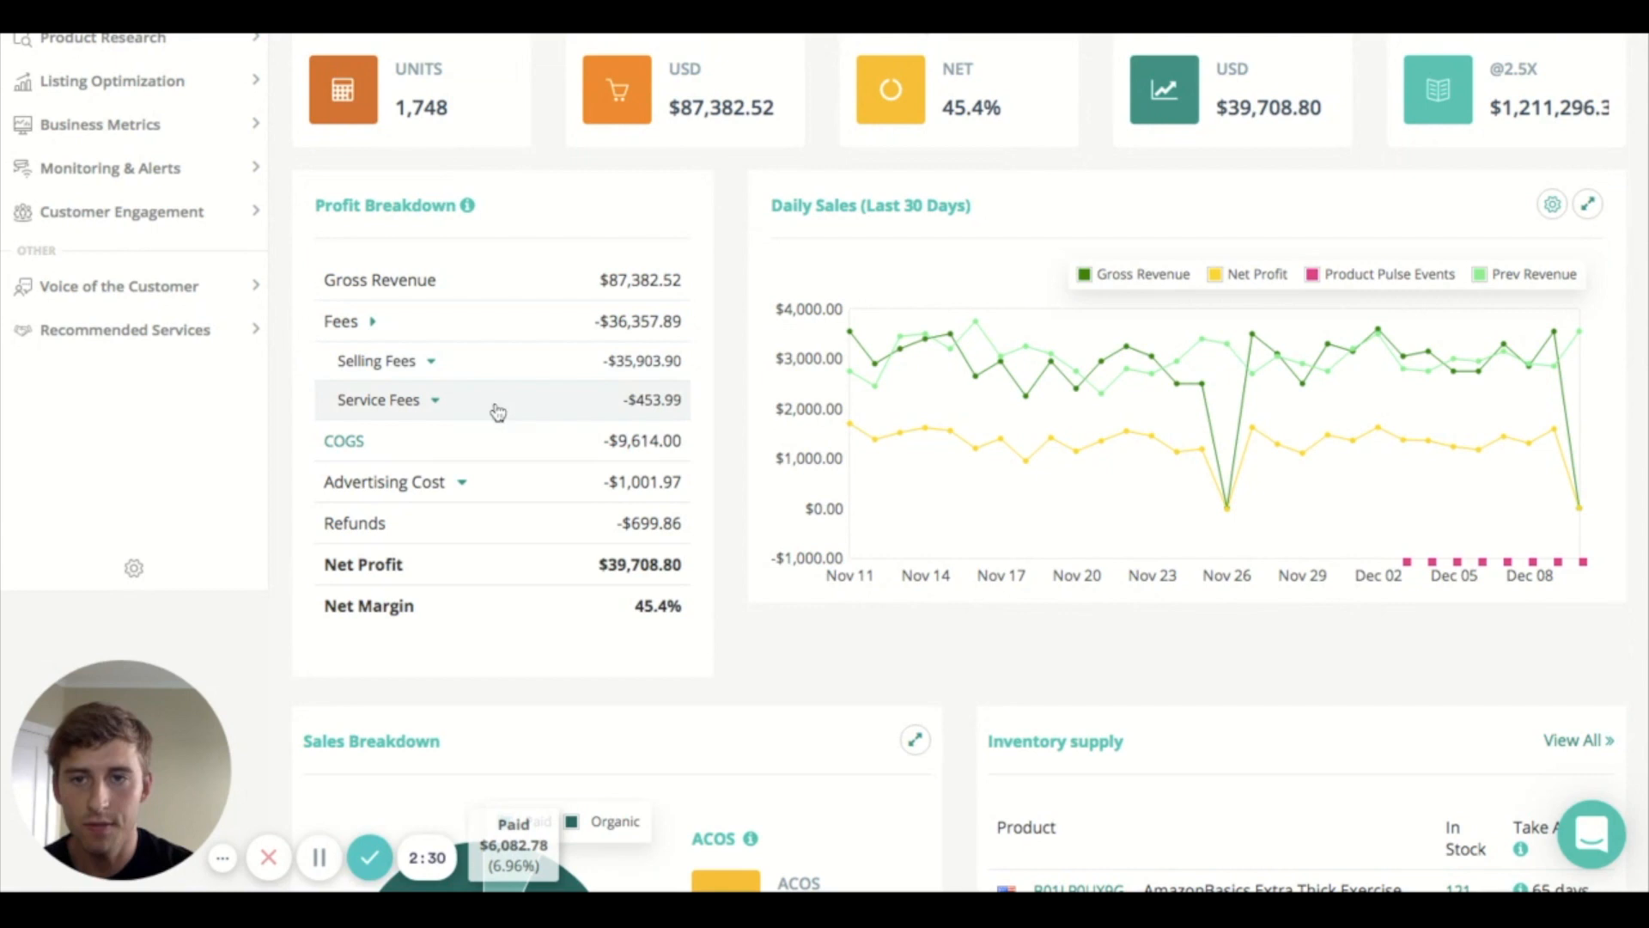
click(340, 321)
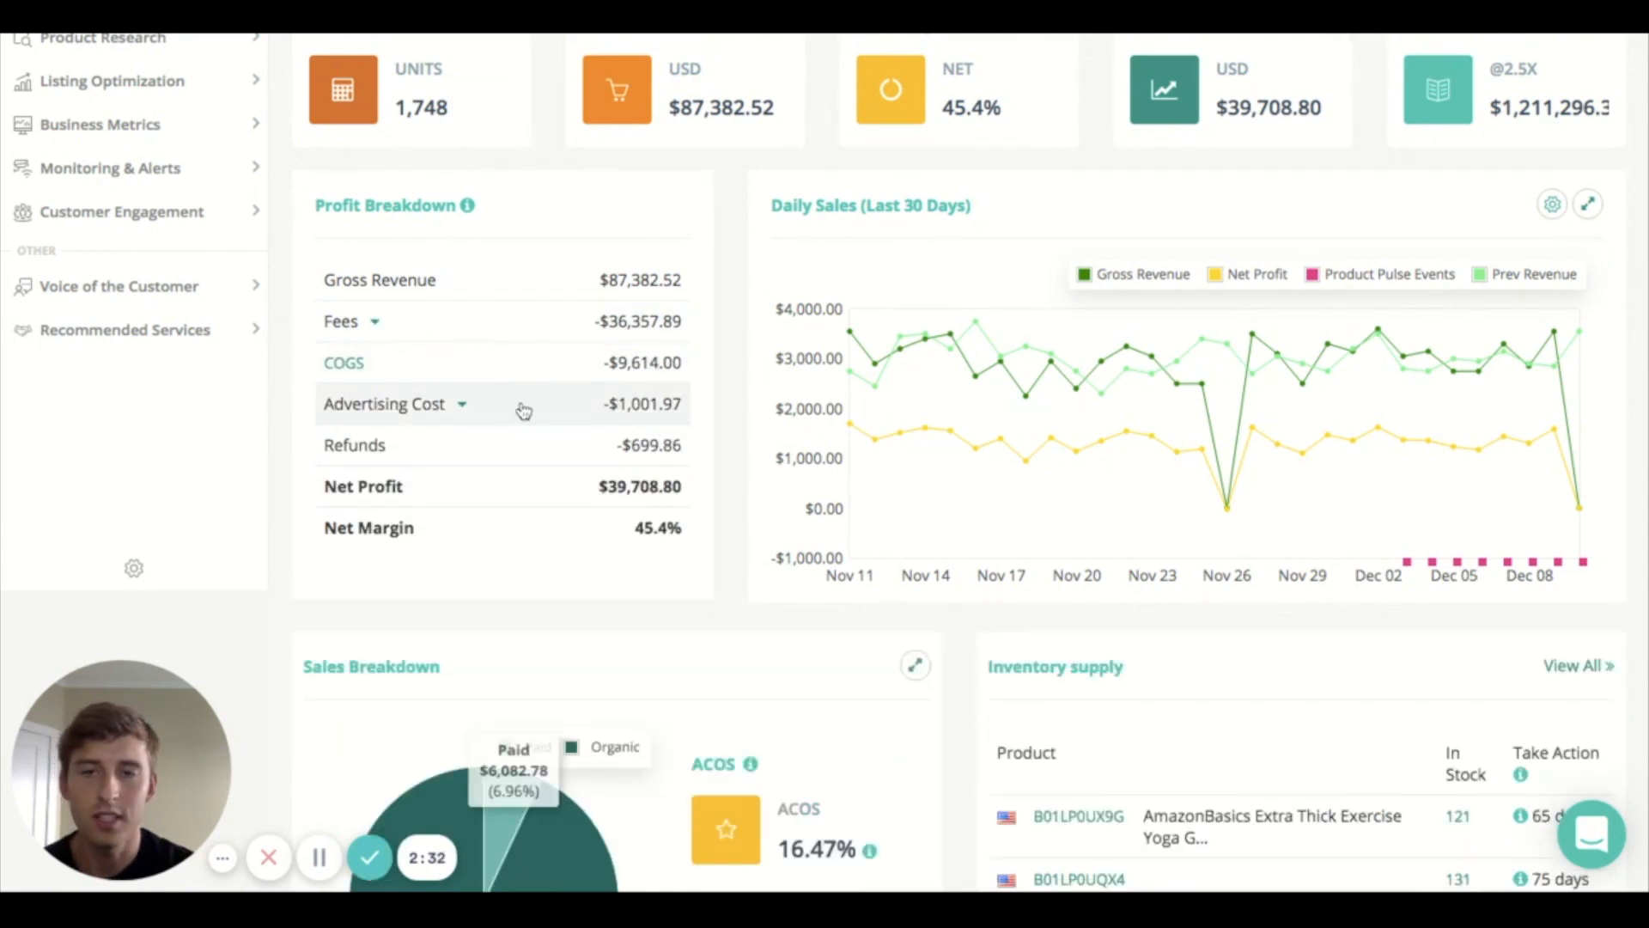
click(460, 404)
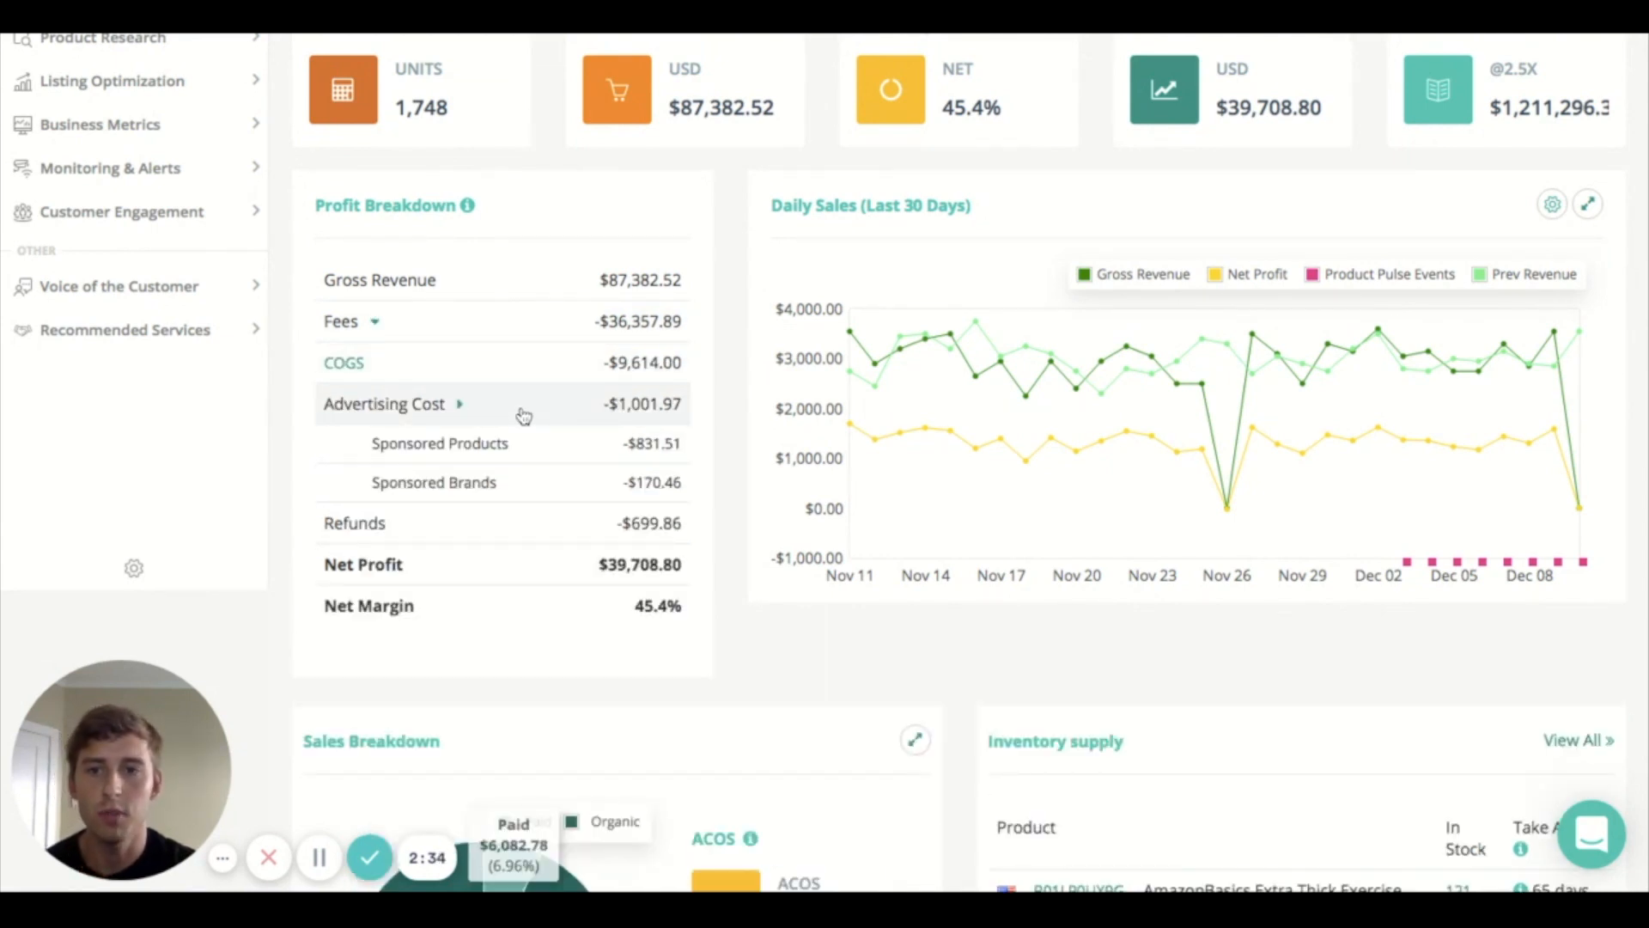
click(462, 404)
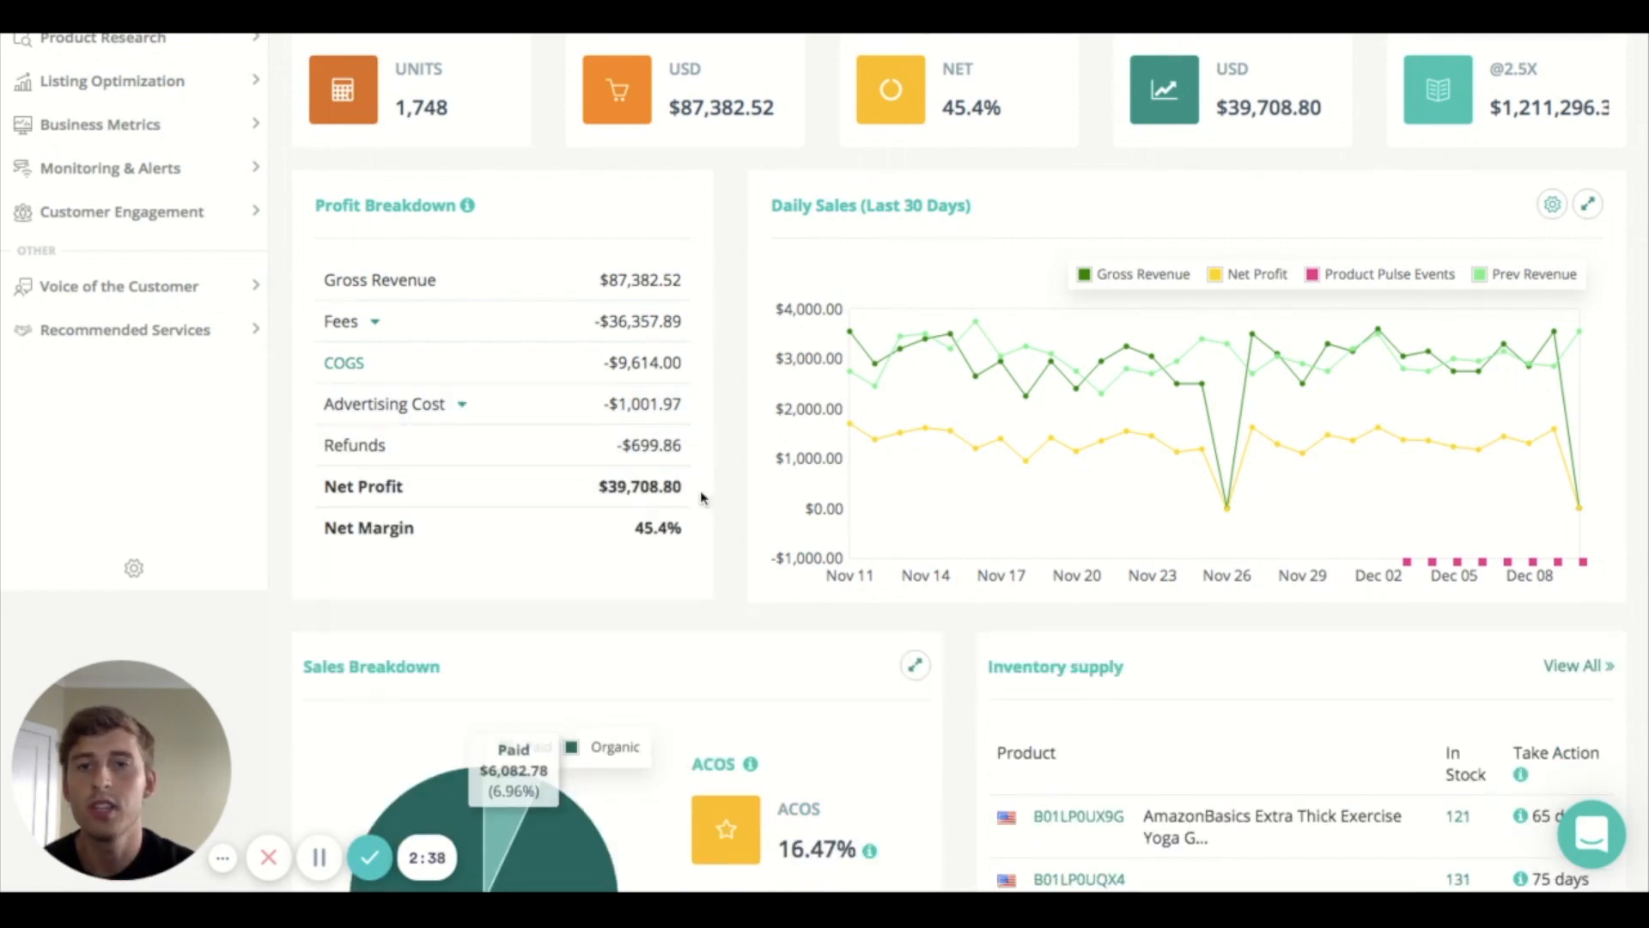
mouse_move(708, 495)
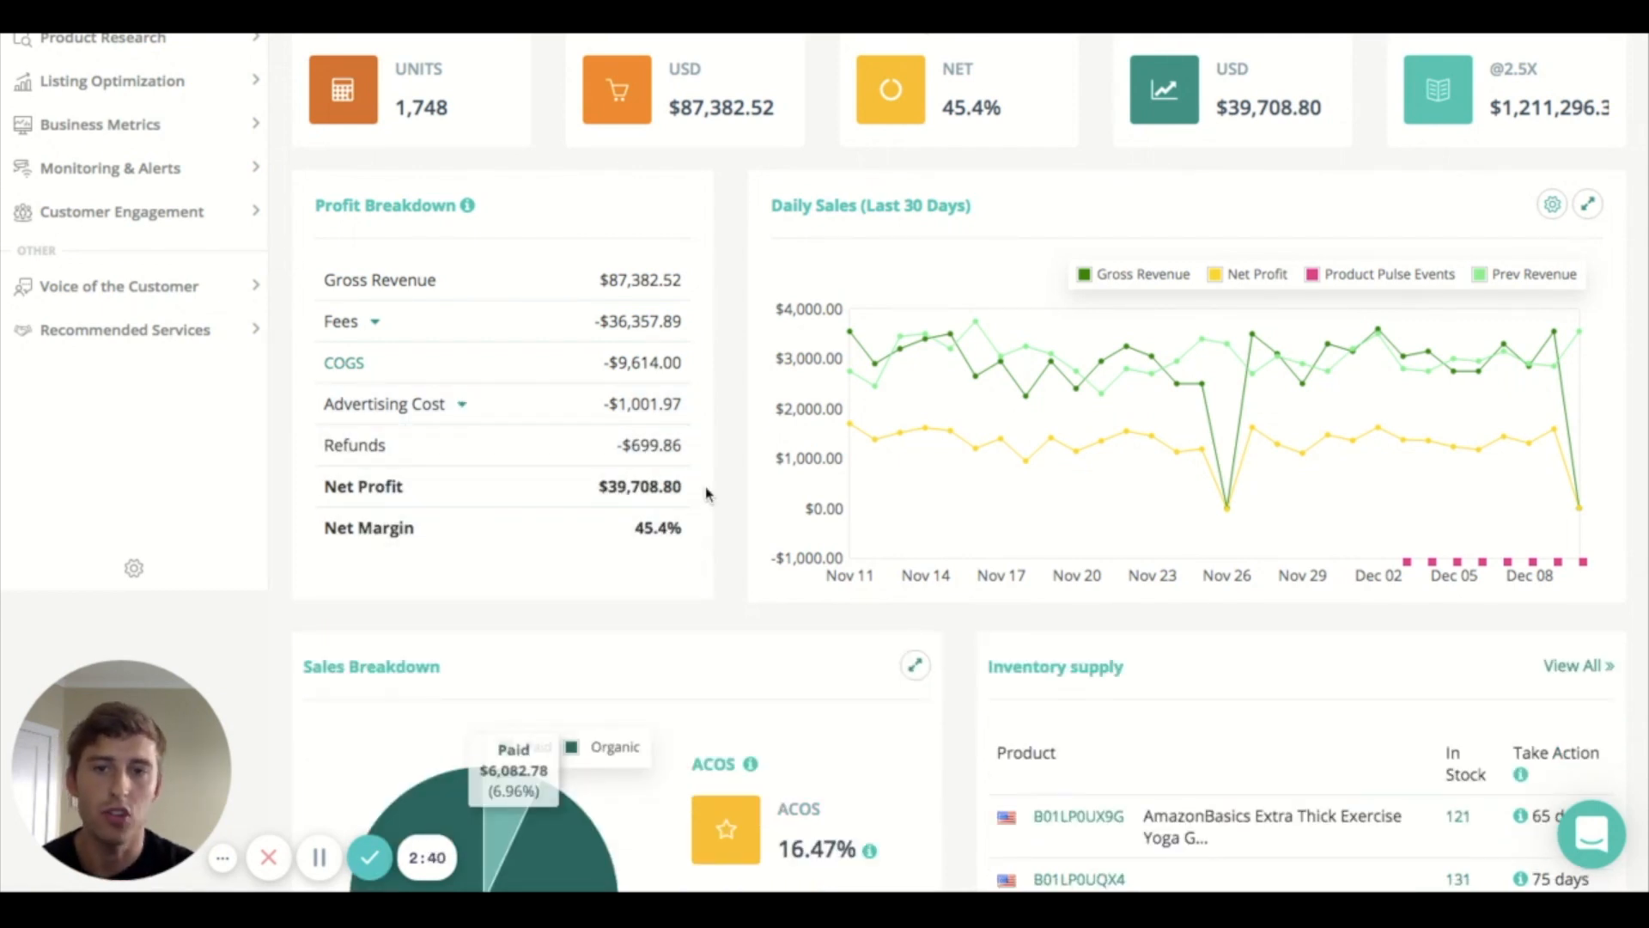
mouse_move(288, 179)
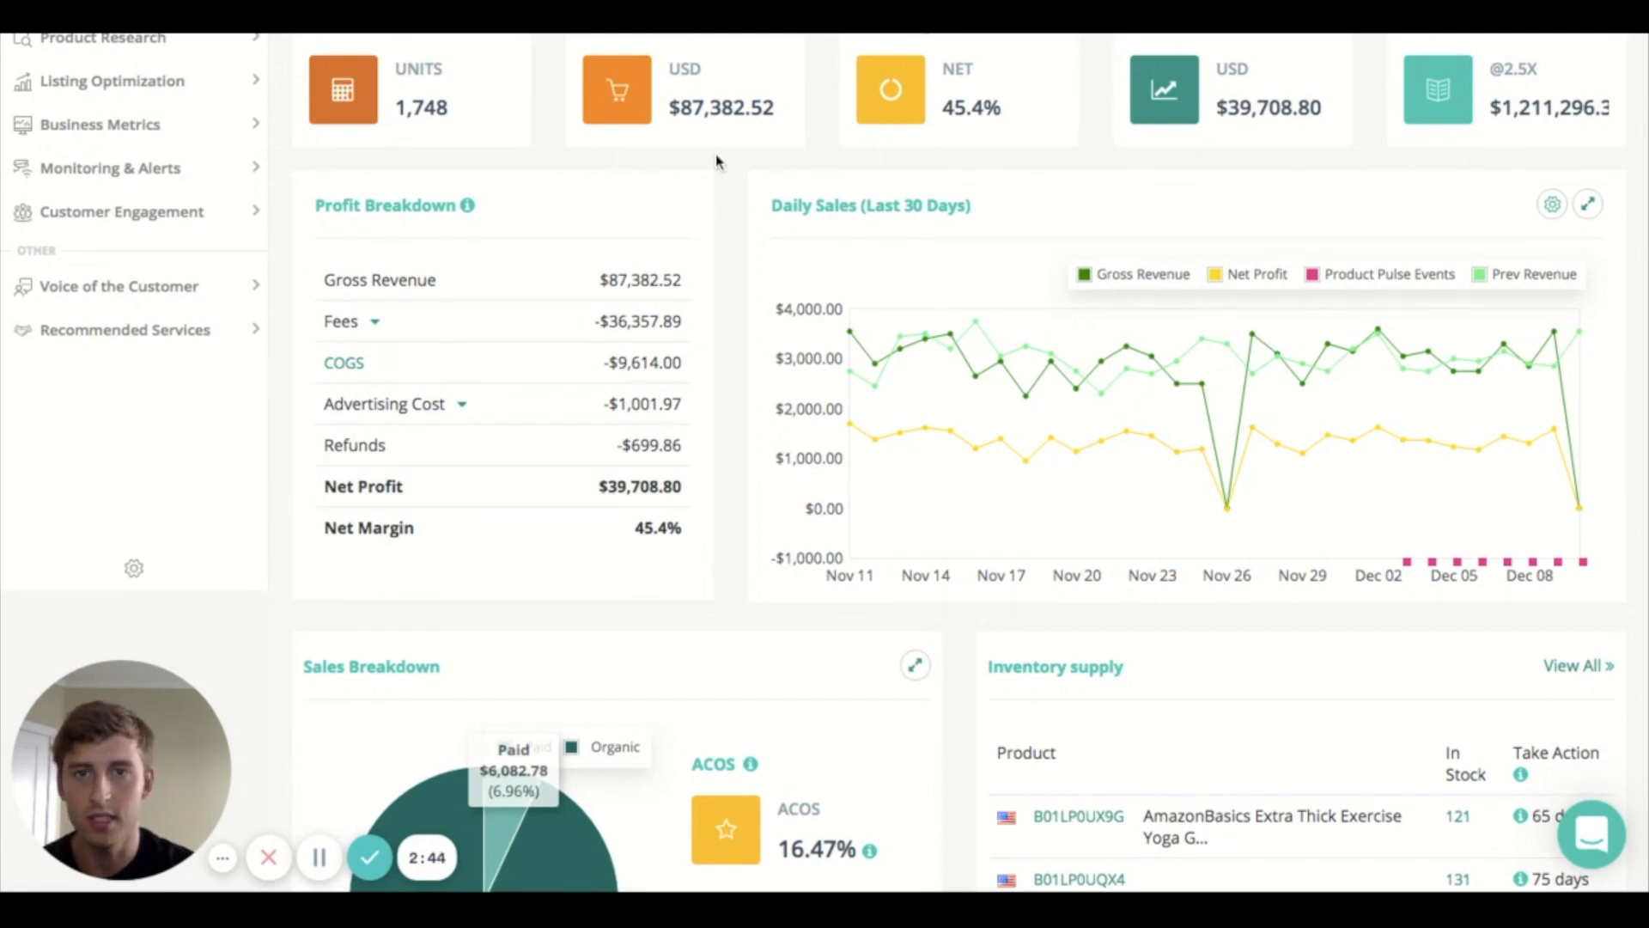
mouse_move(749, 461)
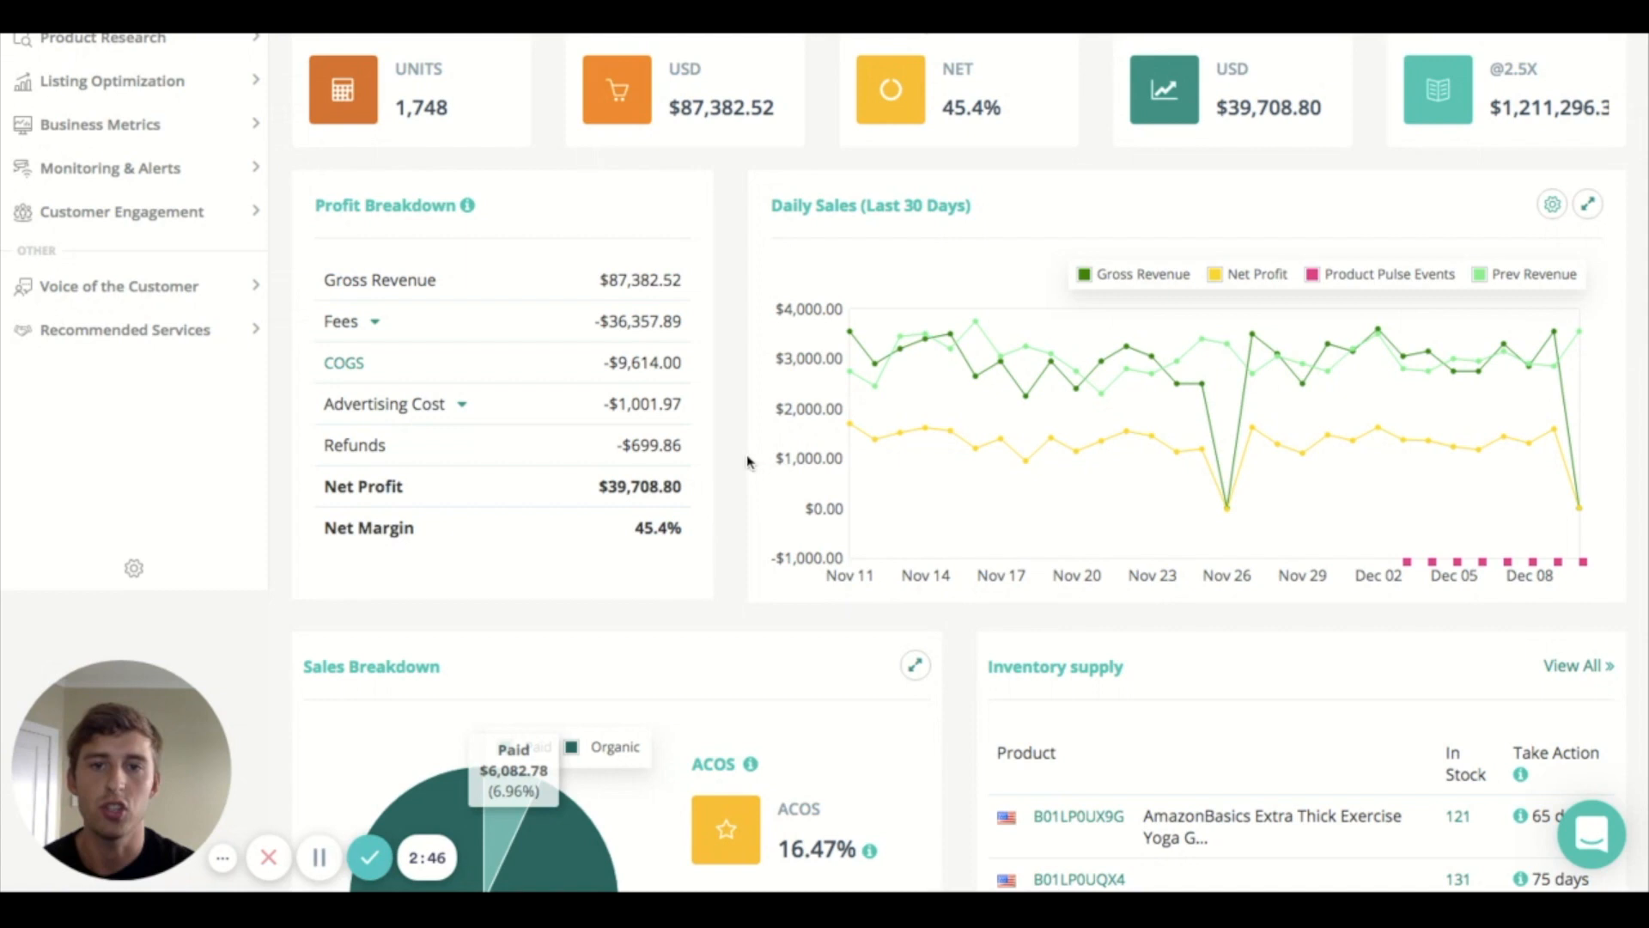
mouse_move(732, 466)
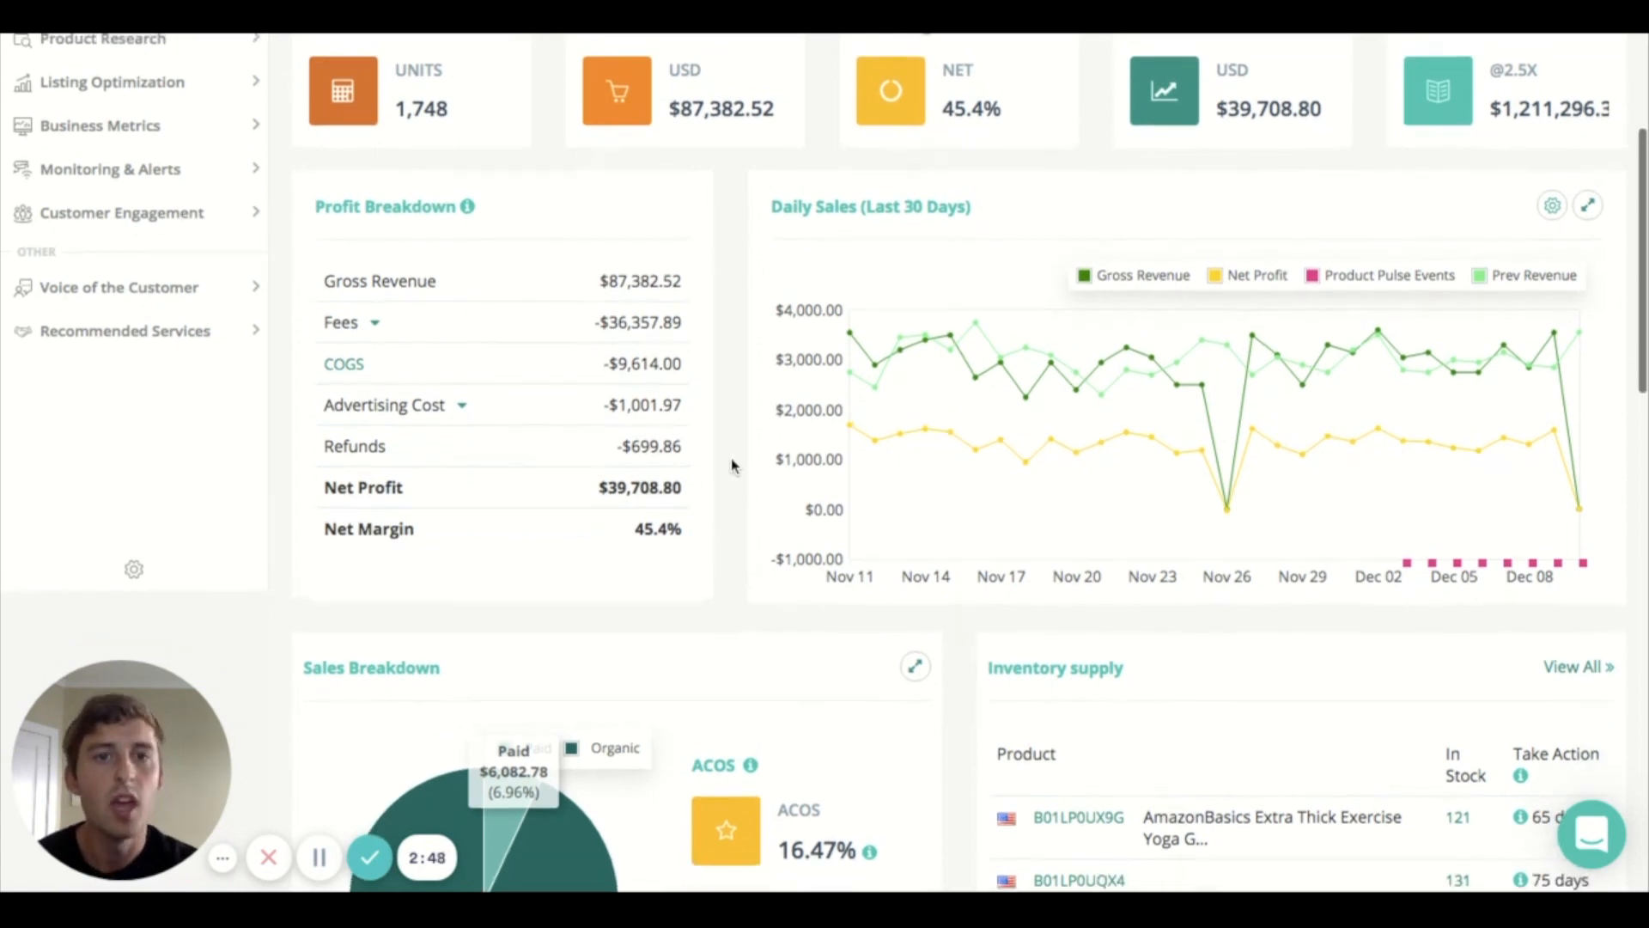
mouse_move(890, 192)
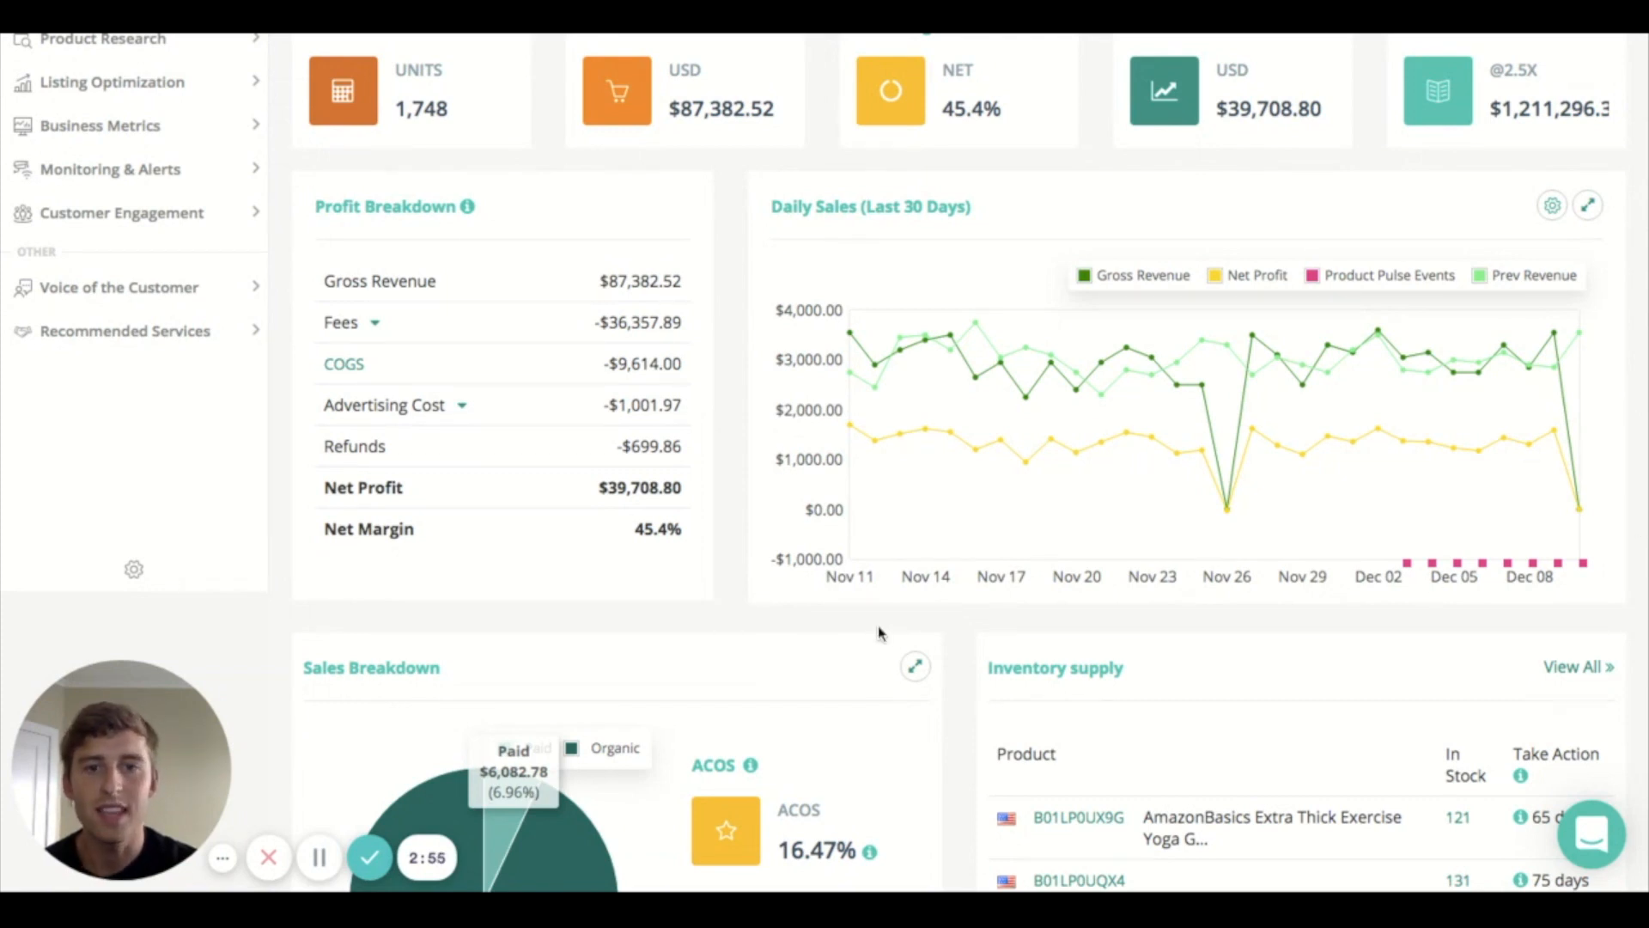
mouse_move(1072, 282)
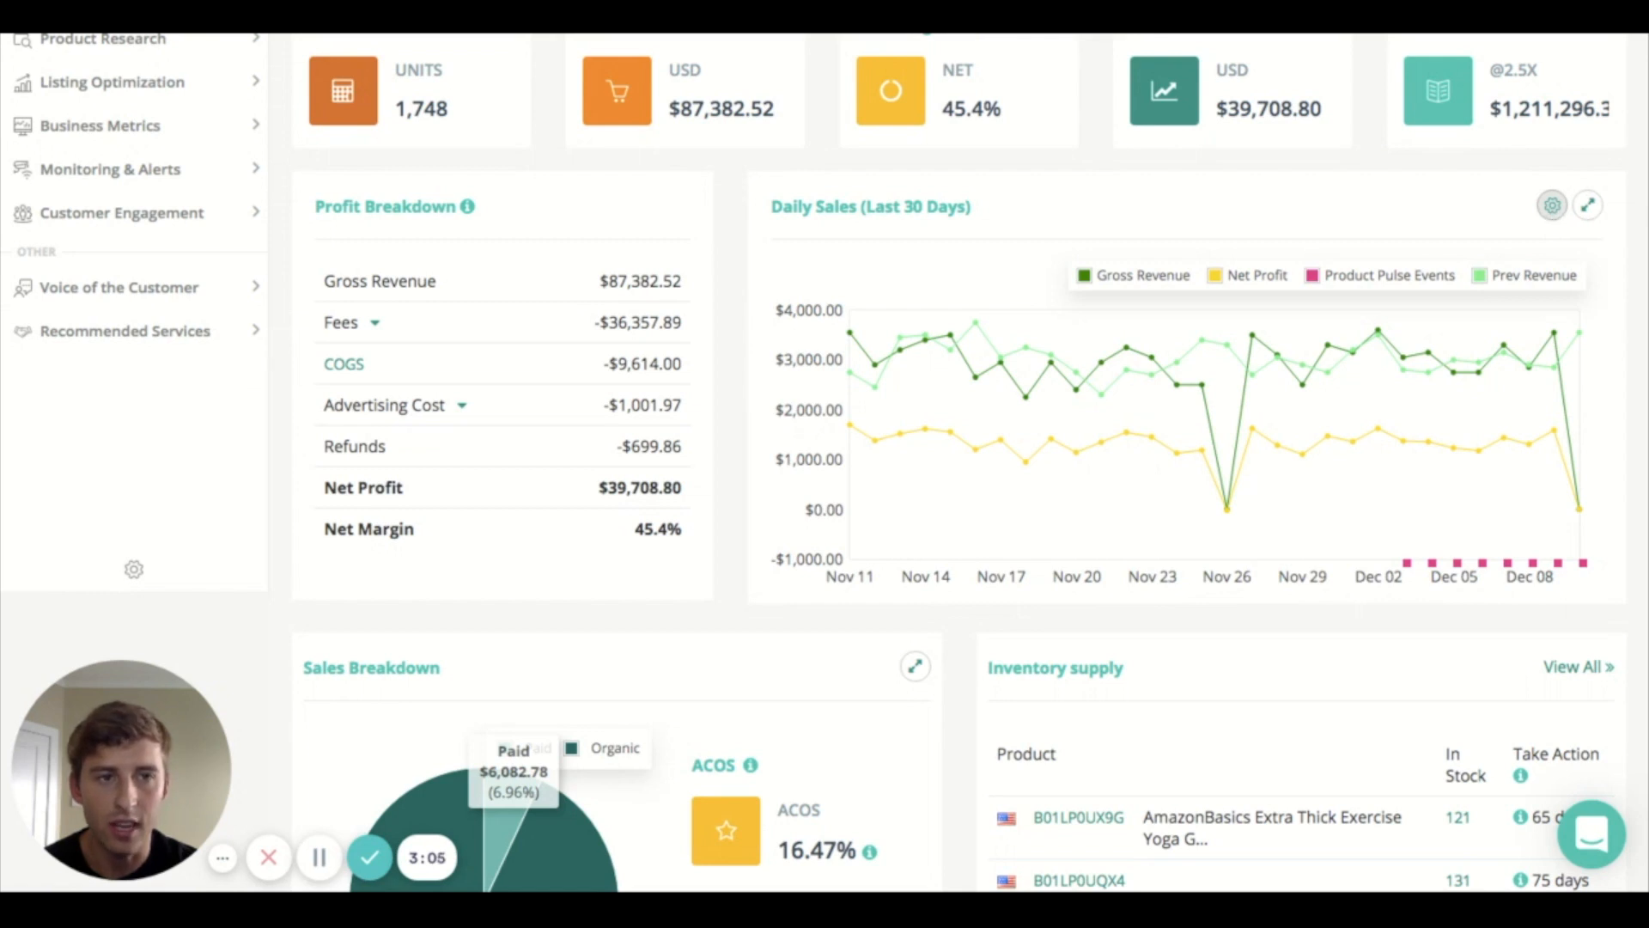
click(1551, 206)
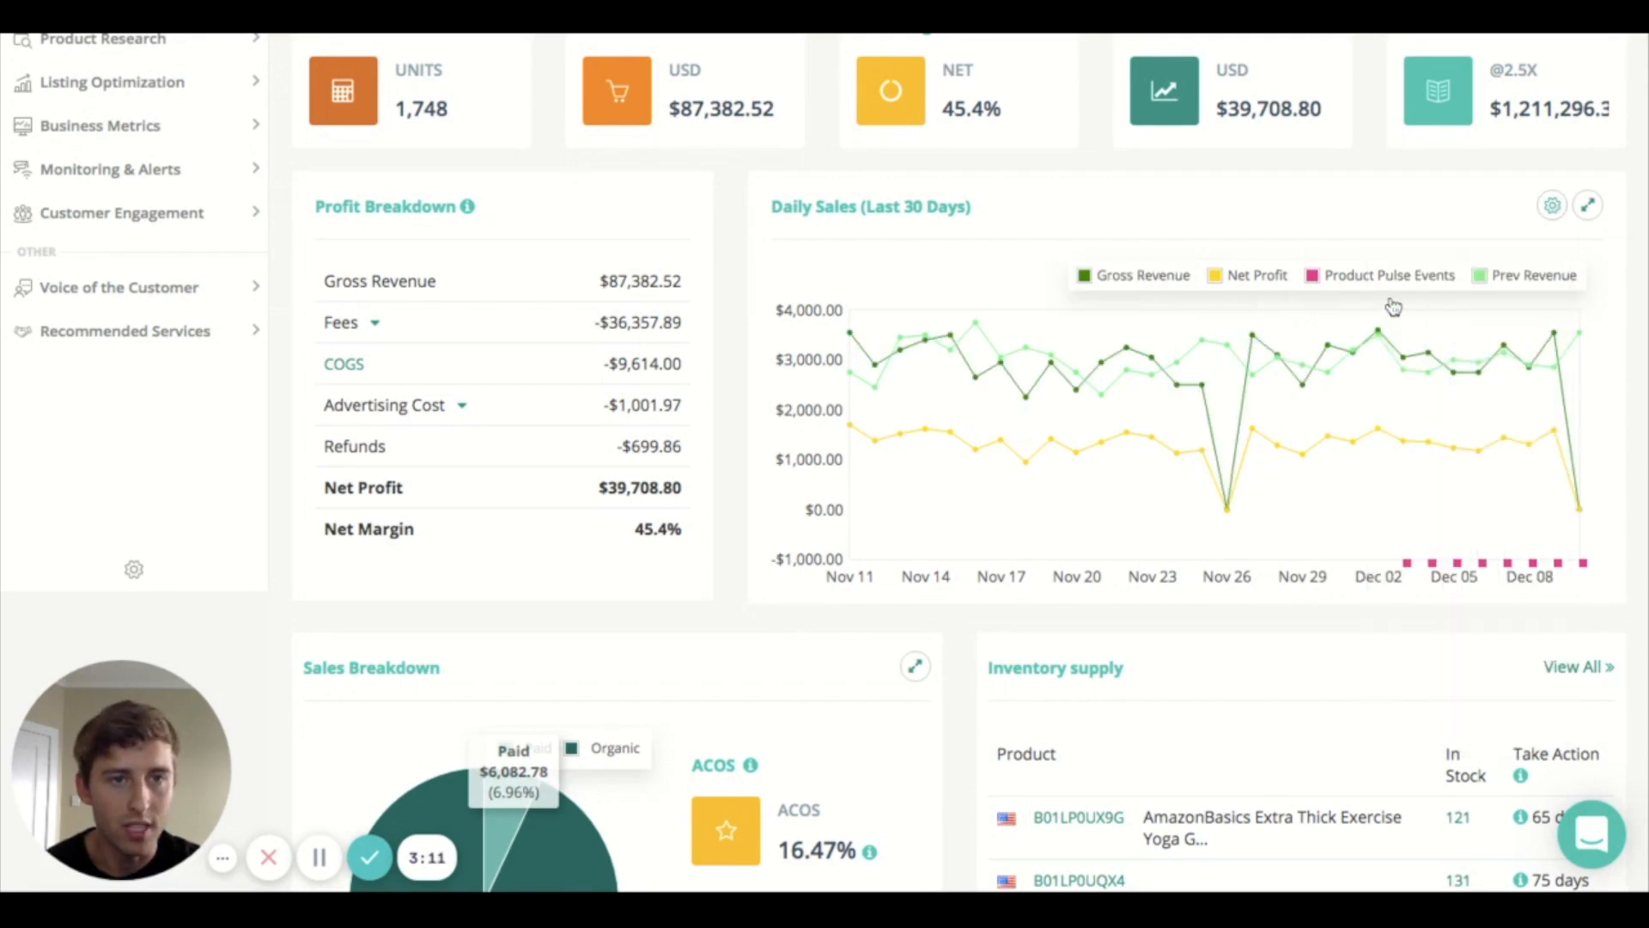
mouse_move(1057, 223)
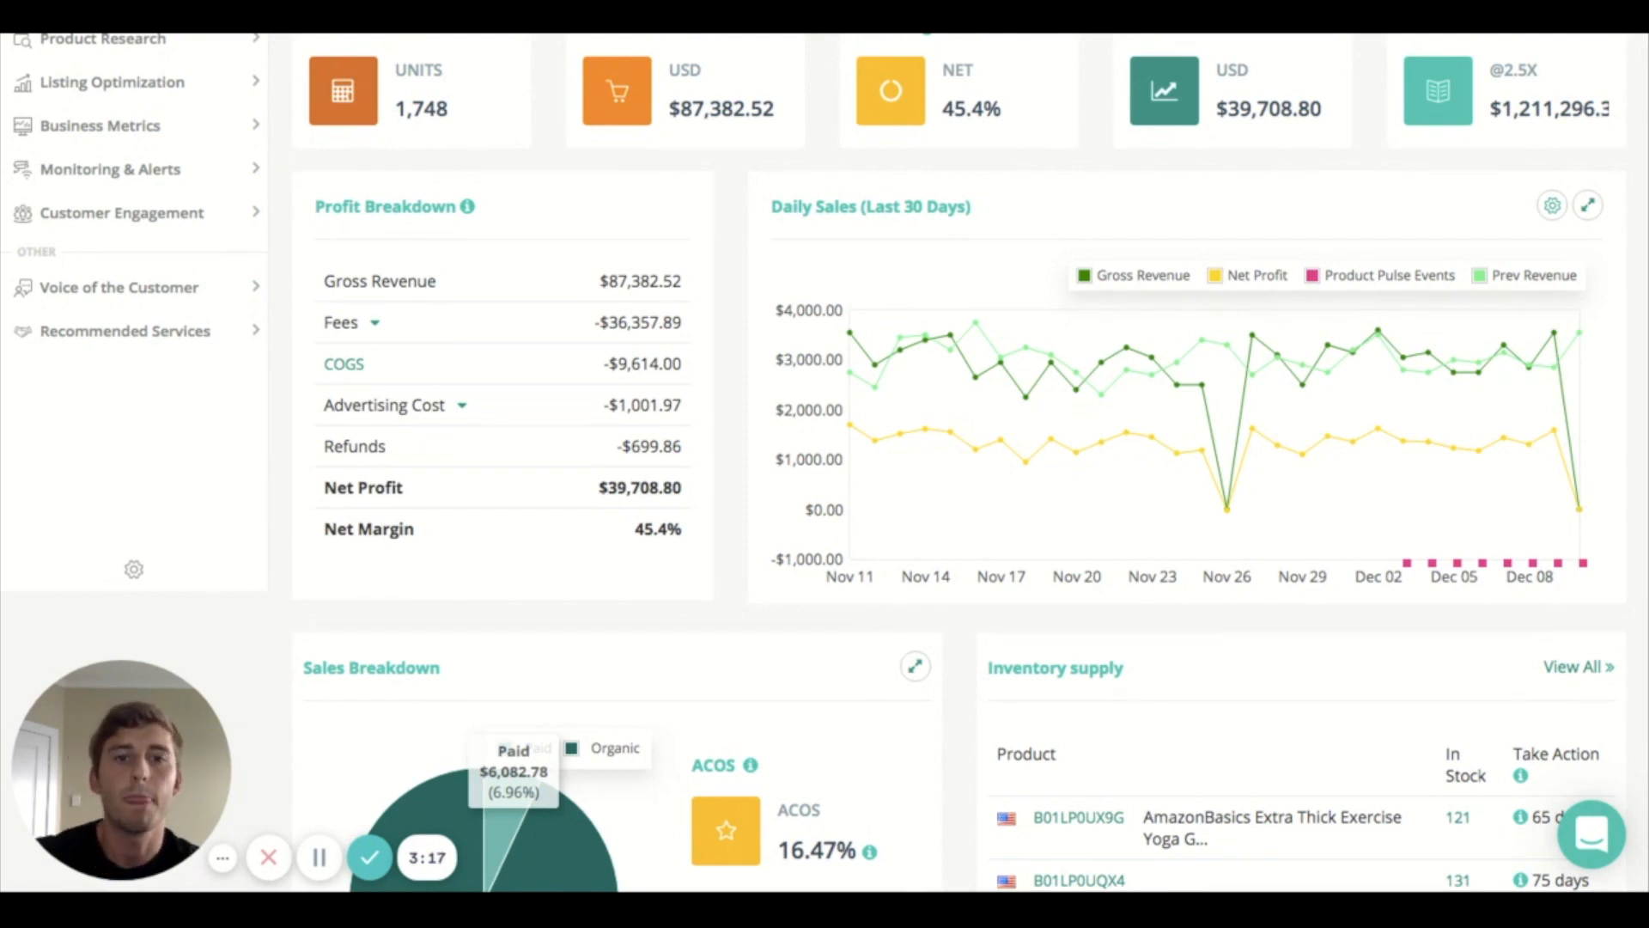
mouse_move(952, 418)
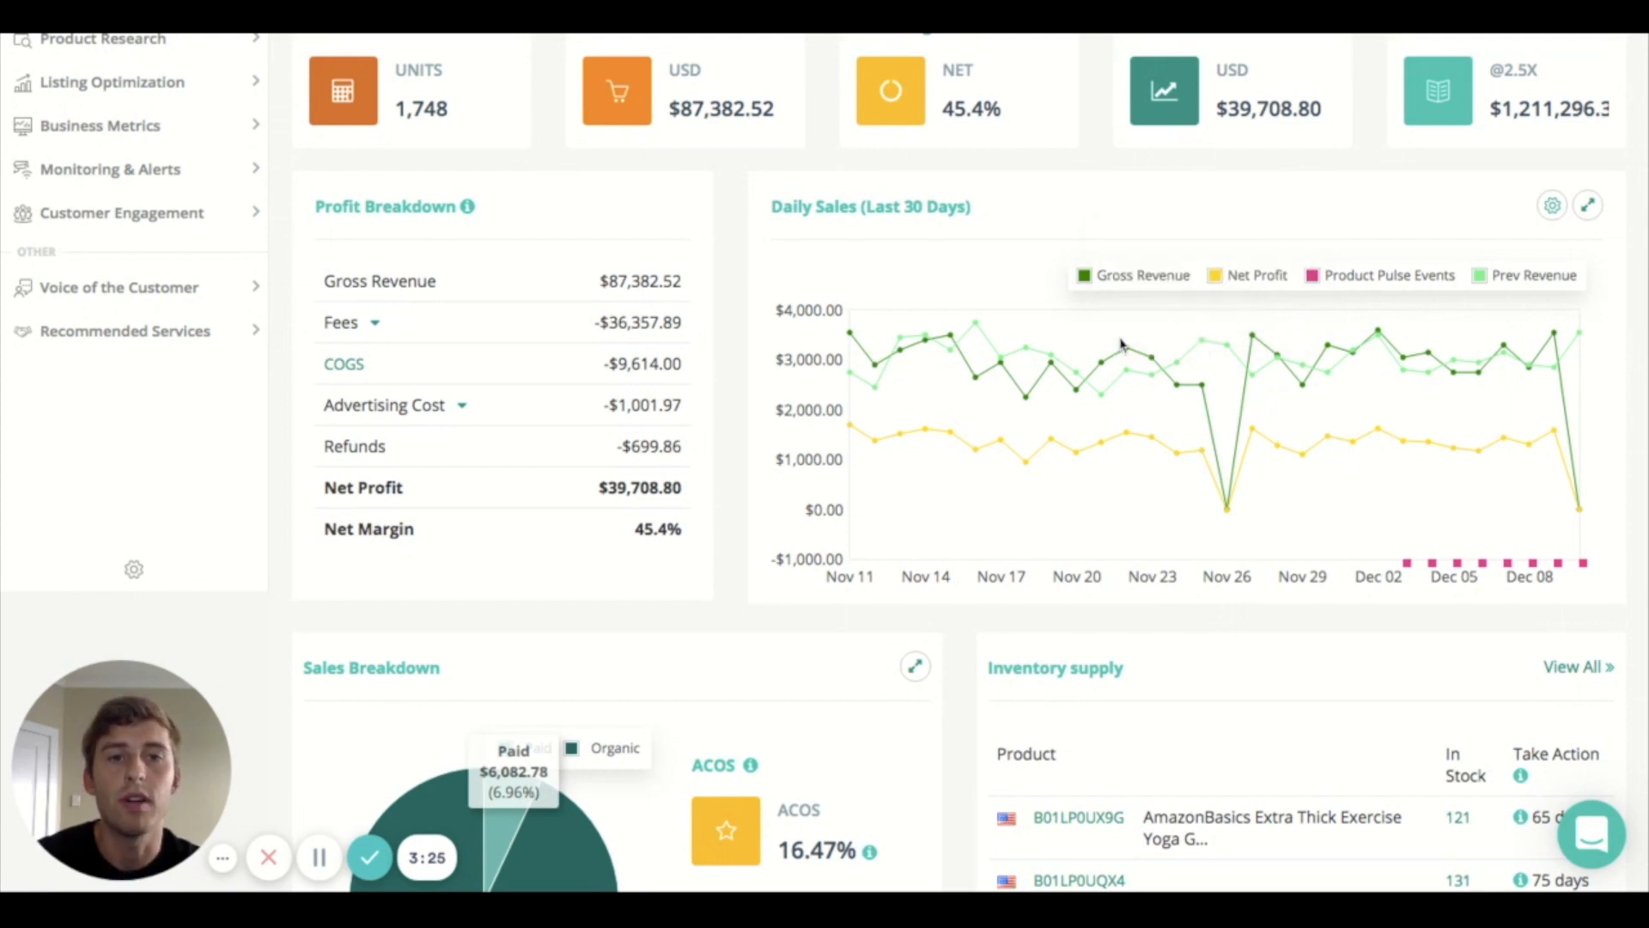
mouse_move(974, 381)
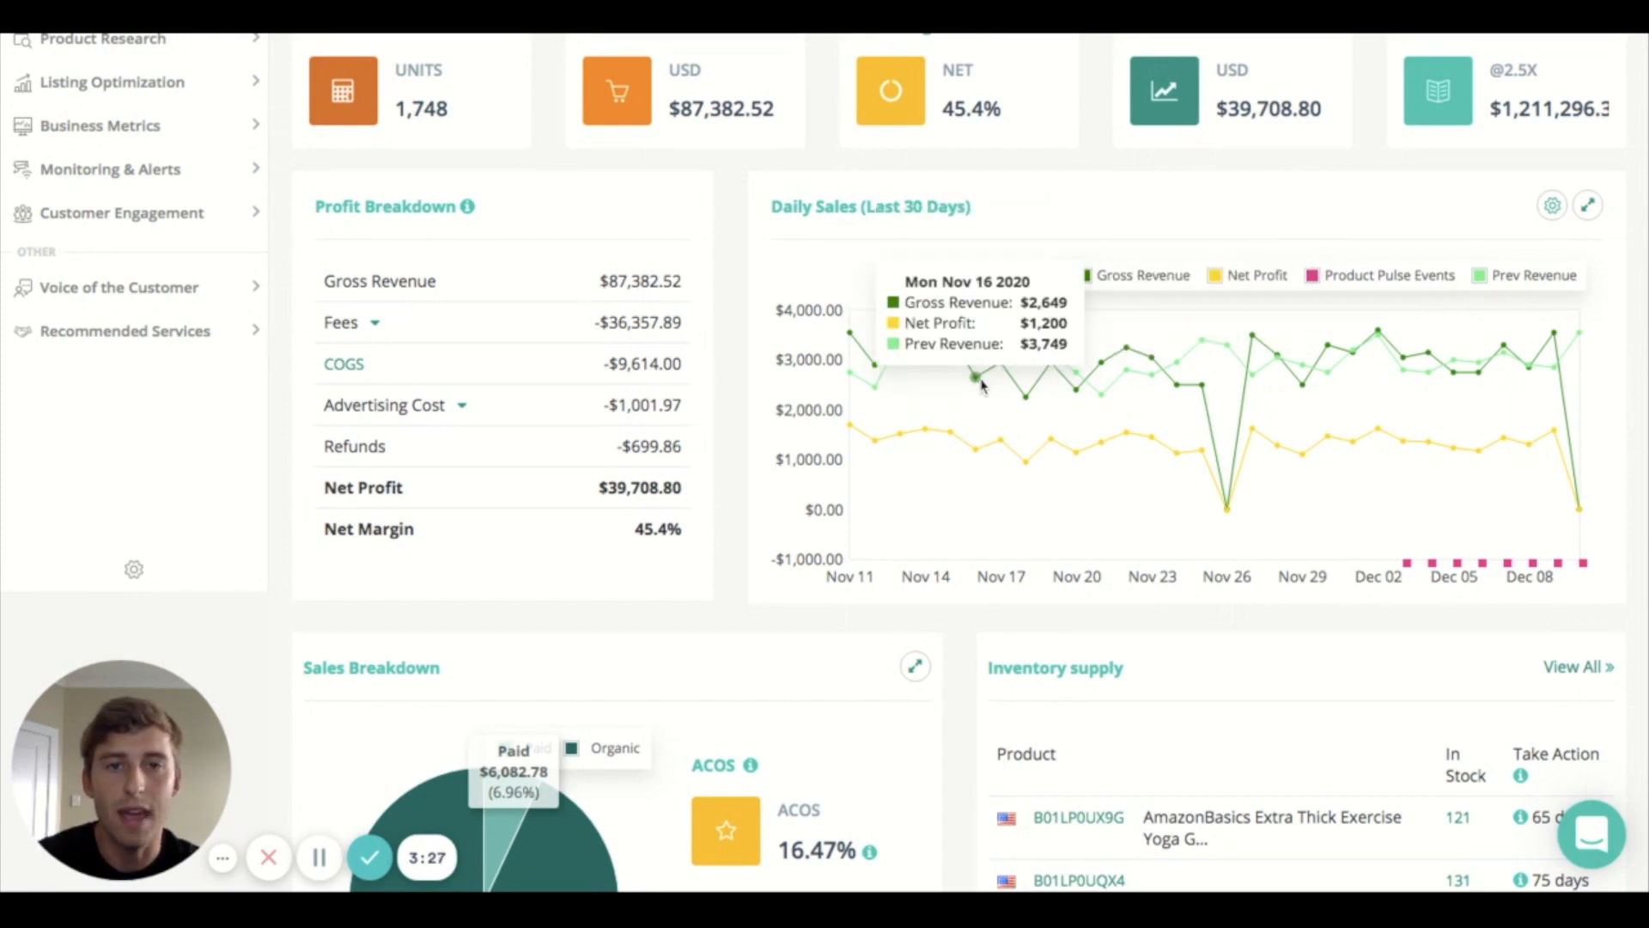
mouse_move(1047, 278)
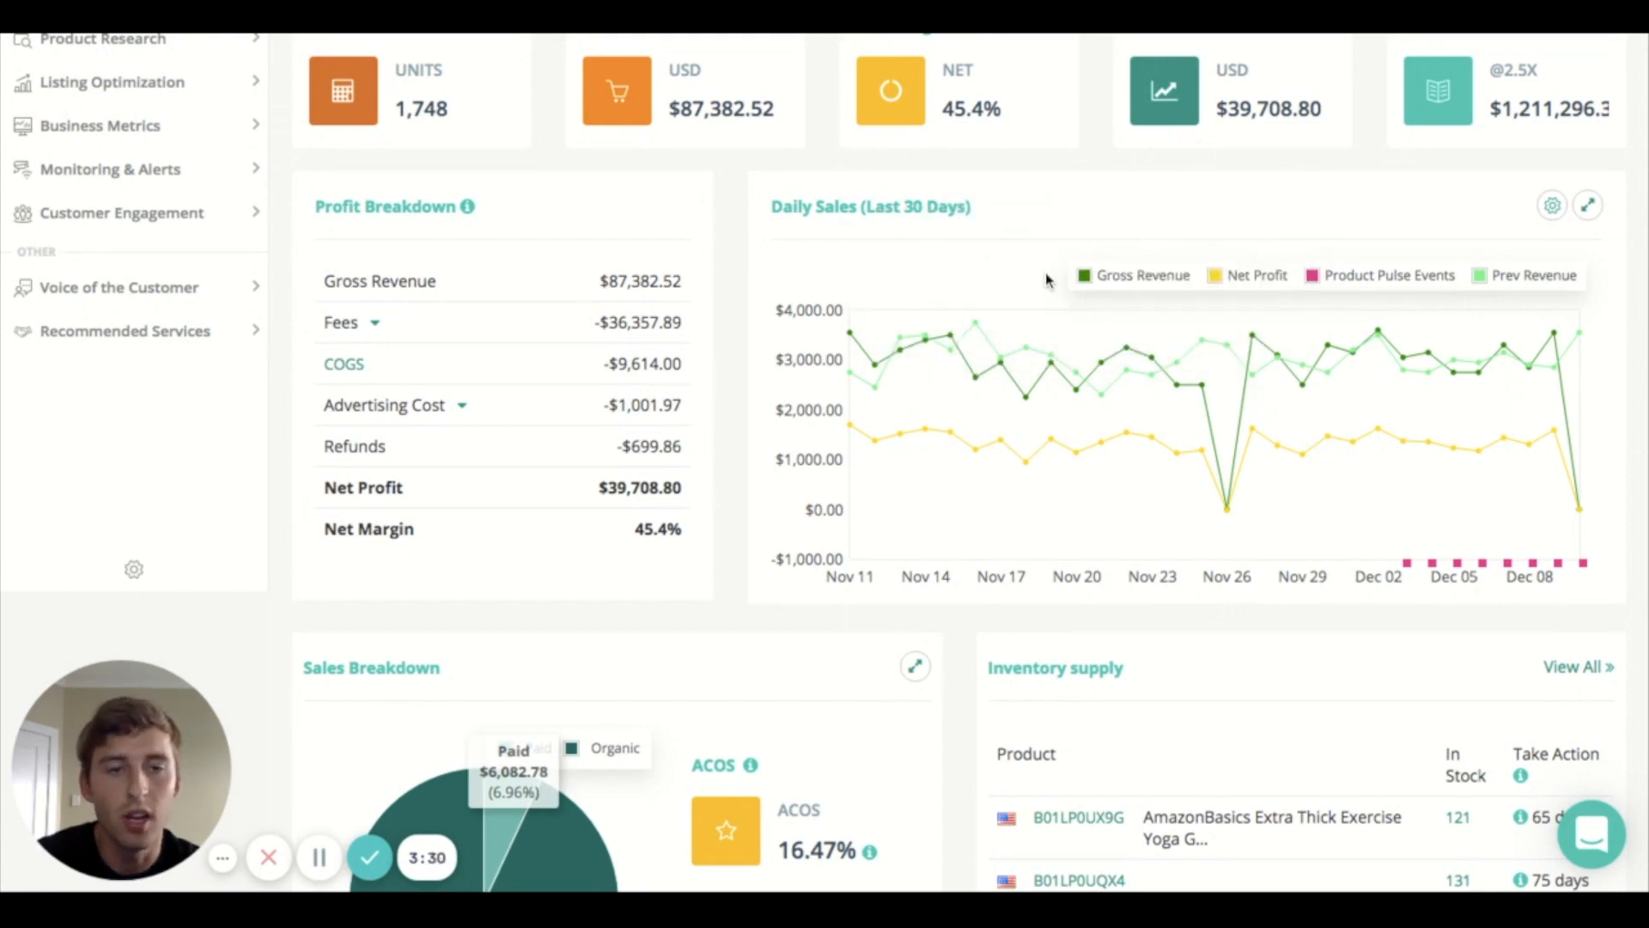
scroll(down, 3)
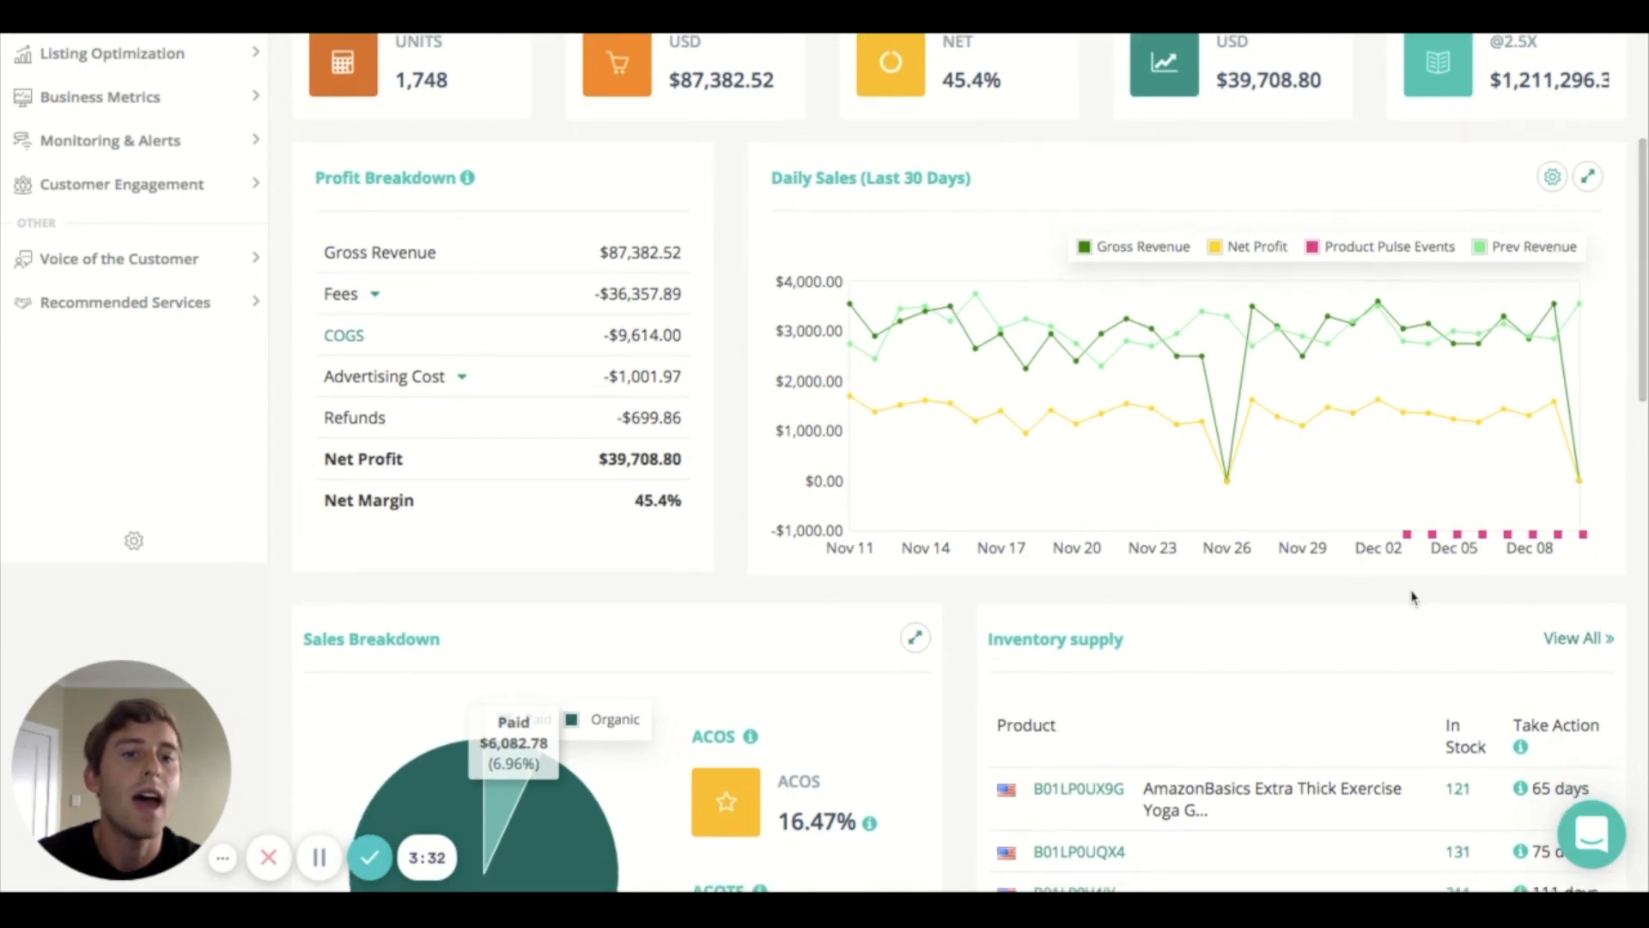
mouse_move(1411, 567)
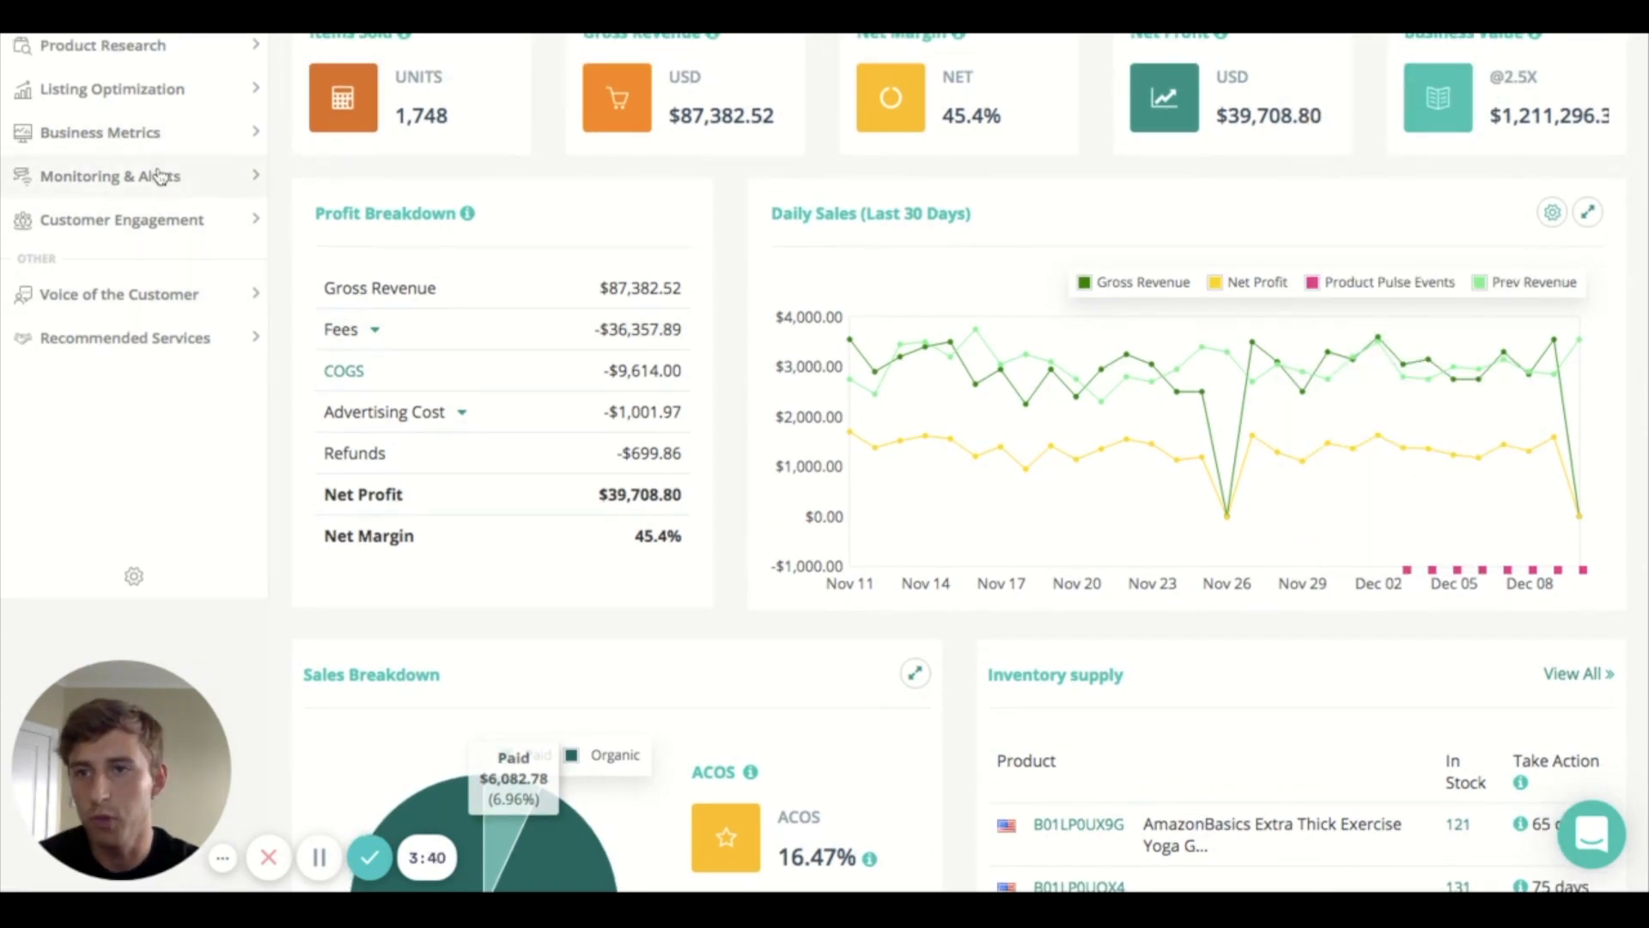
click(103, 177)
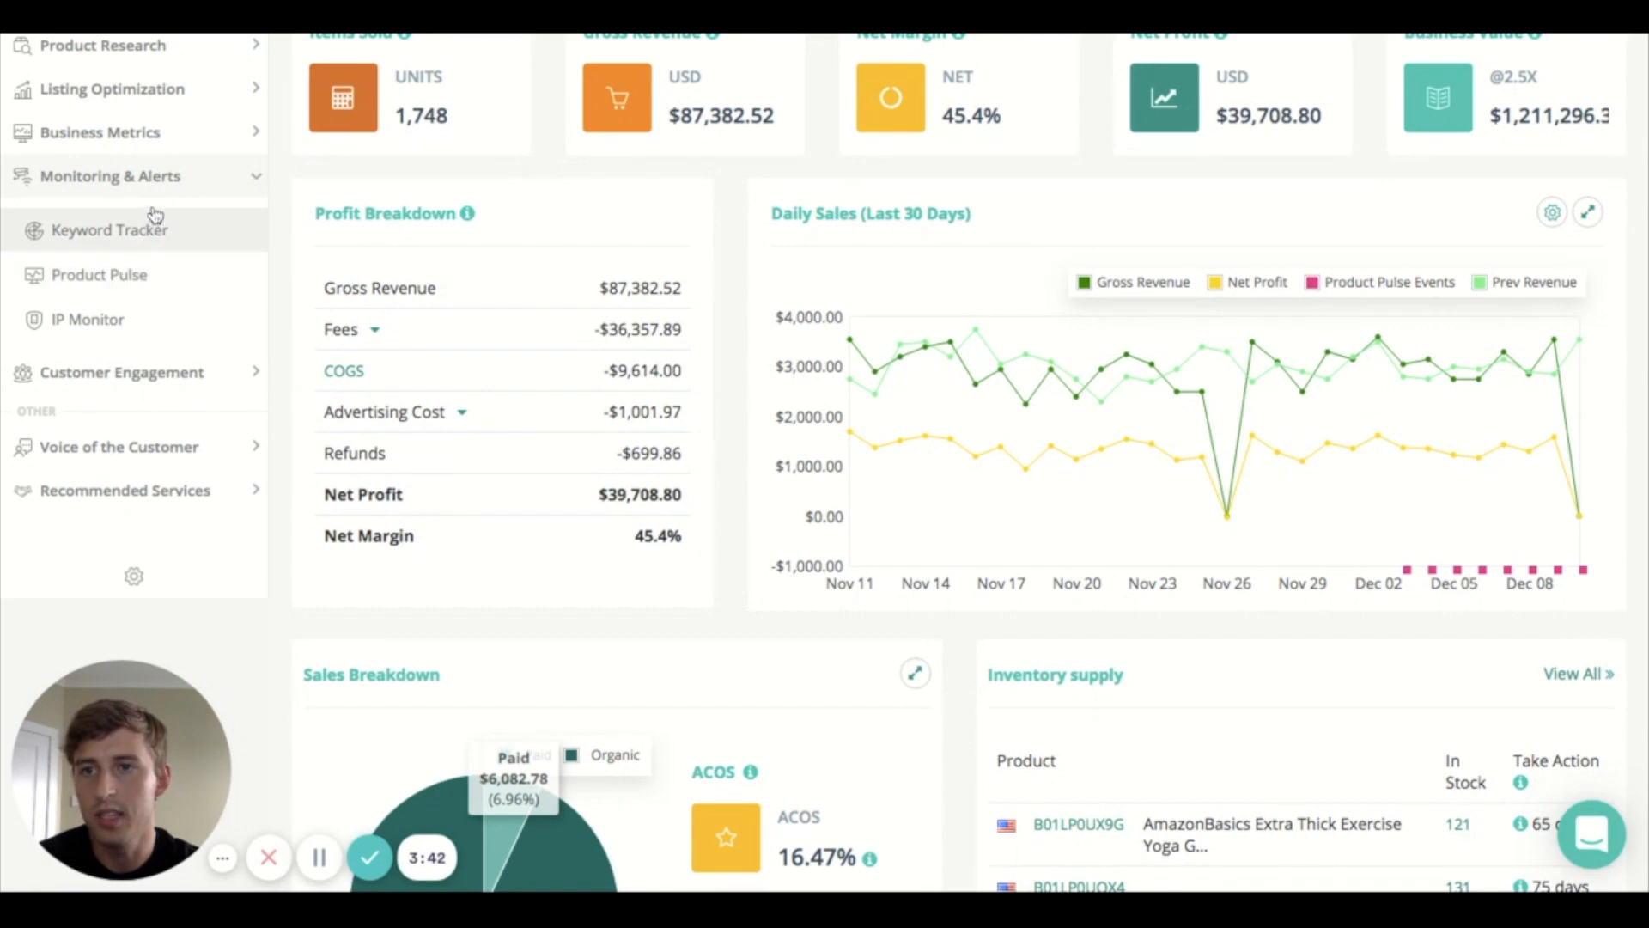
mouse_move(138, 284)
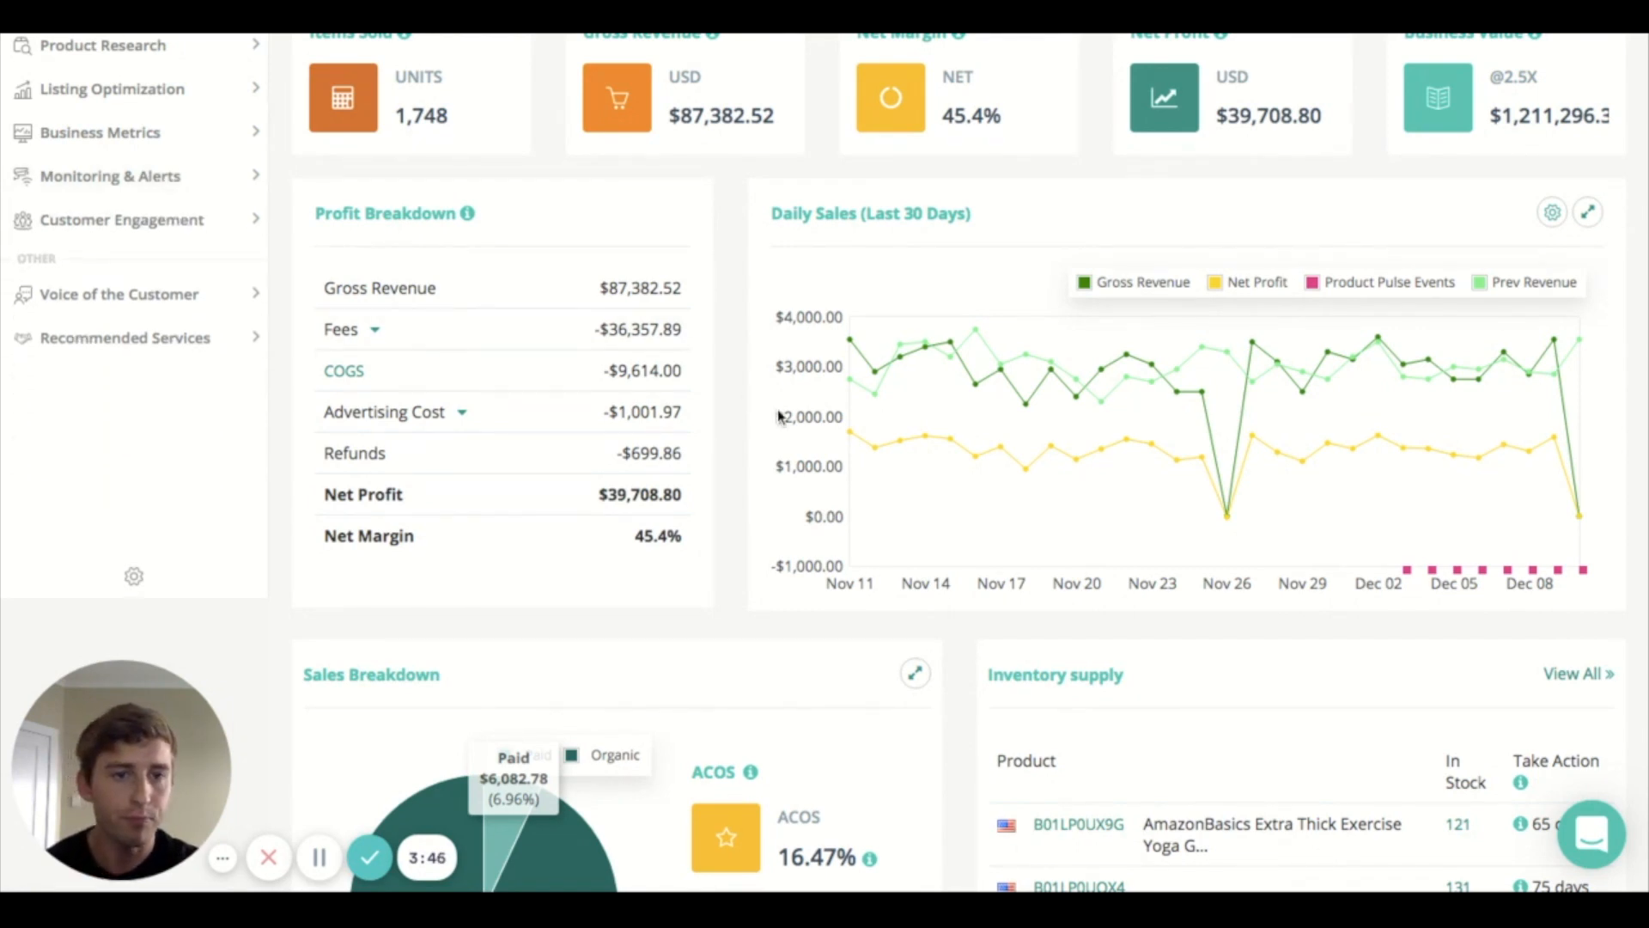
mouse_move(1409, 595)
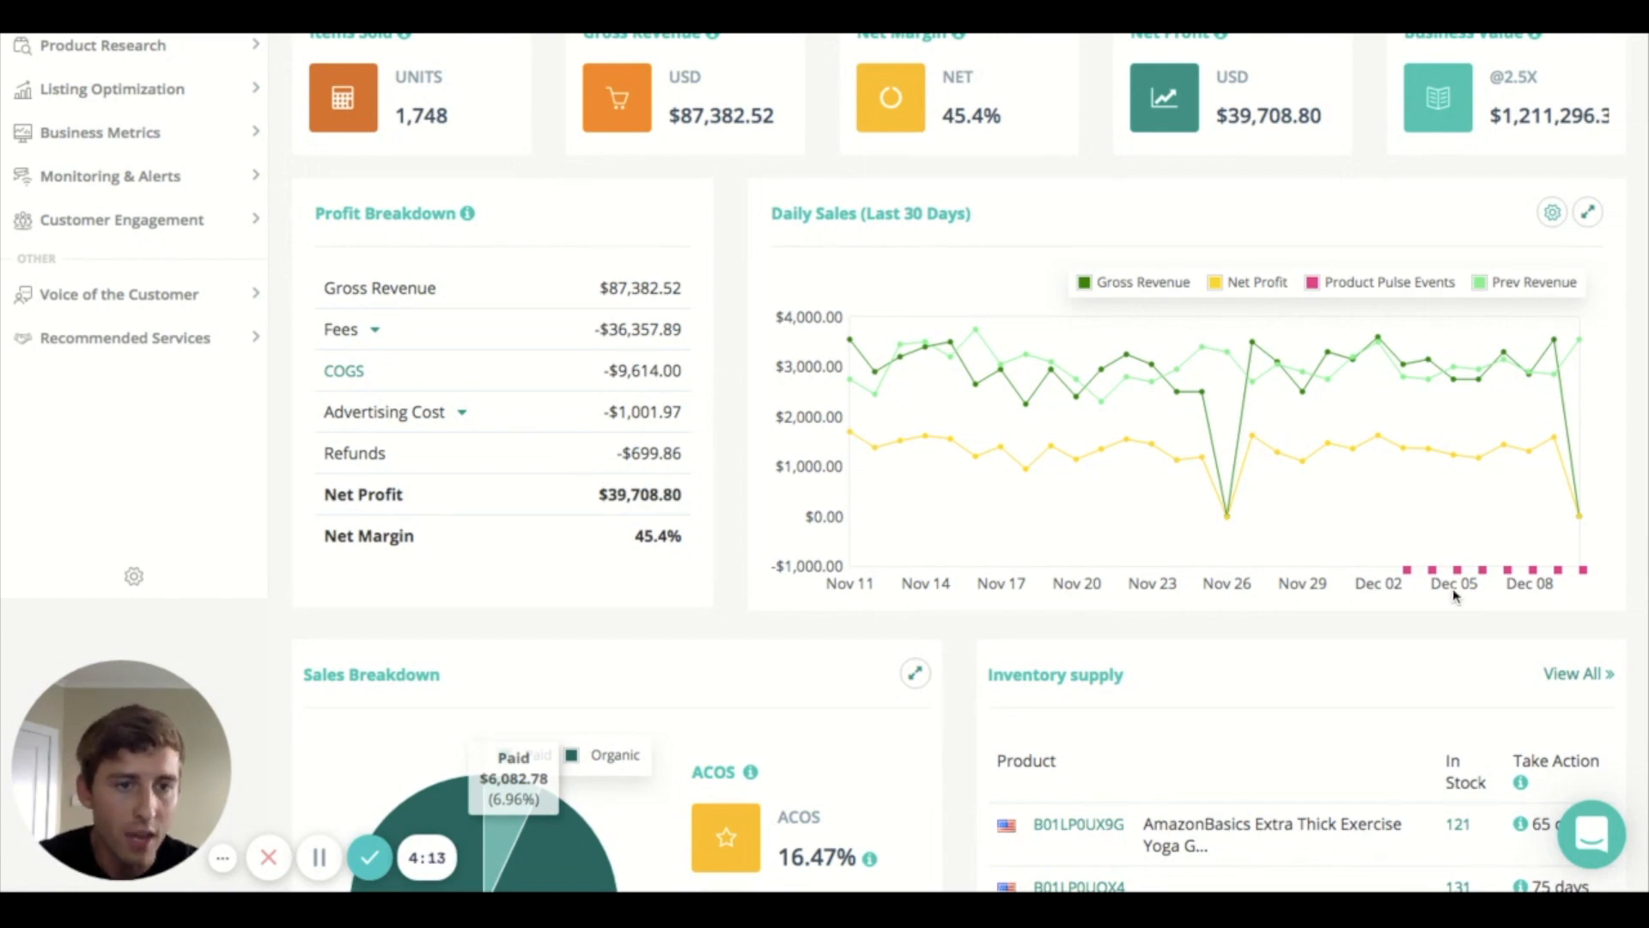
mouse_move(1482, 570)
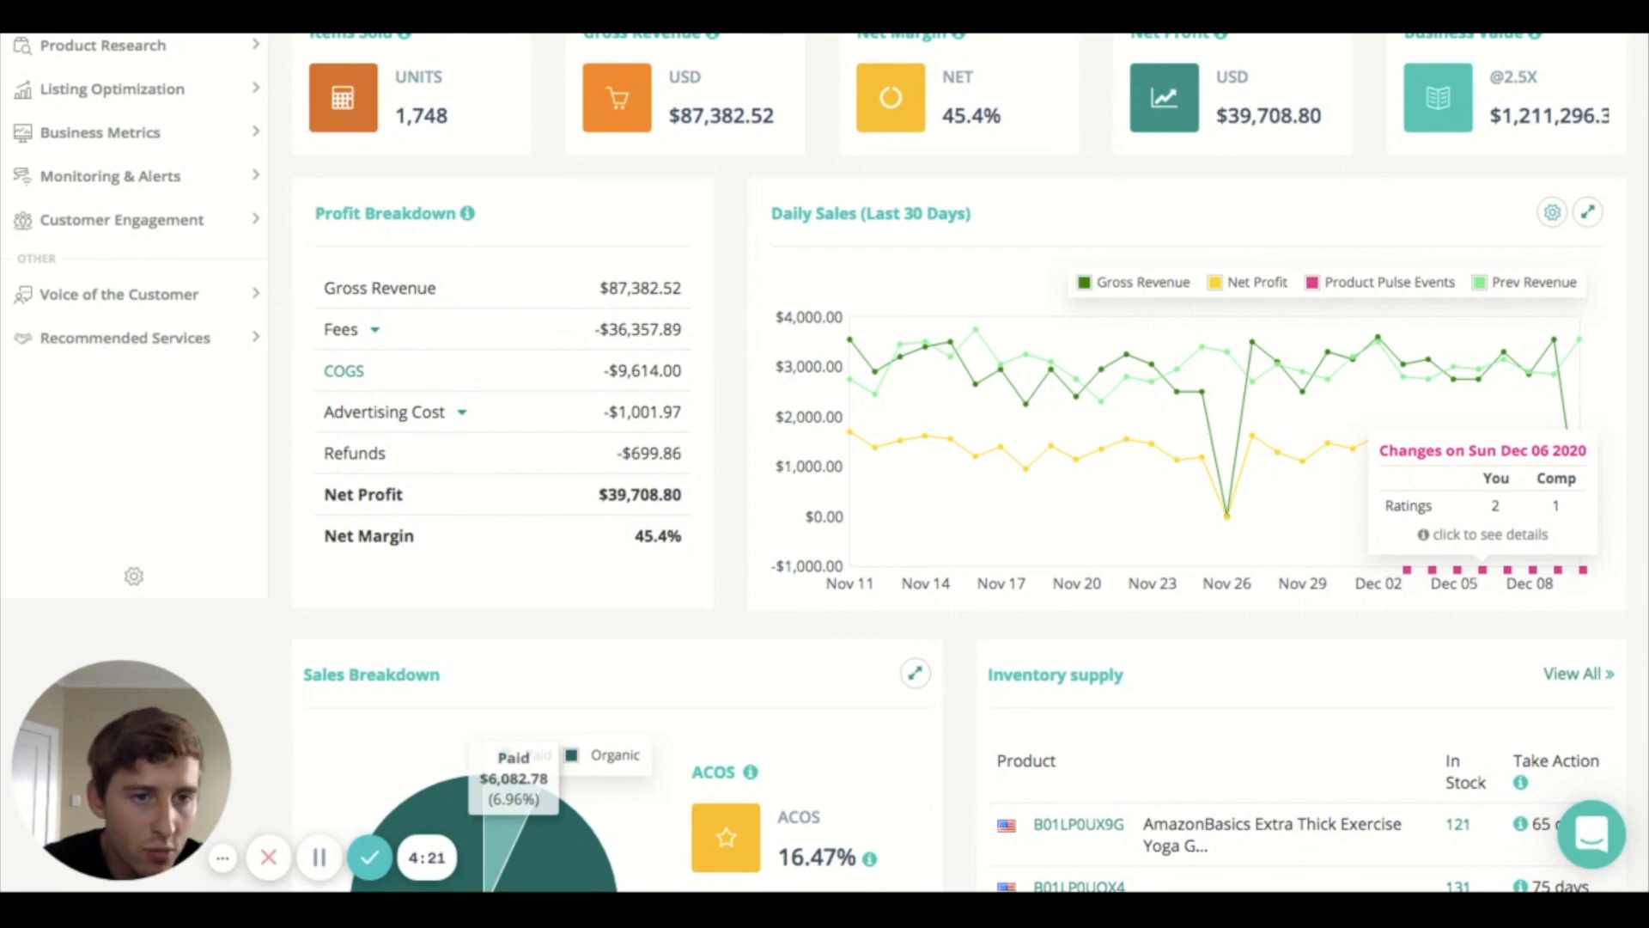
mouse_move(1479, 572)
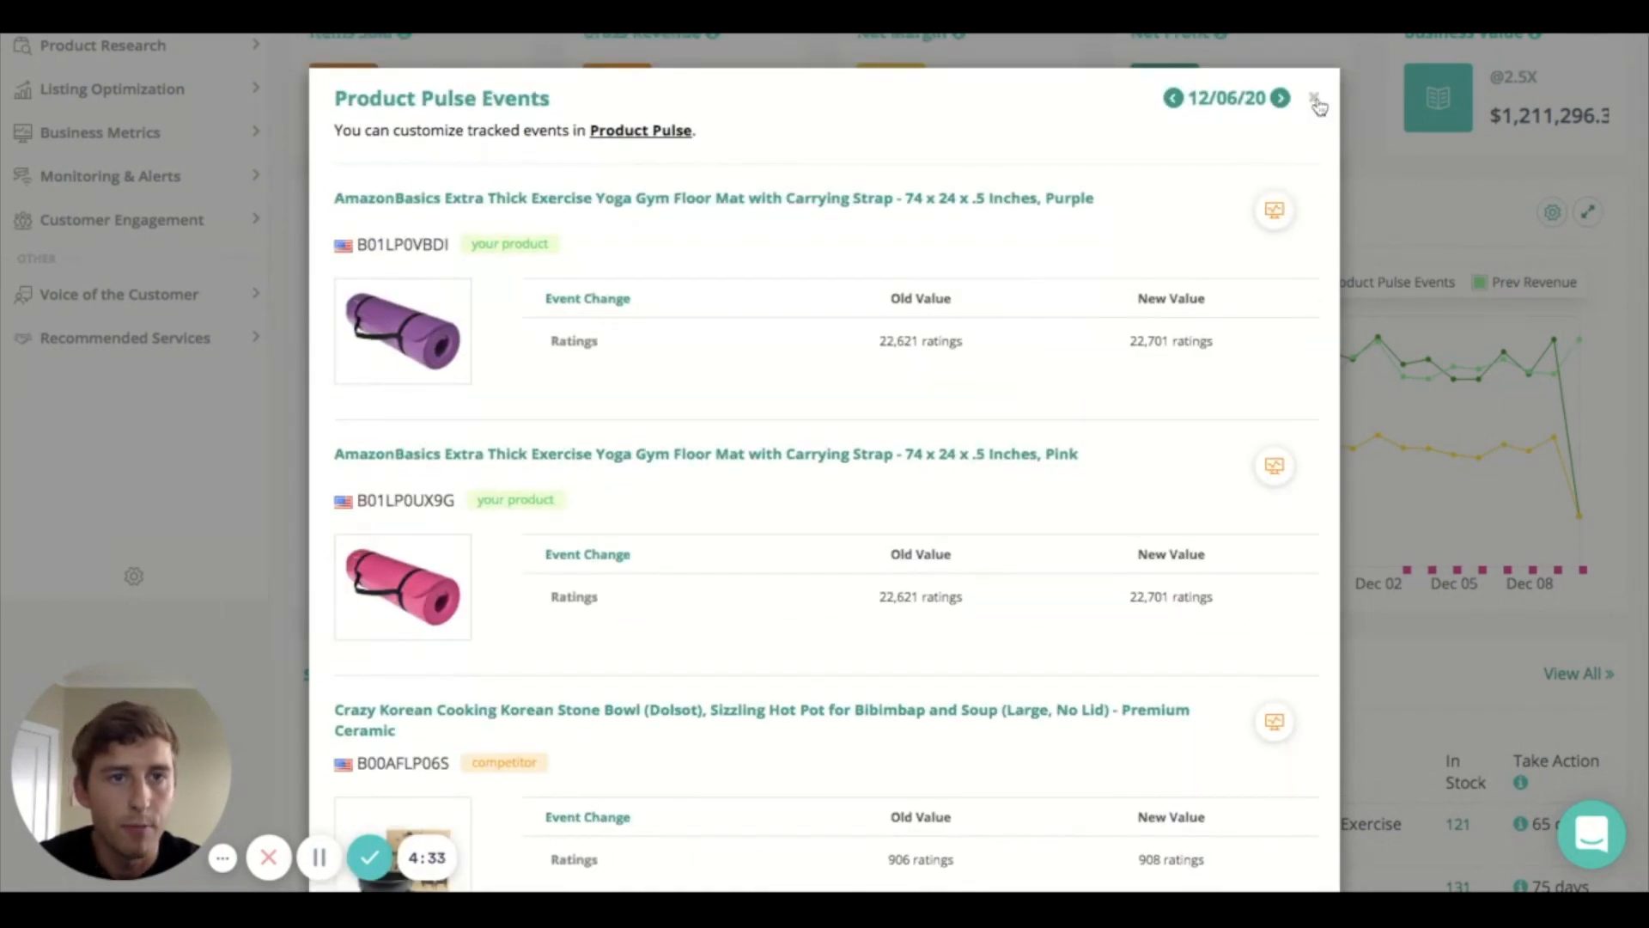
- Close the Dec 6 Product Pulse Events details to return to the Profit Breakdown and Daily Sales chart
click(1316, 96)
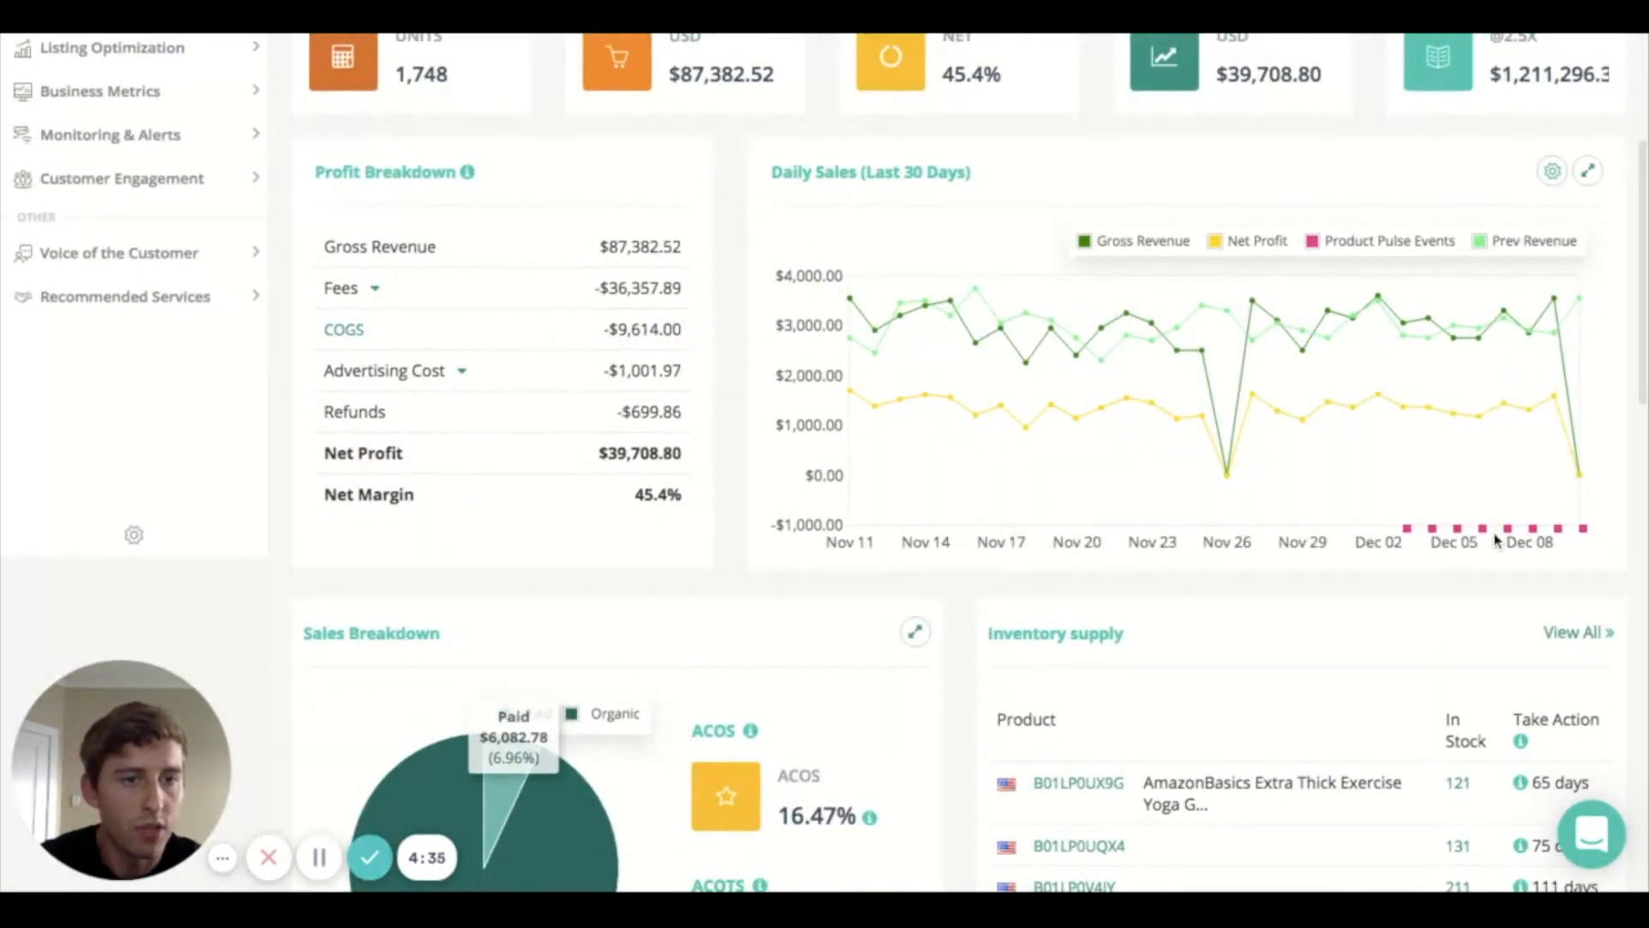
mouse_move(1539, 536)
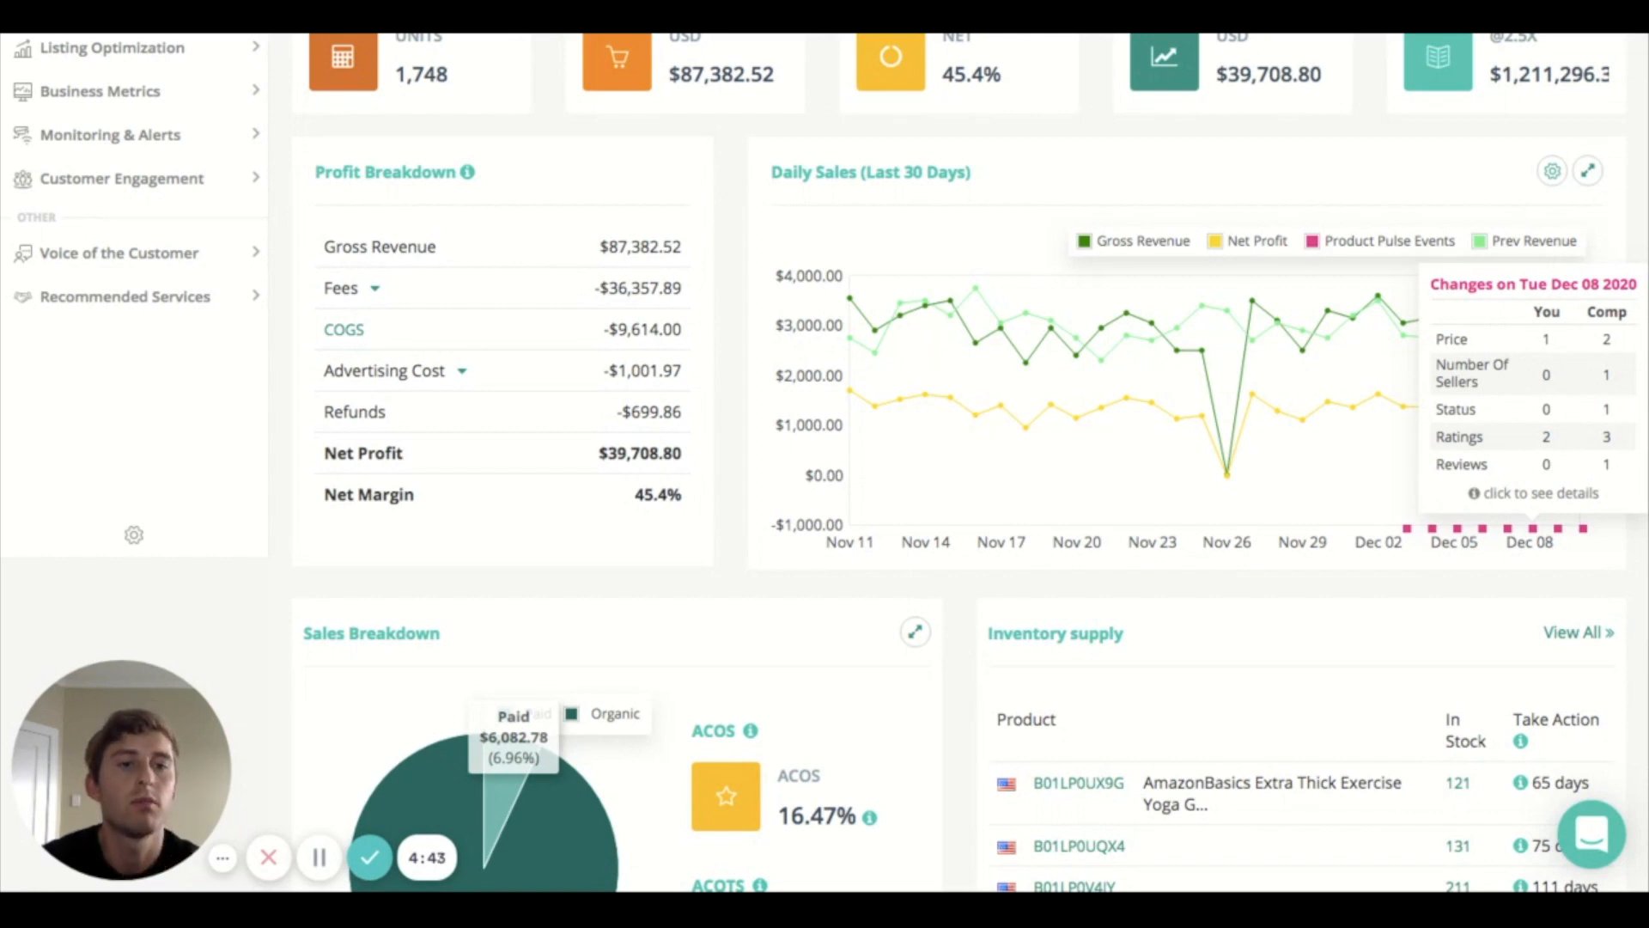
mouse_move(1524, 601)
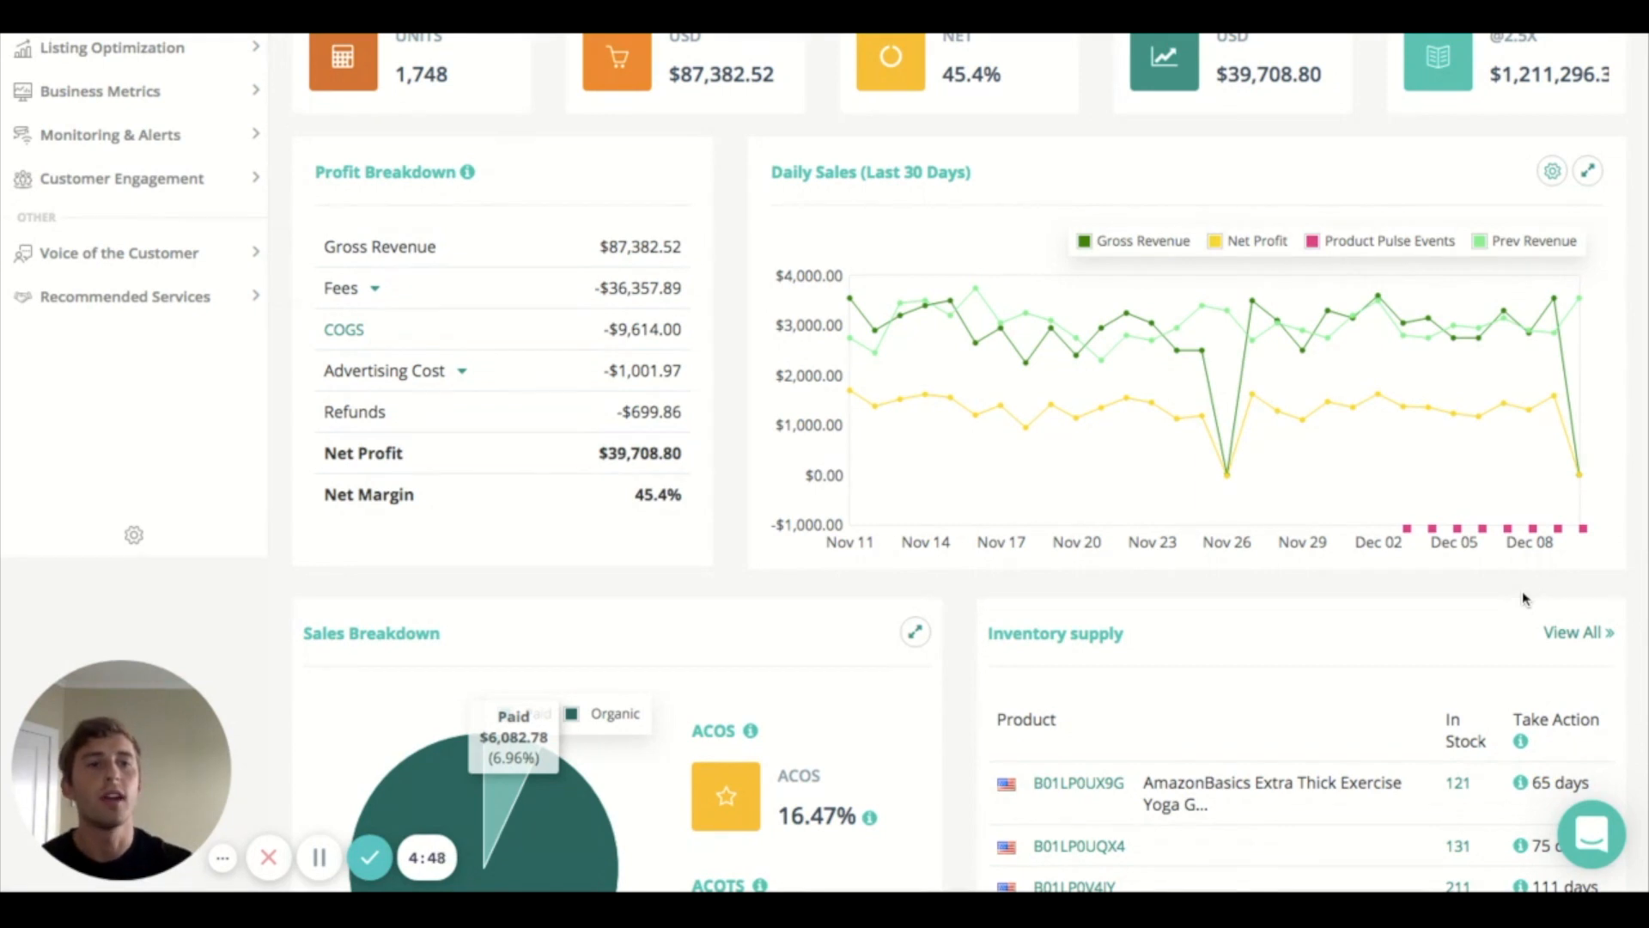
mouse_move(1530, 529)
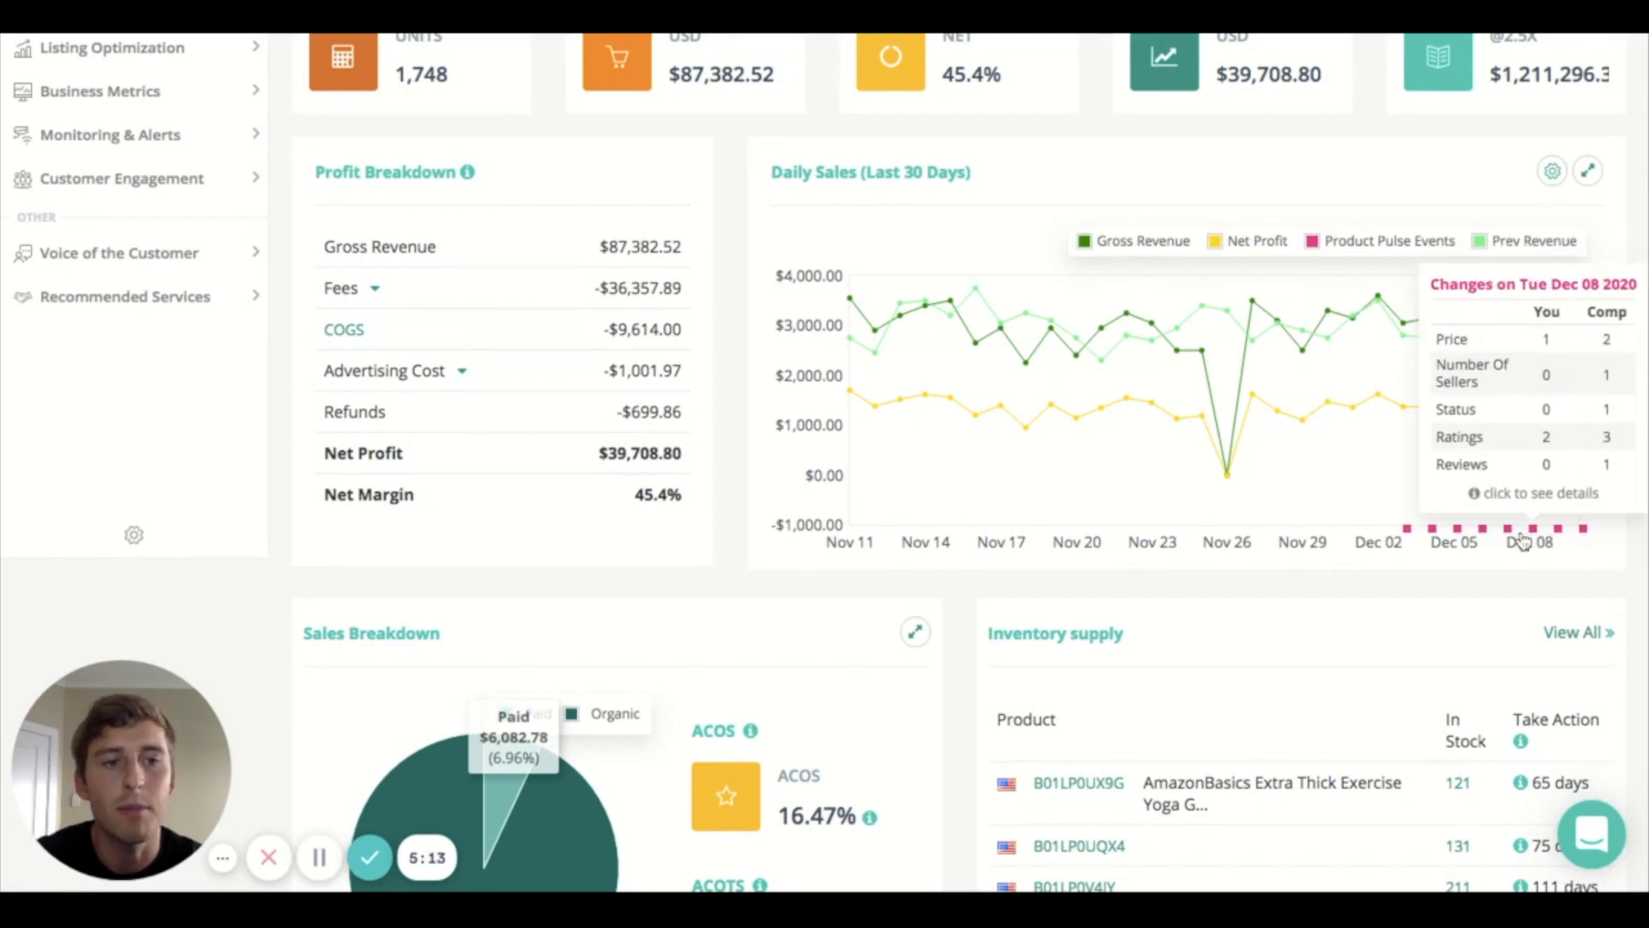
mouse_move(1579, 392)
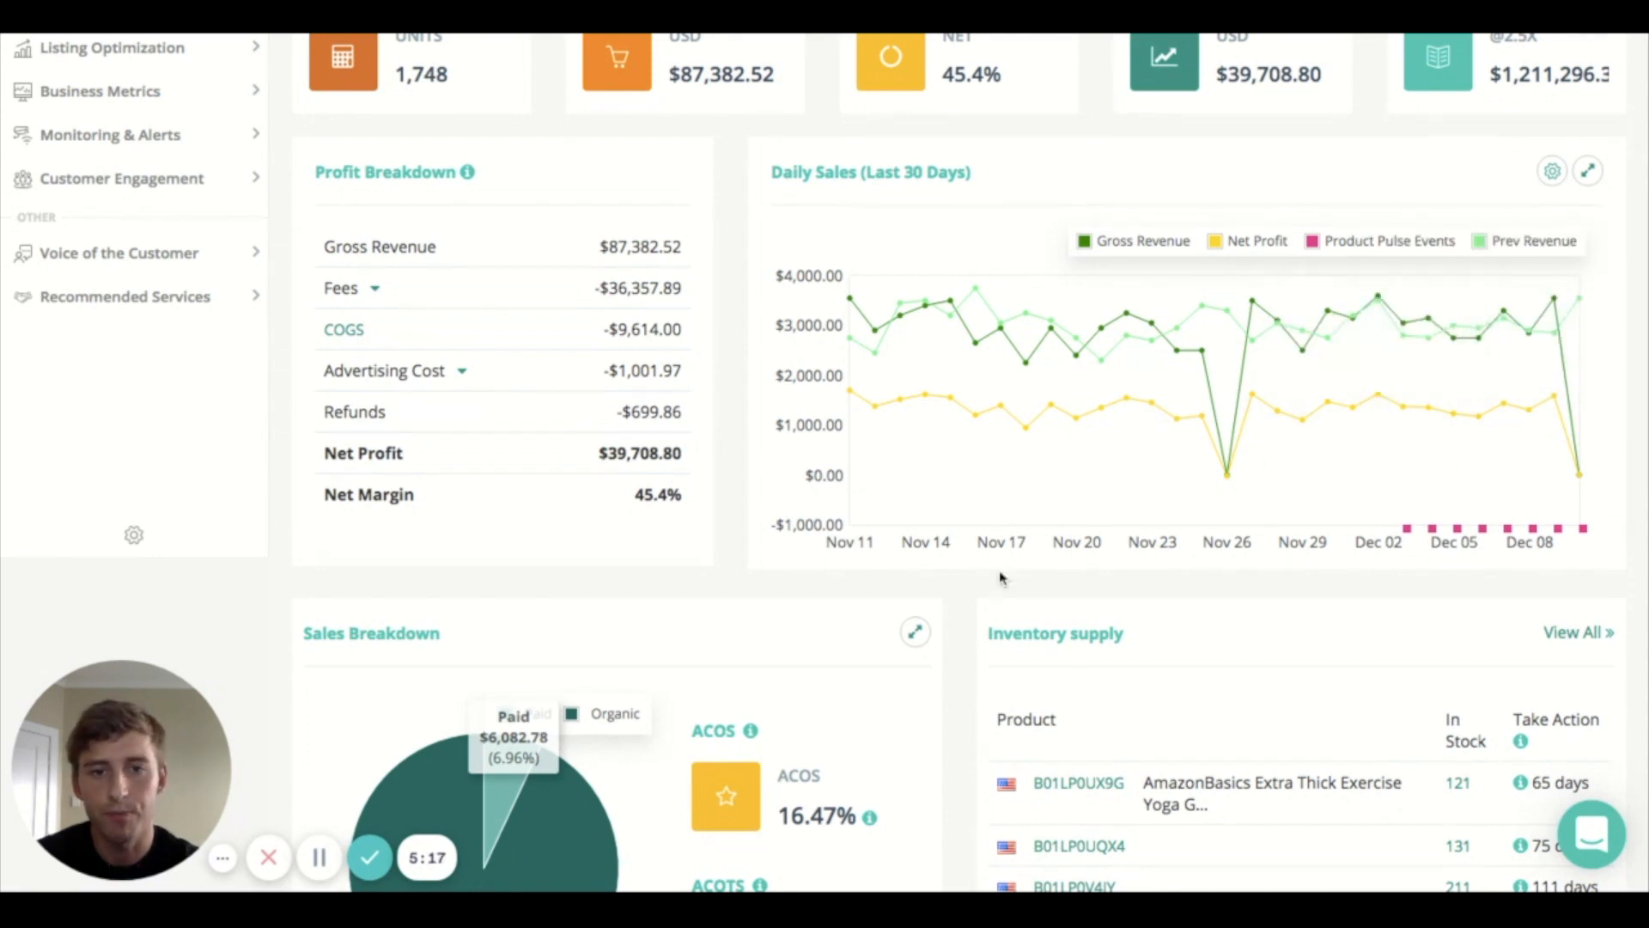
- Scroll to the Sales Breakdown pie (Organic 93.04%, Paid 6.96%) and Inventory supply table
scroll(down, 3)
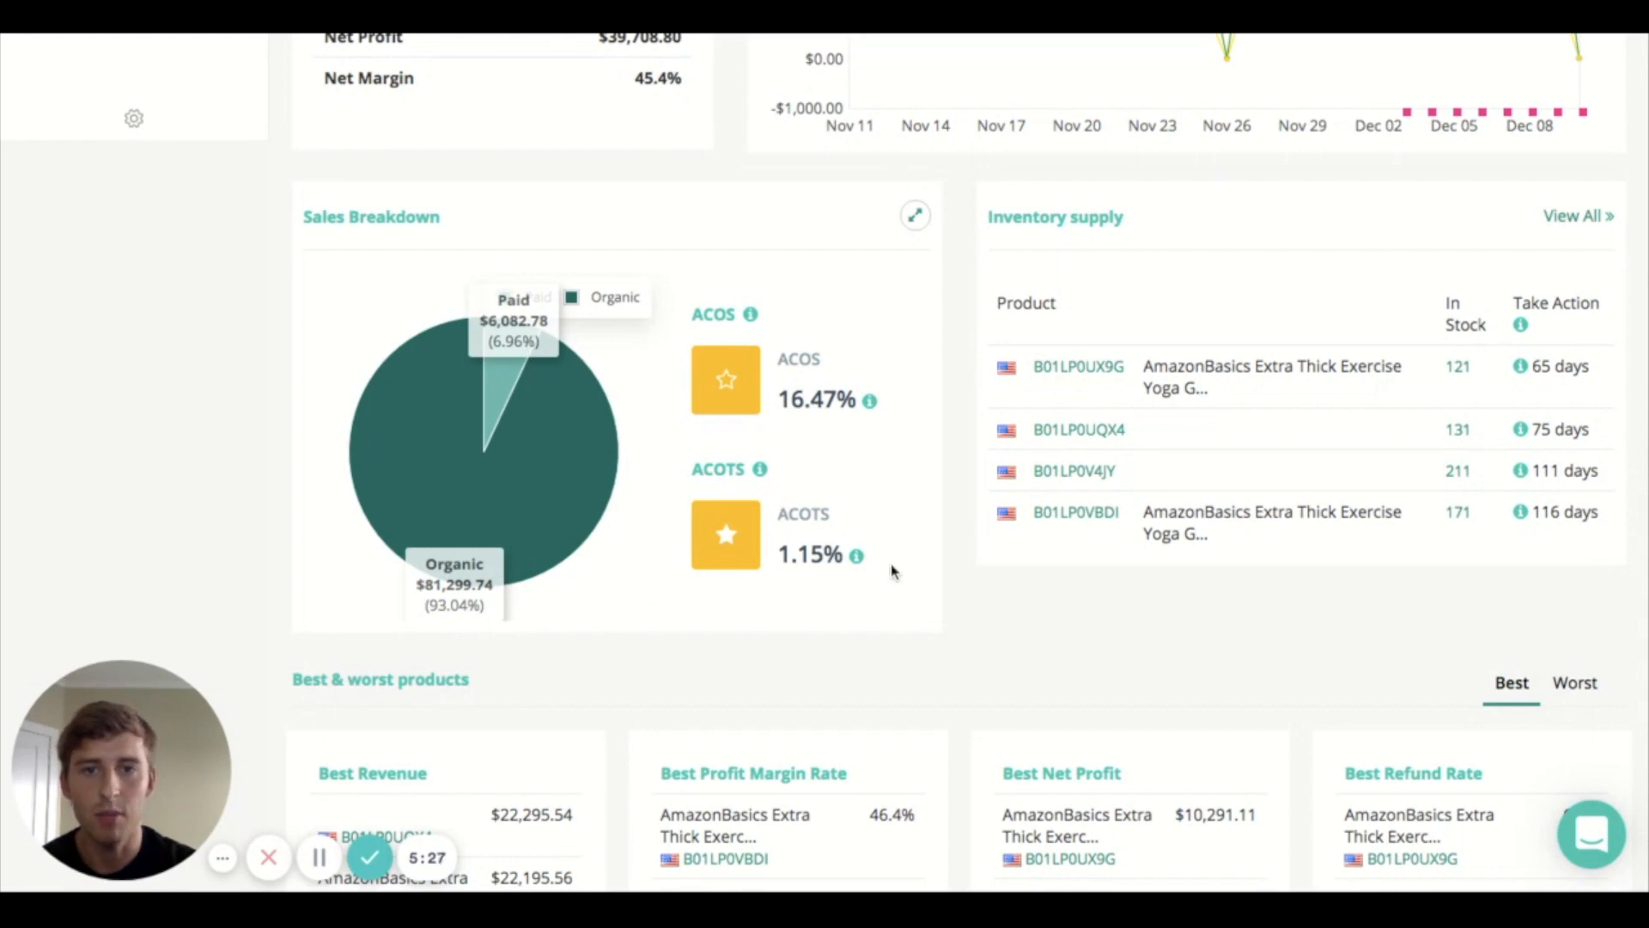
mouse_move(951, 536)
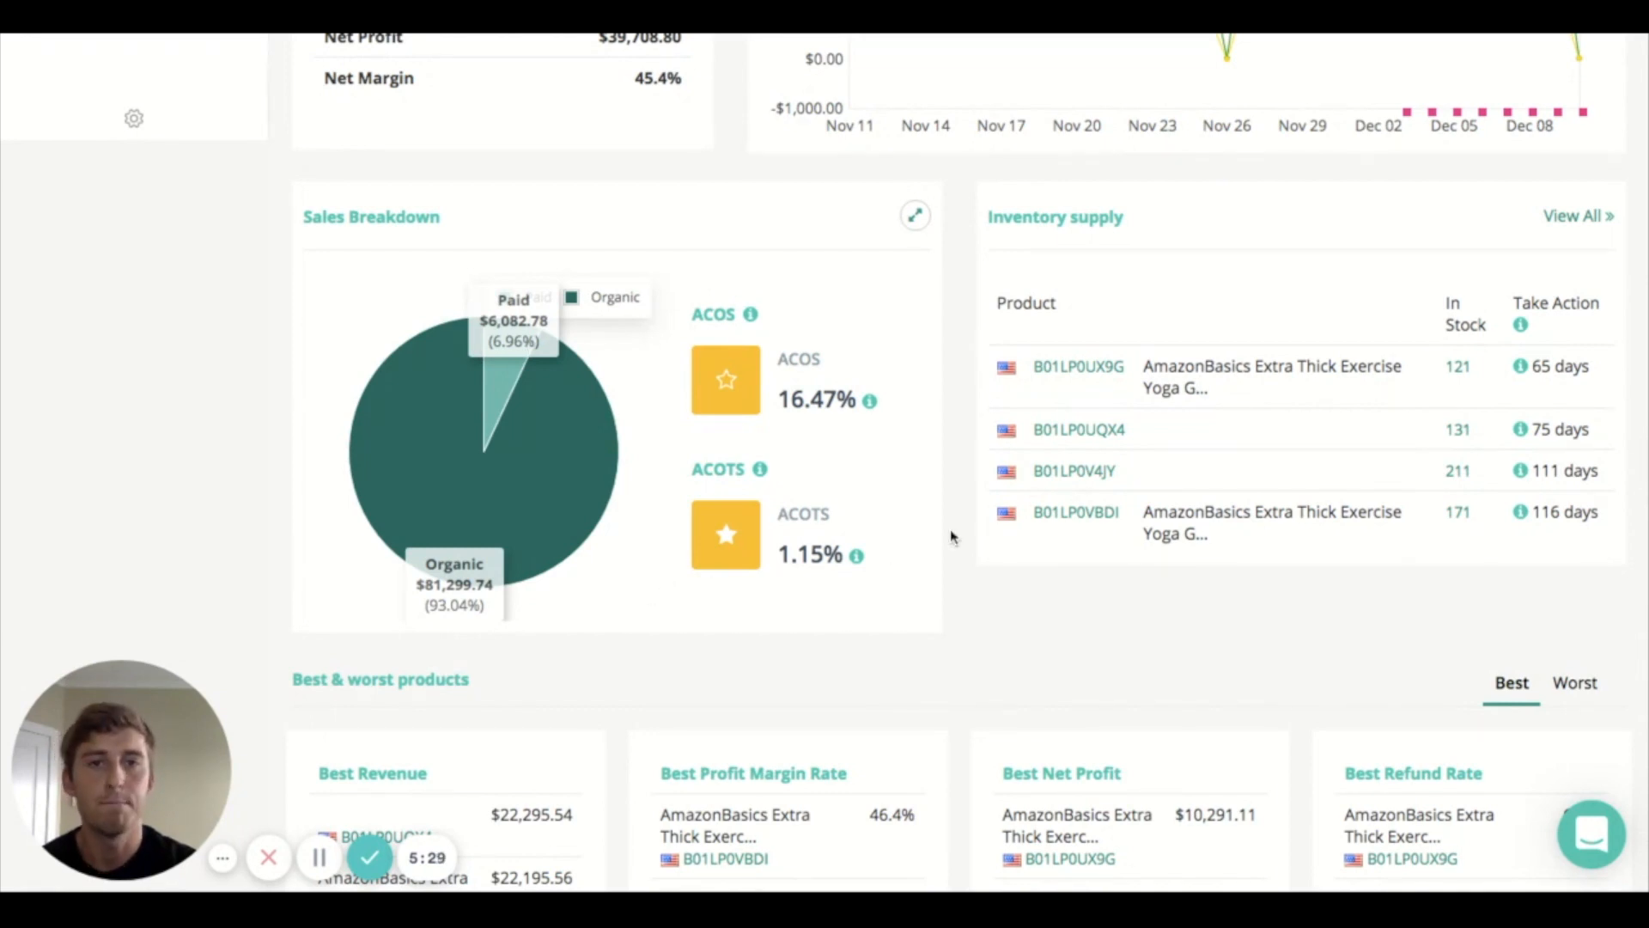
scroll(down, 3)
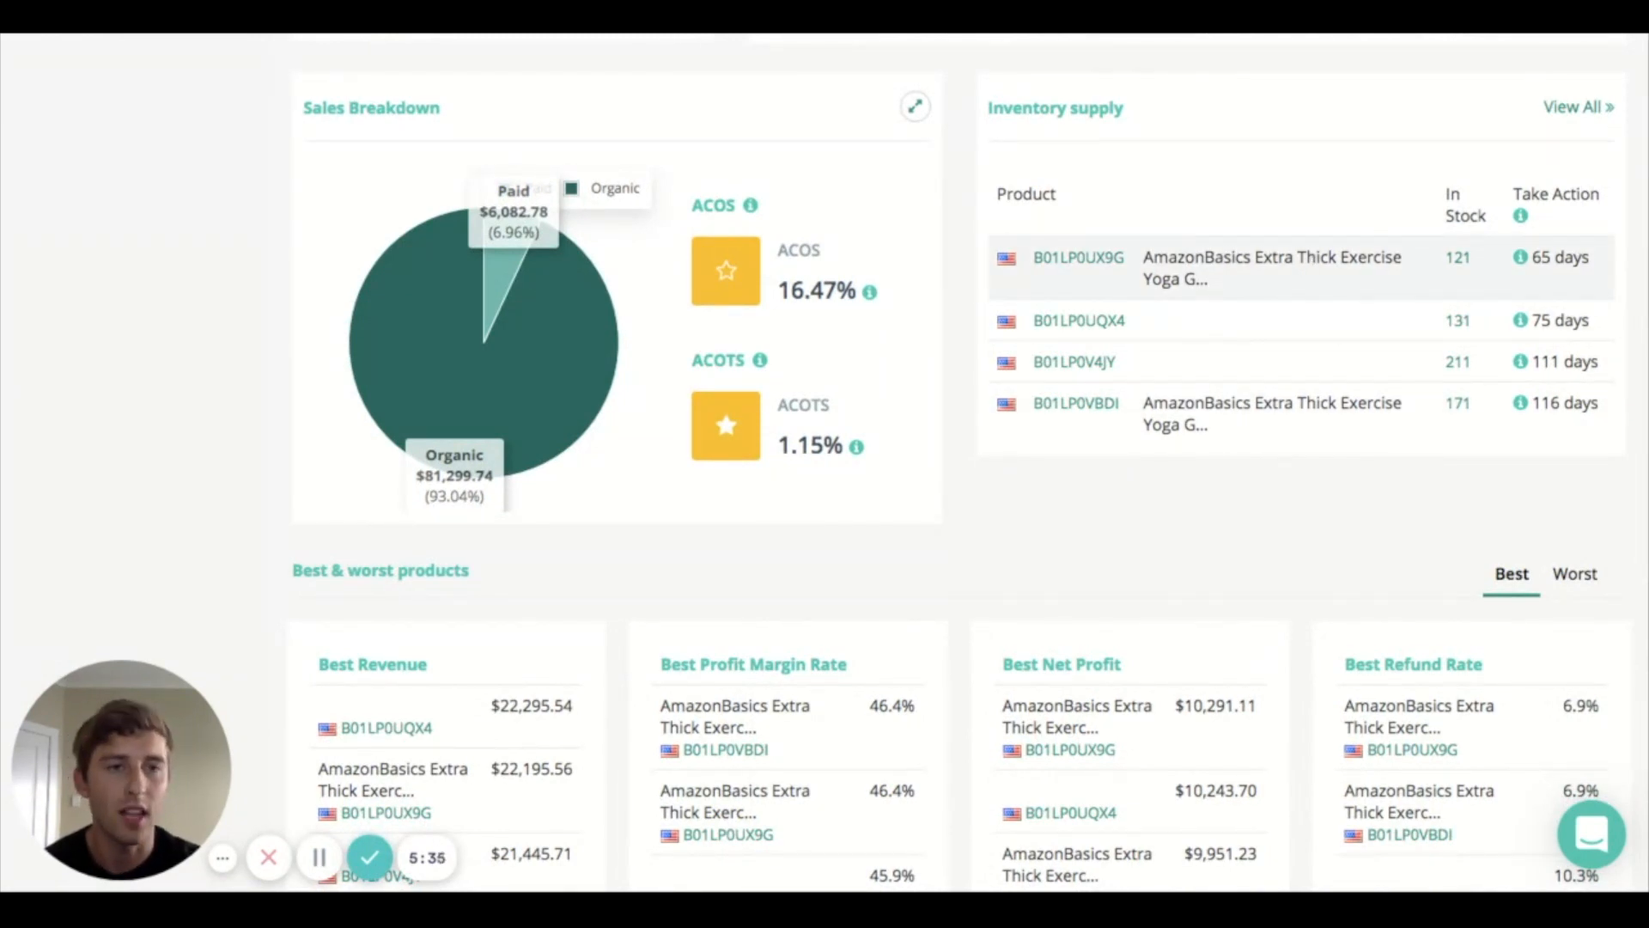
mouse_move(1587, 291)
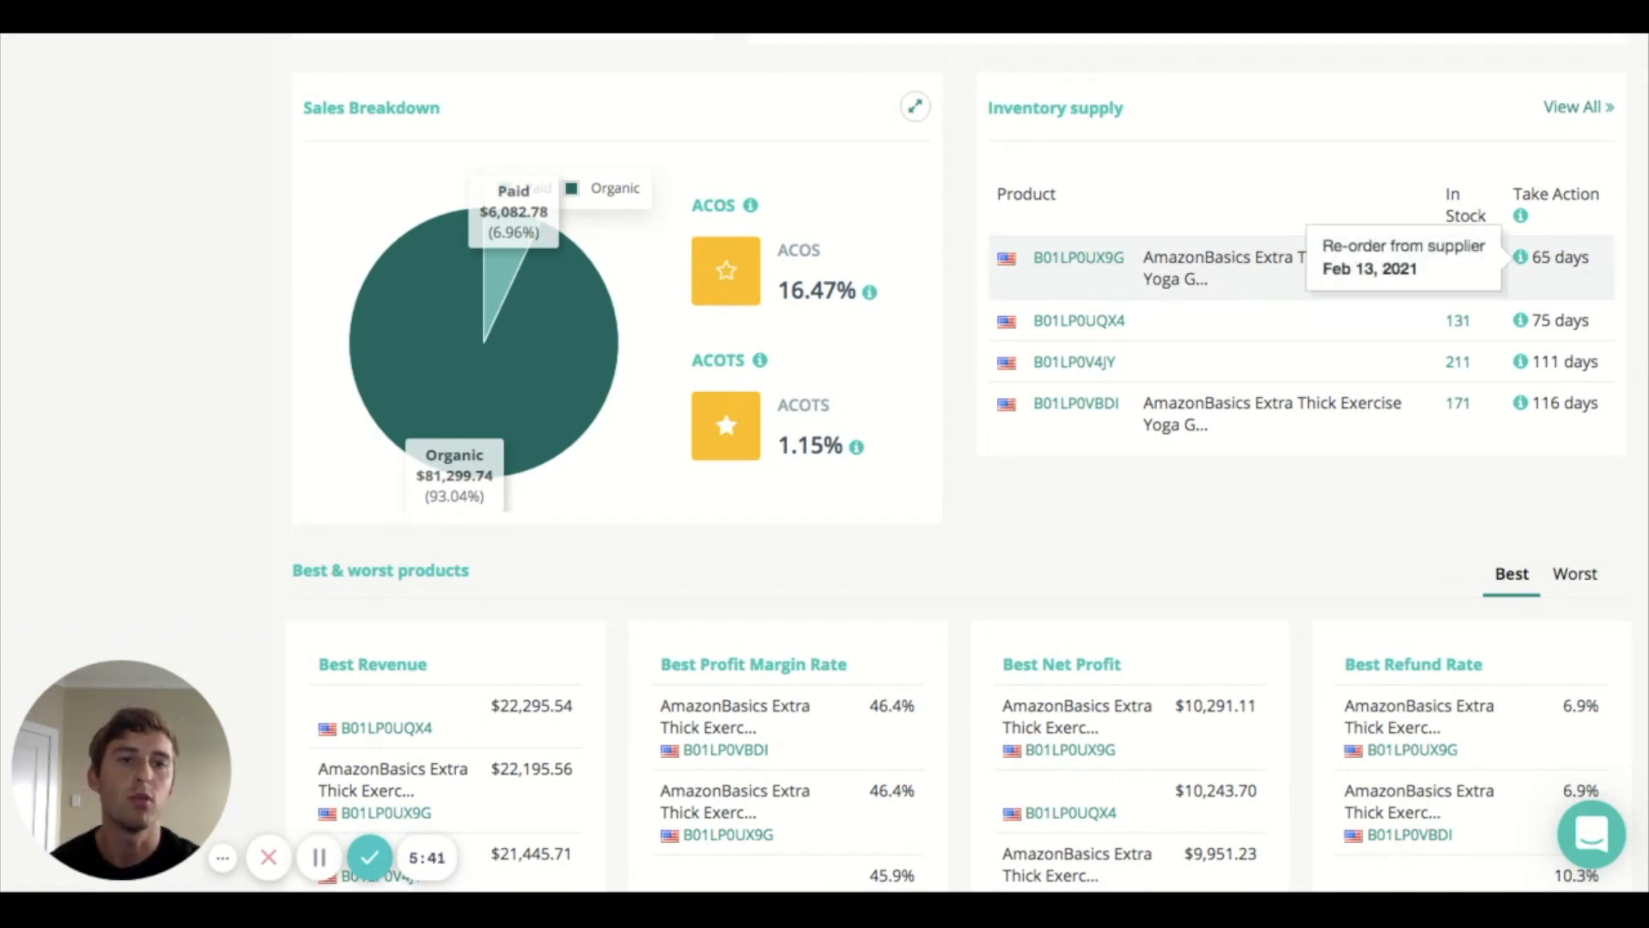
mouse_move(1055, 544)
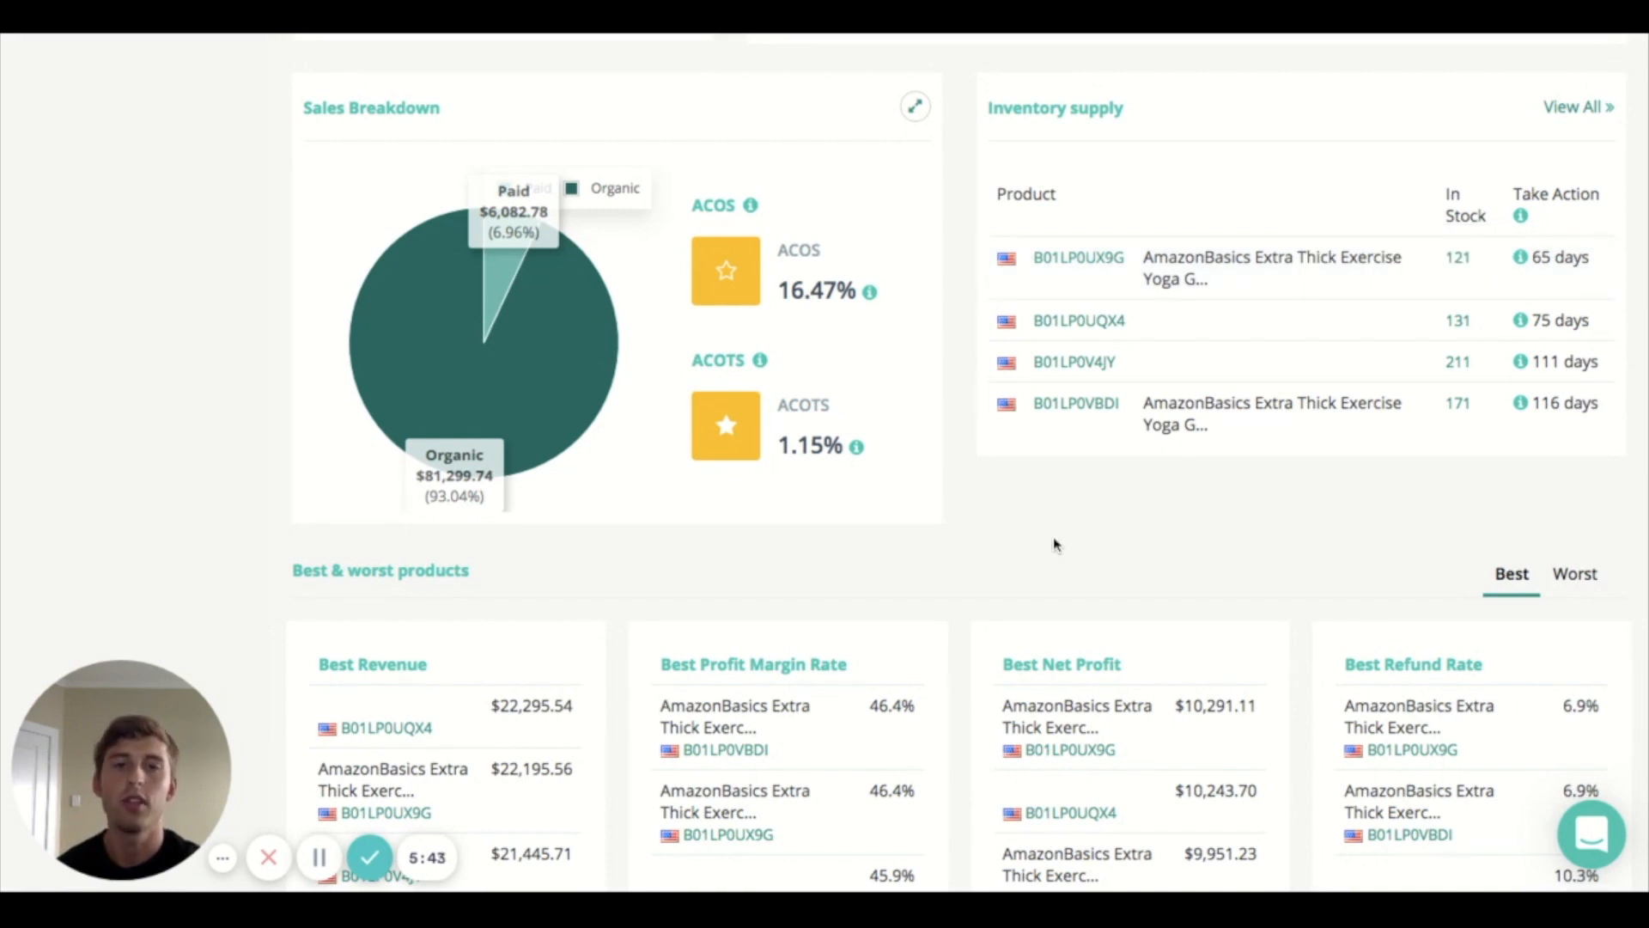
mouse_move(259, 450)
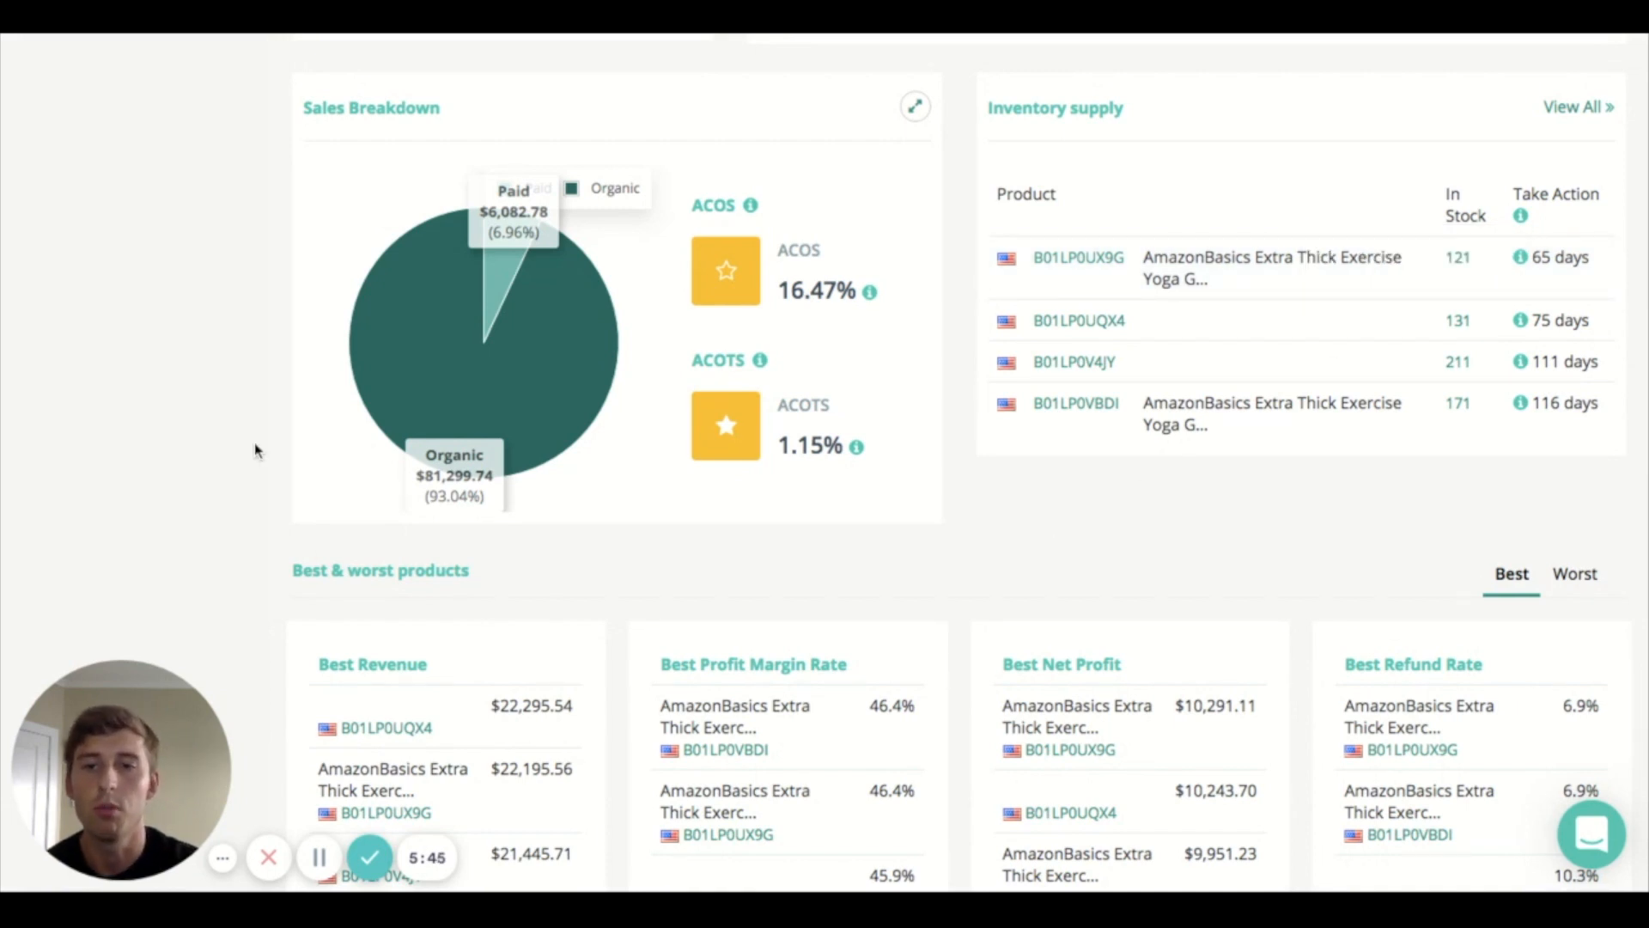
- Scroll to the Best & worst products cards showing revenue, ACOS, ROI and review-rate rankings
scroll(down, 3)
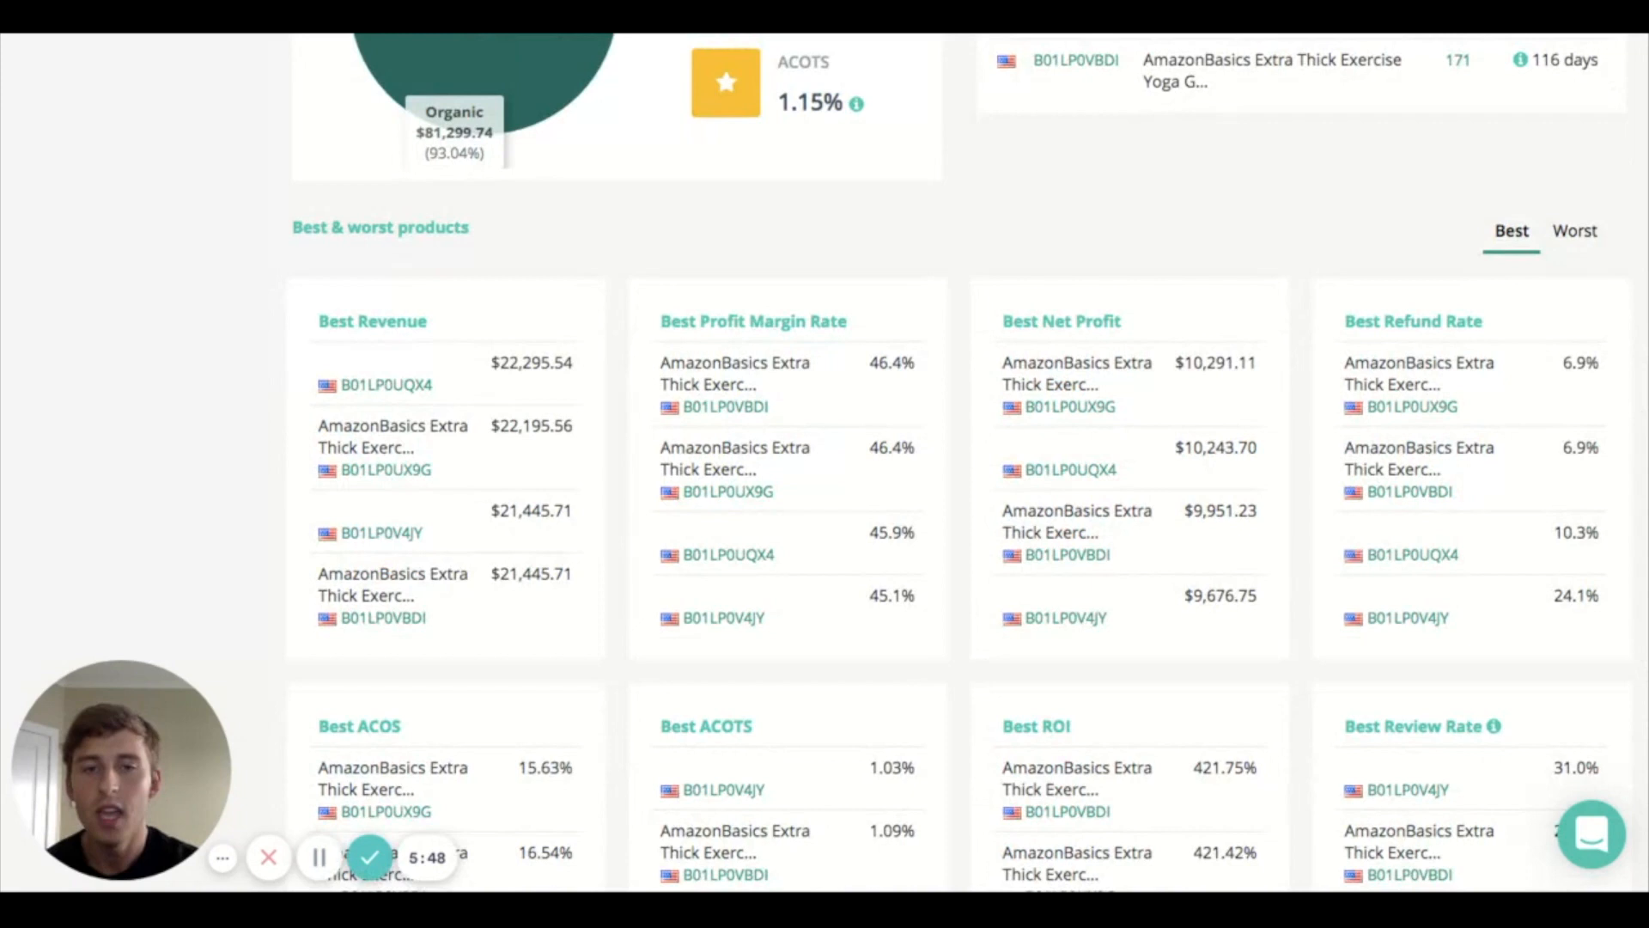
scroll(down, 3)
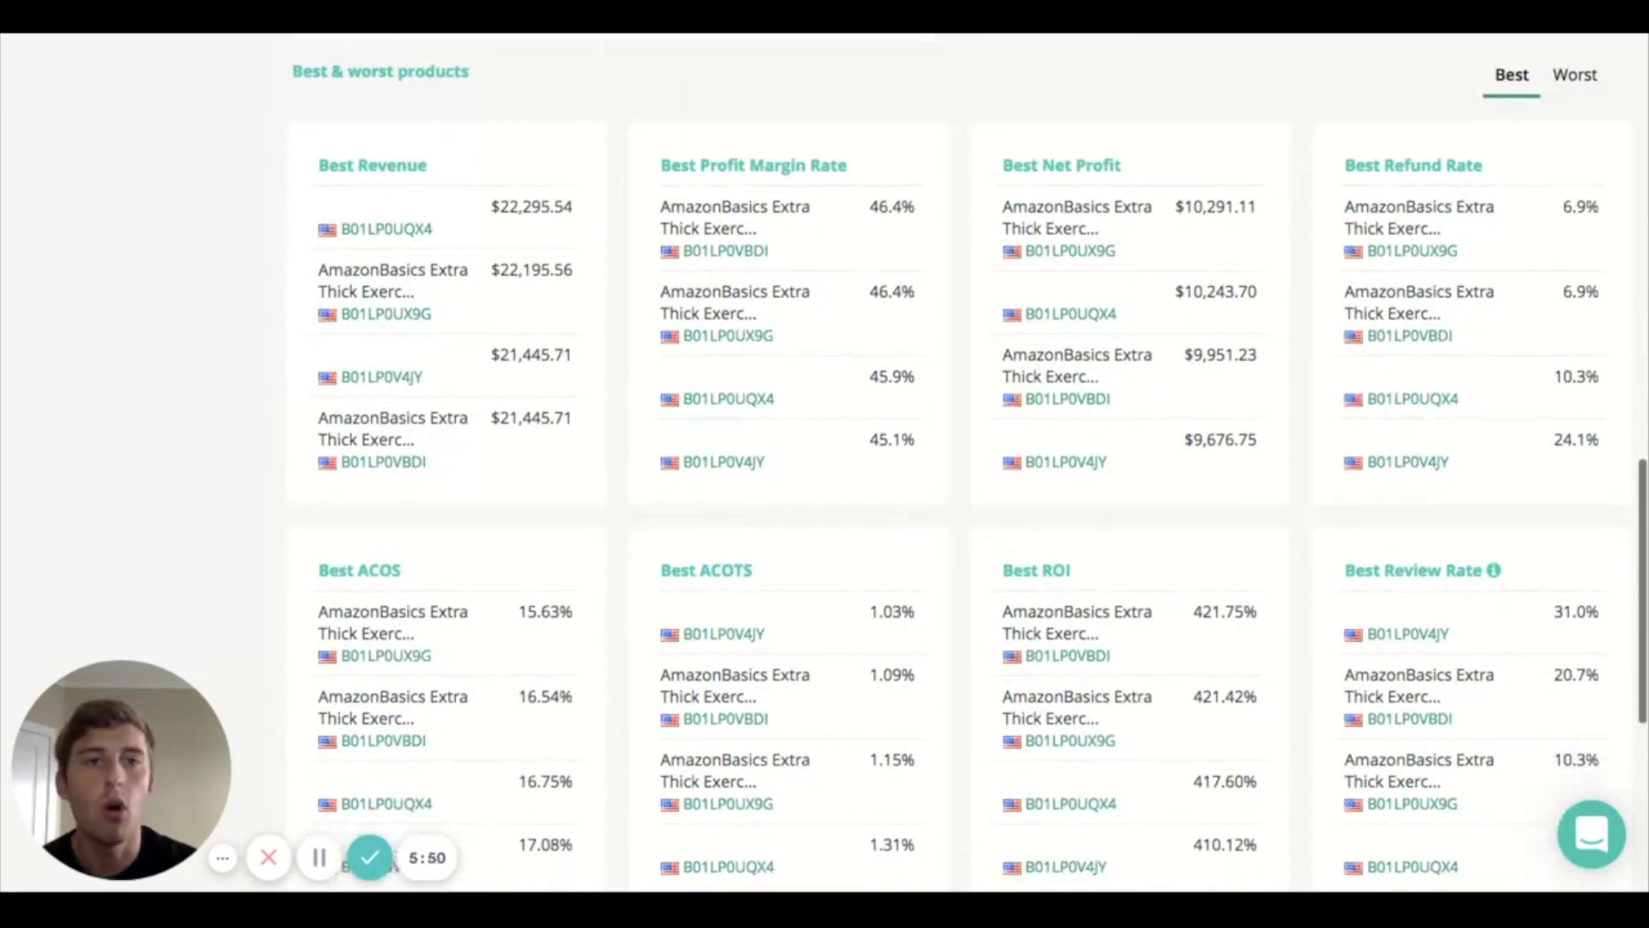
scroll(down, 3)
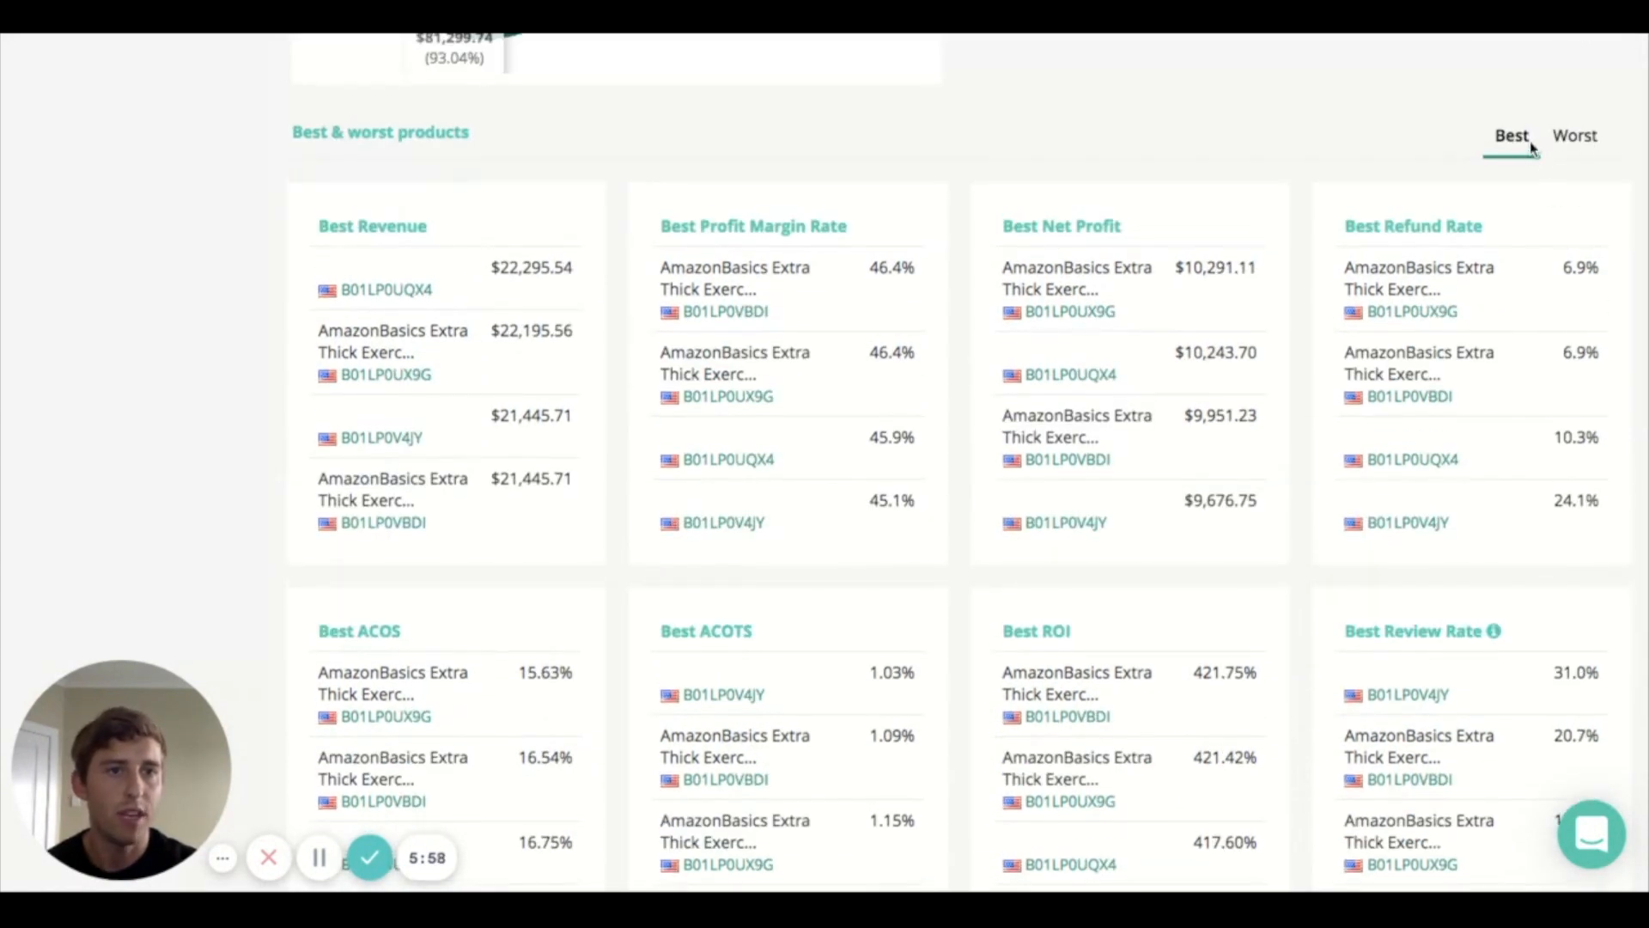
mouse_move(249, 306)
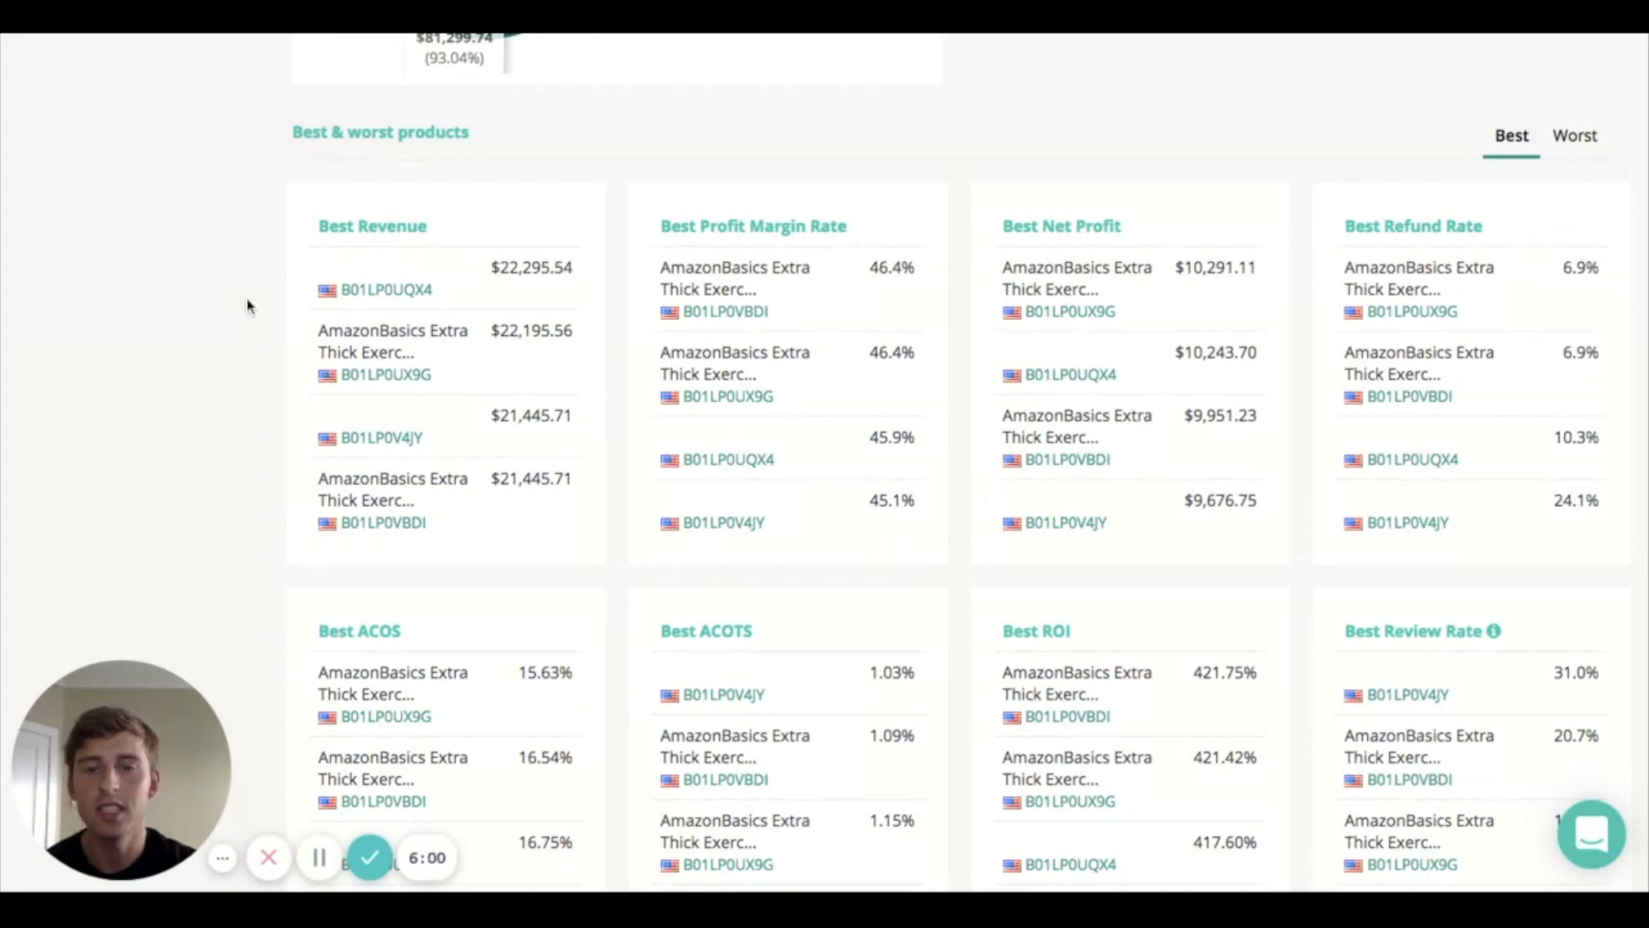
- Scroll down through the Latest reviews list before returning to the dashboard top
scroll(down, 3)
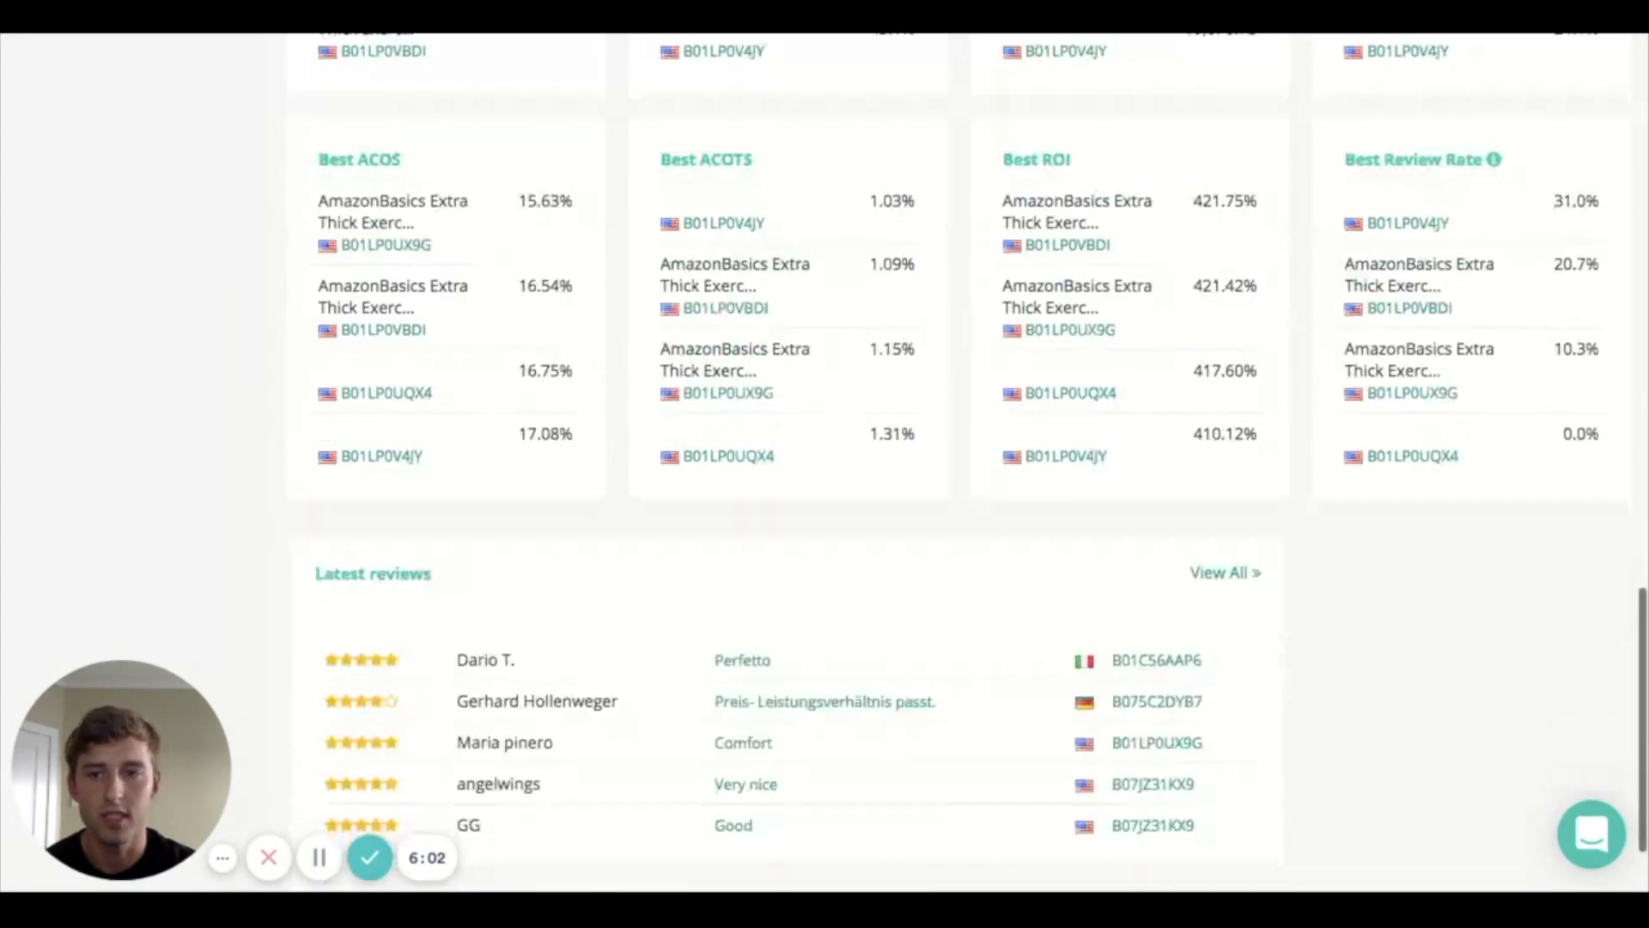
scroll(down, 3)
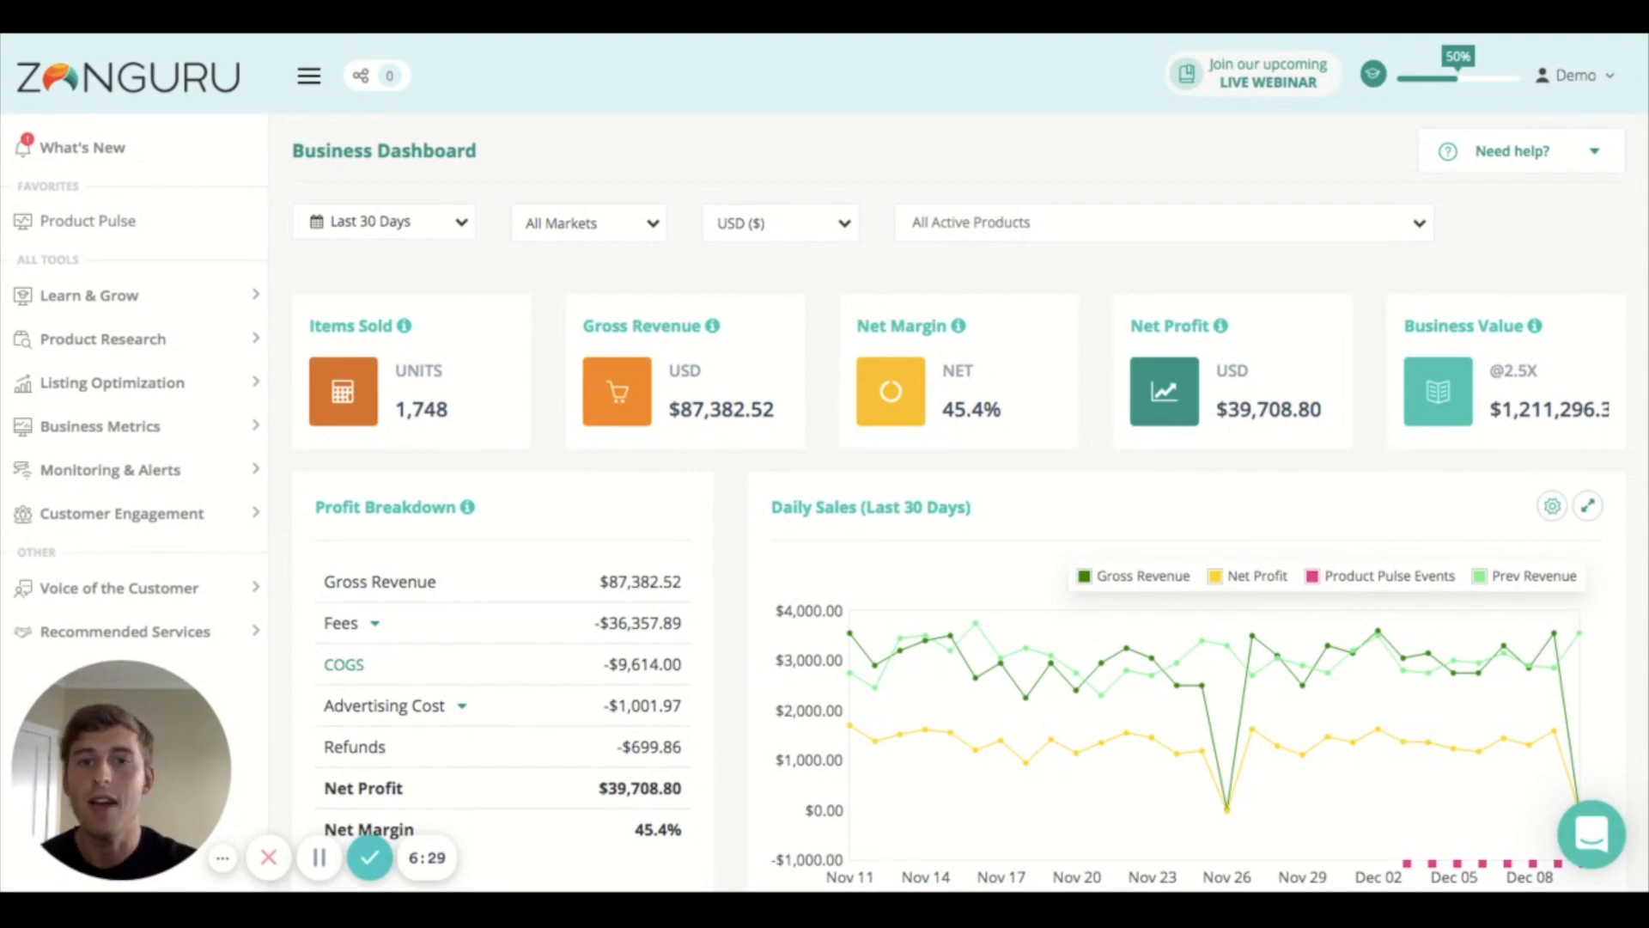
scroll(down, 3)
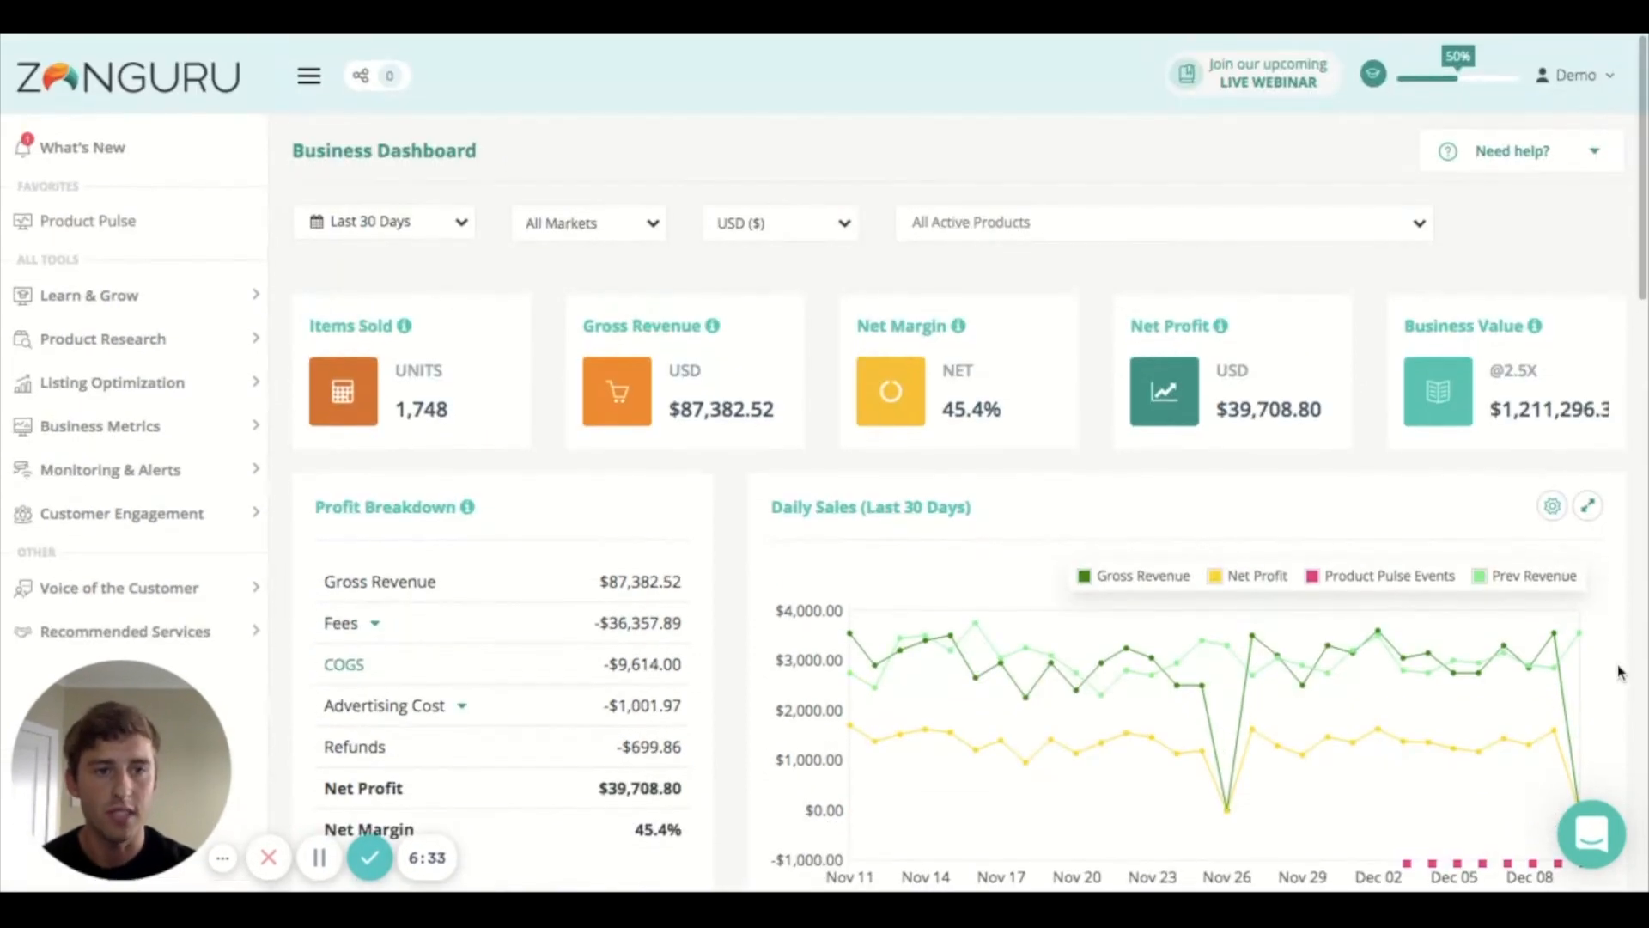
scroll(down, 3)
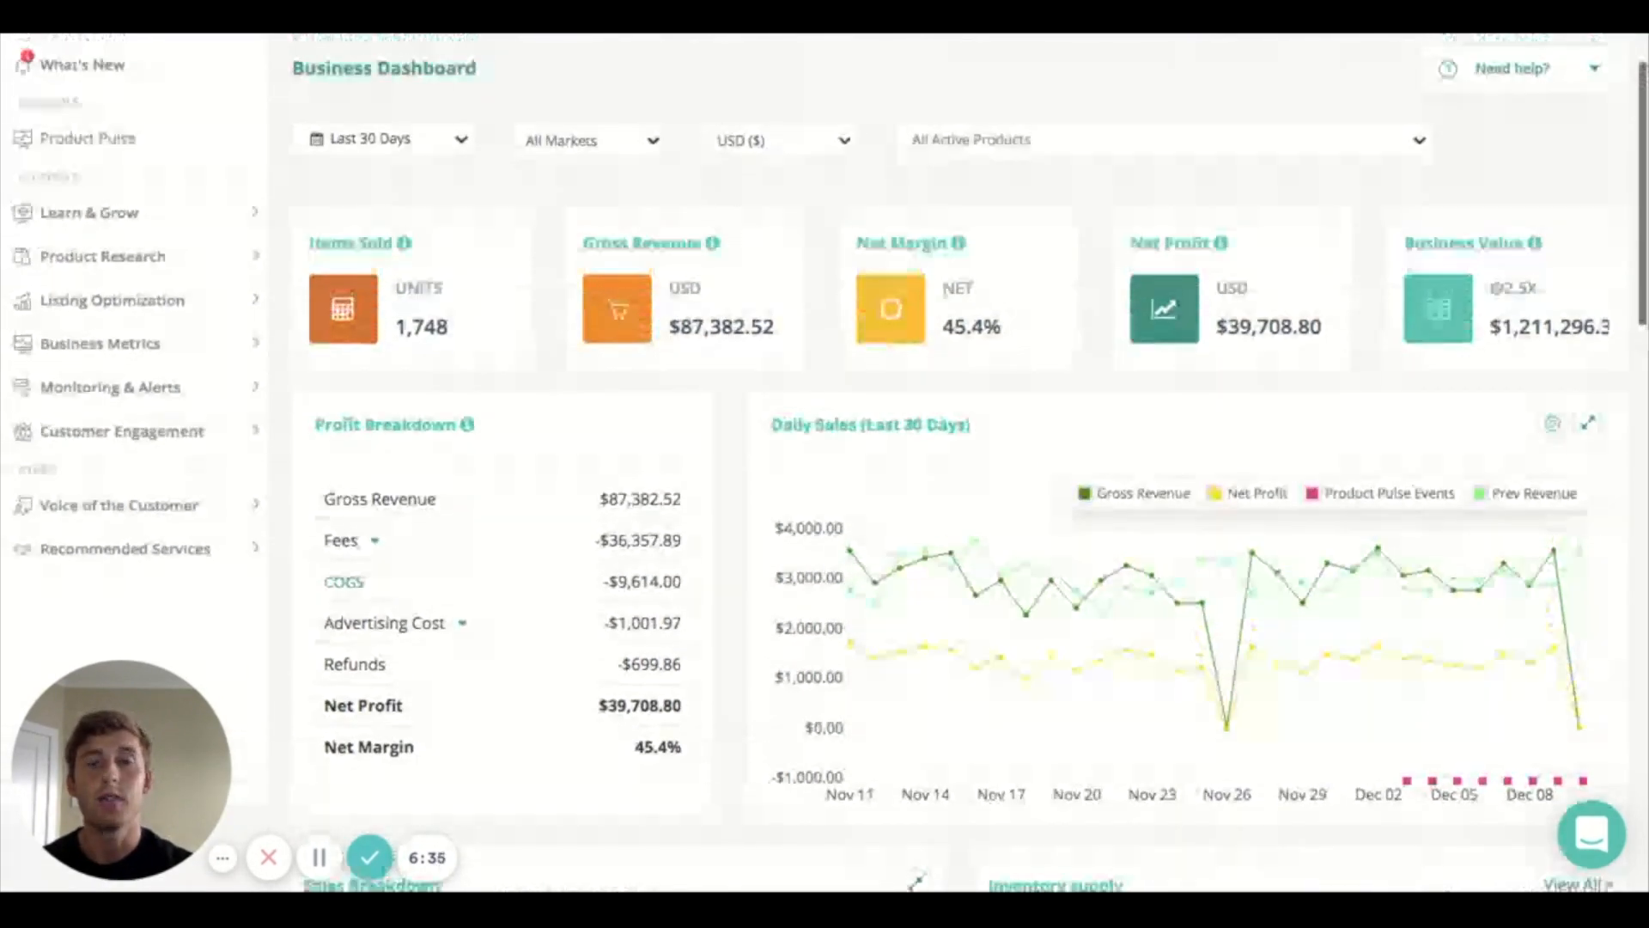